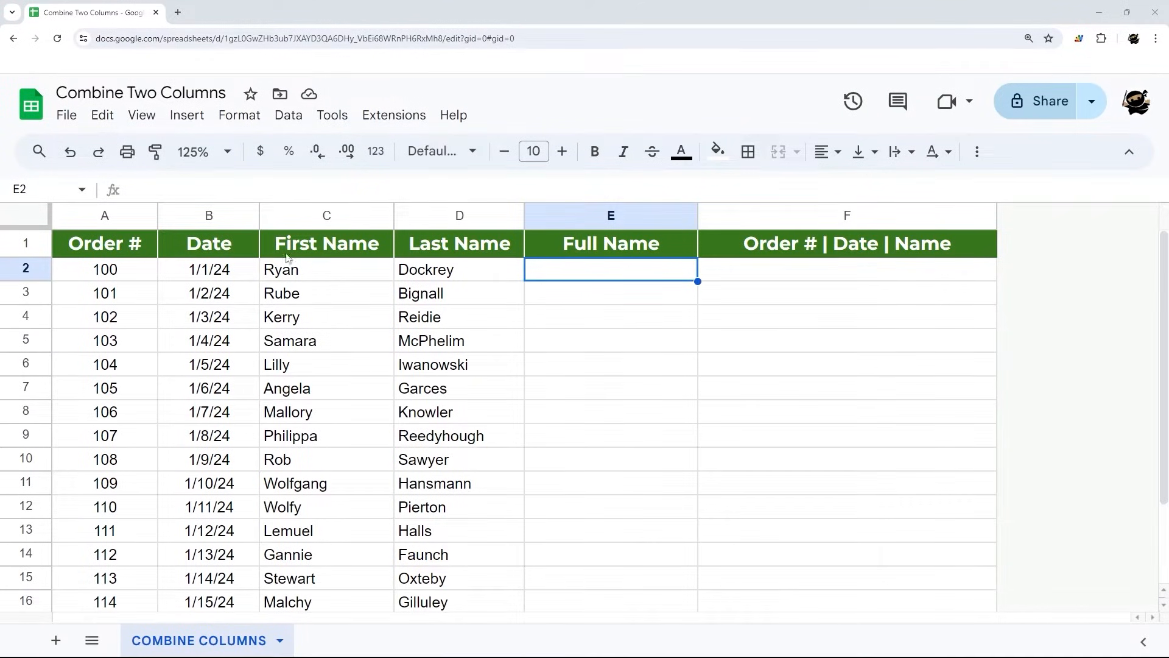
mouse_move(542, 276)
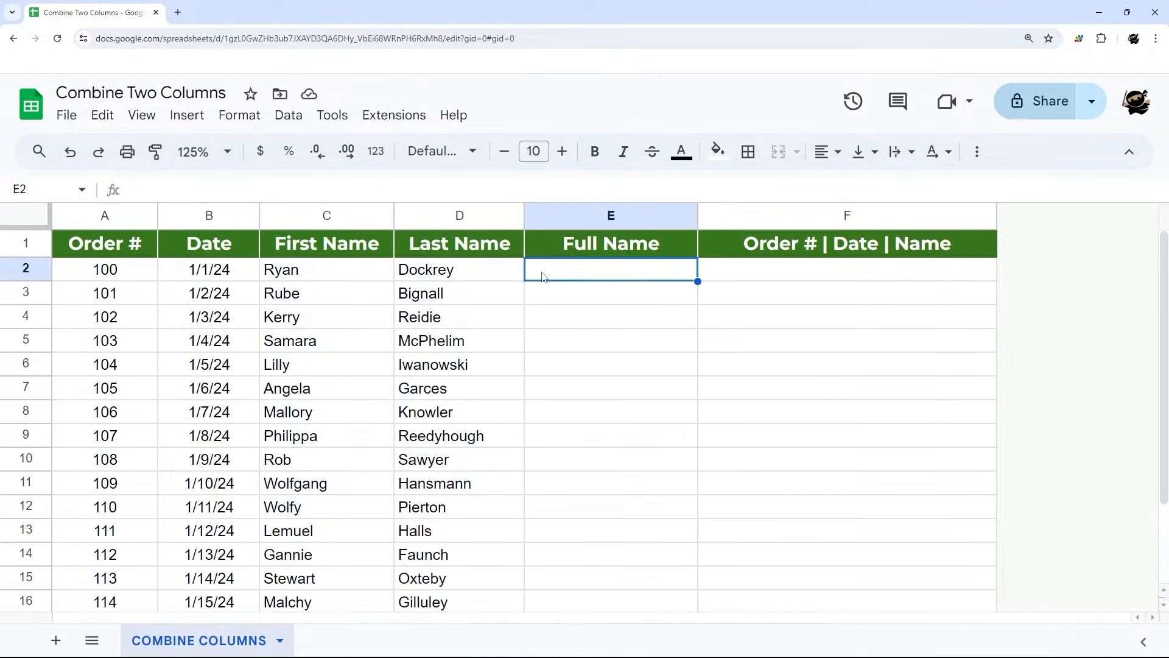
type("=C2")
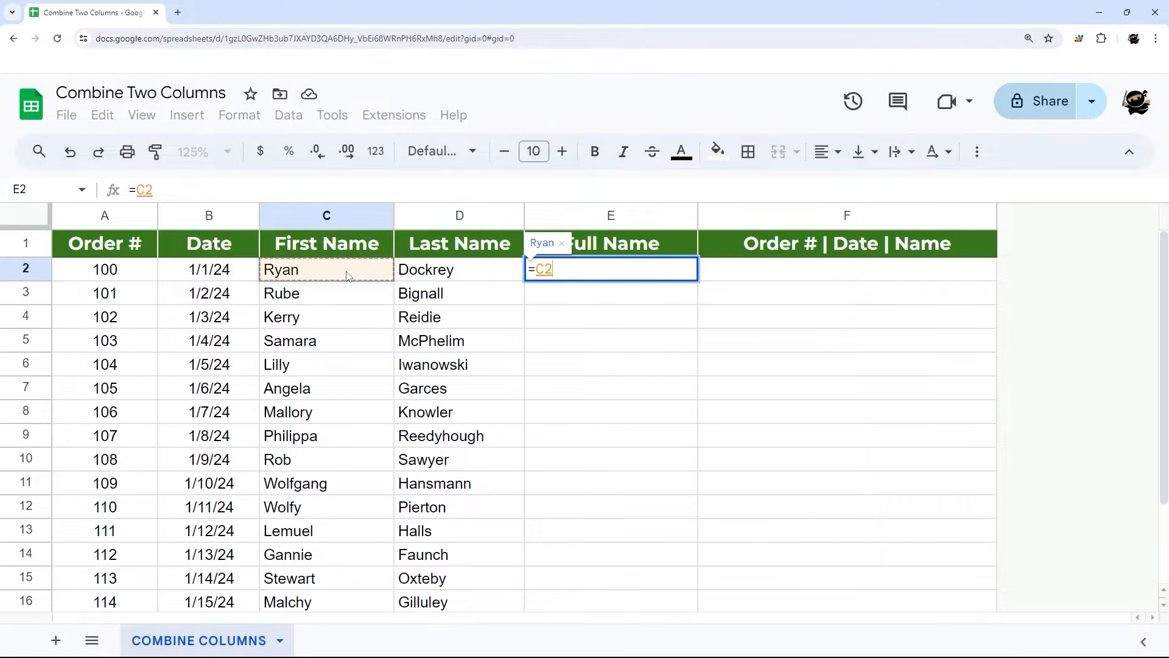
type("&")
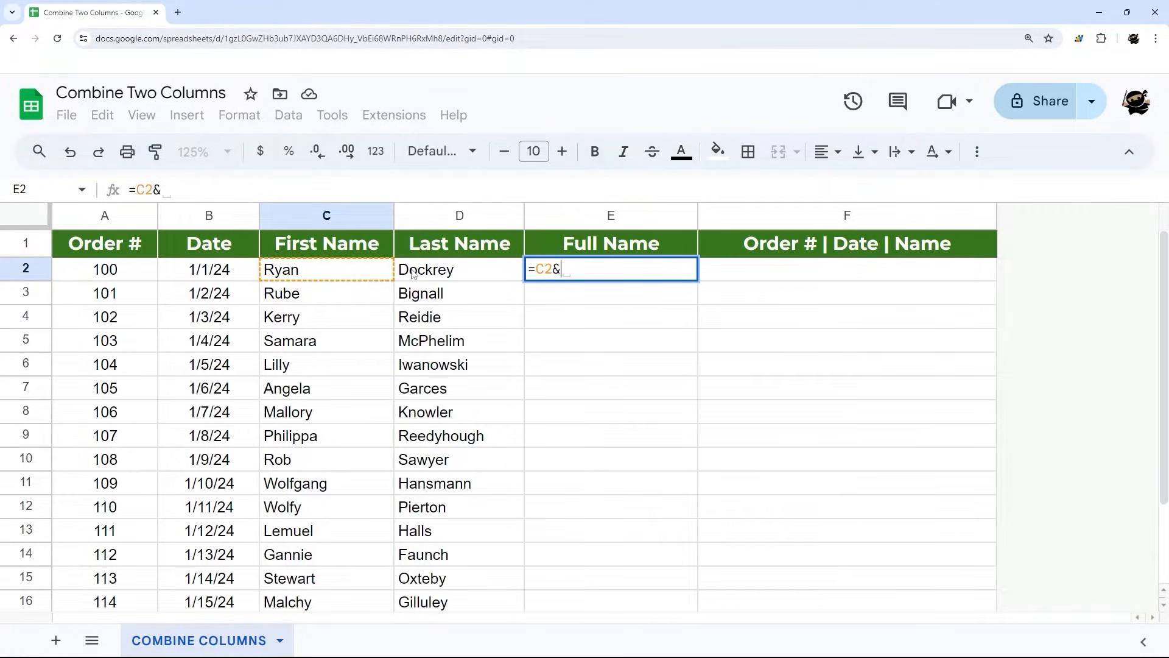
key("Return")
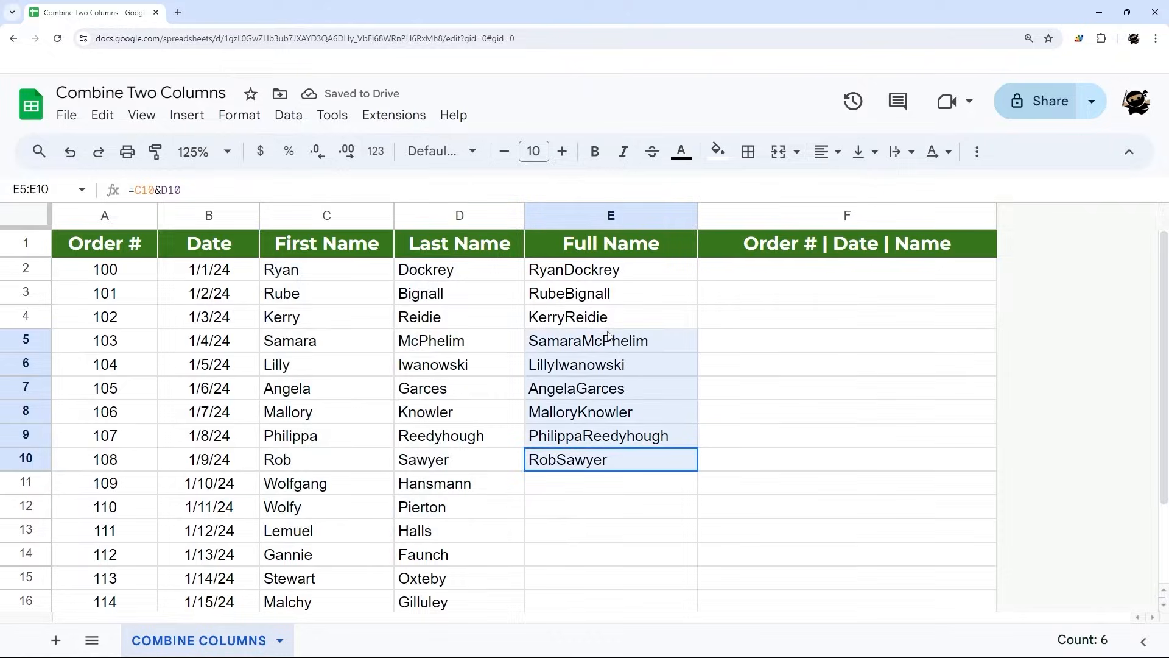
key("Delete")
type("=C2& &D2")
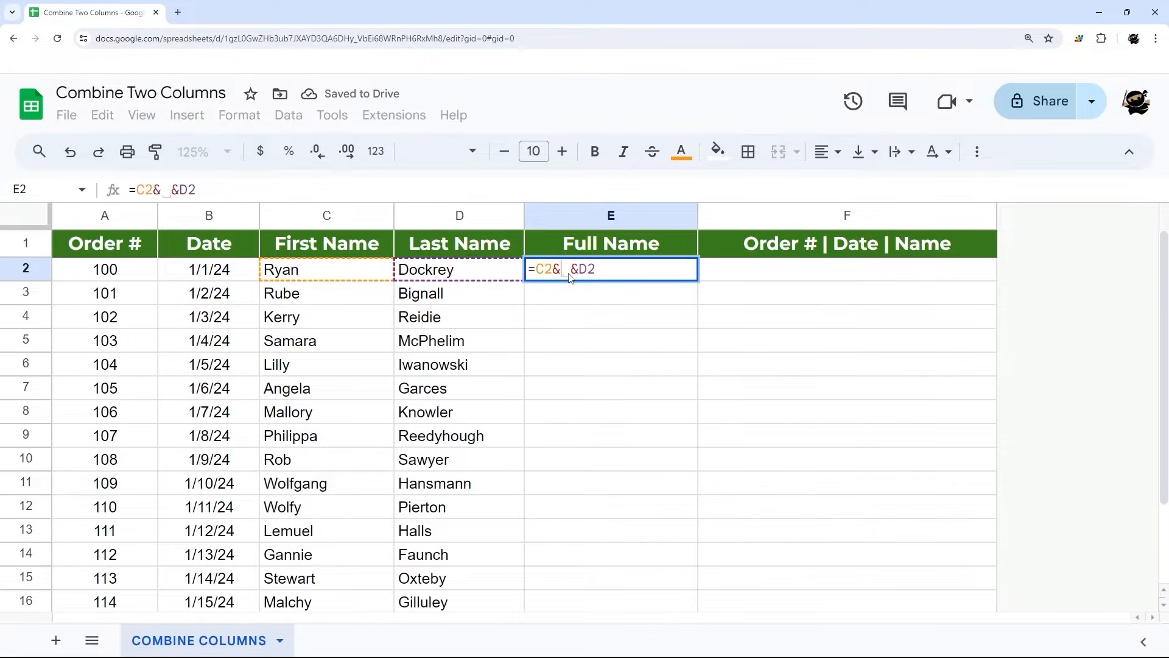
type("\"\"")
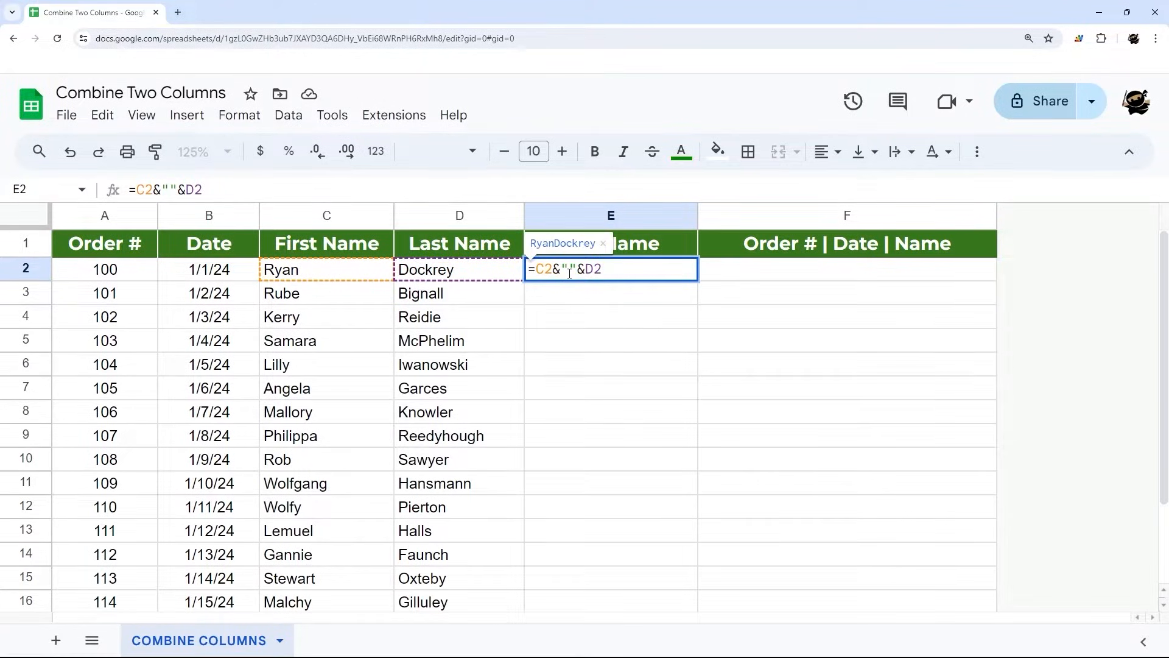
key("Enter")
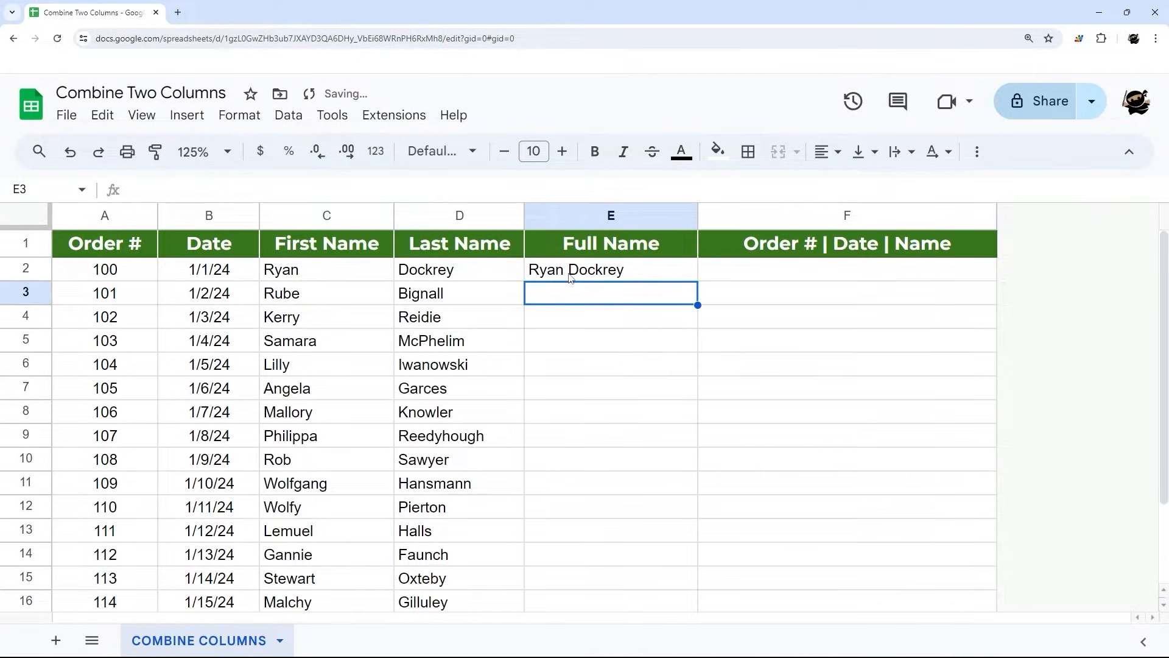
left_click(610, 269)
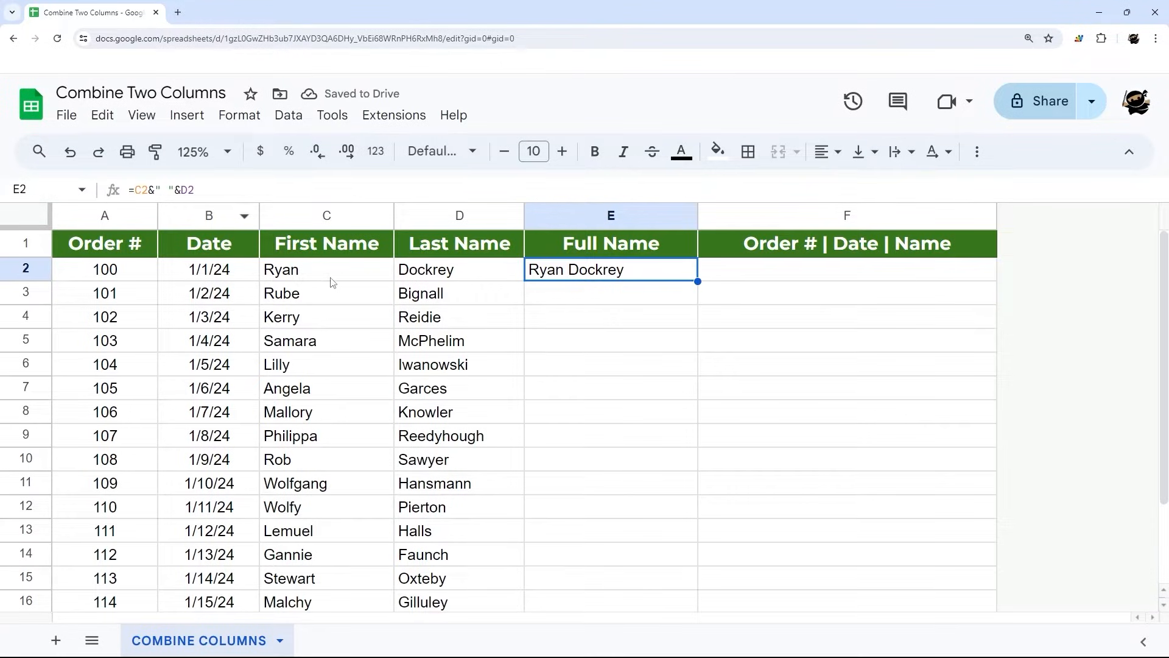
mouse_move(445, 250)
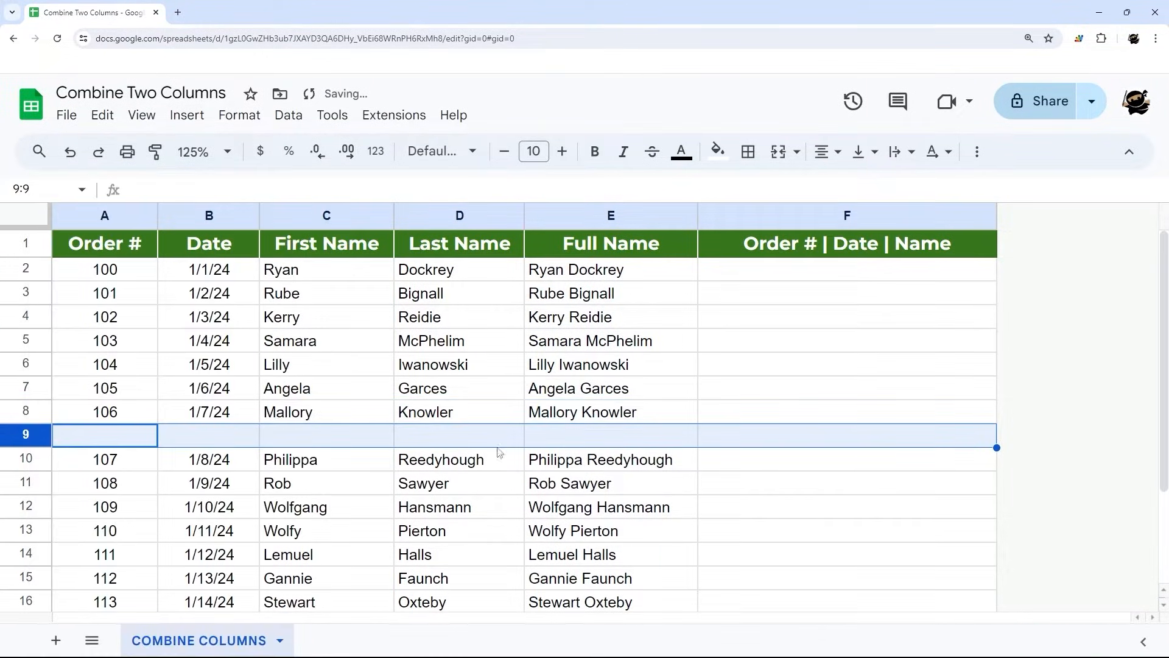
left_click(610, 435)
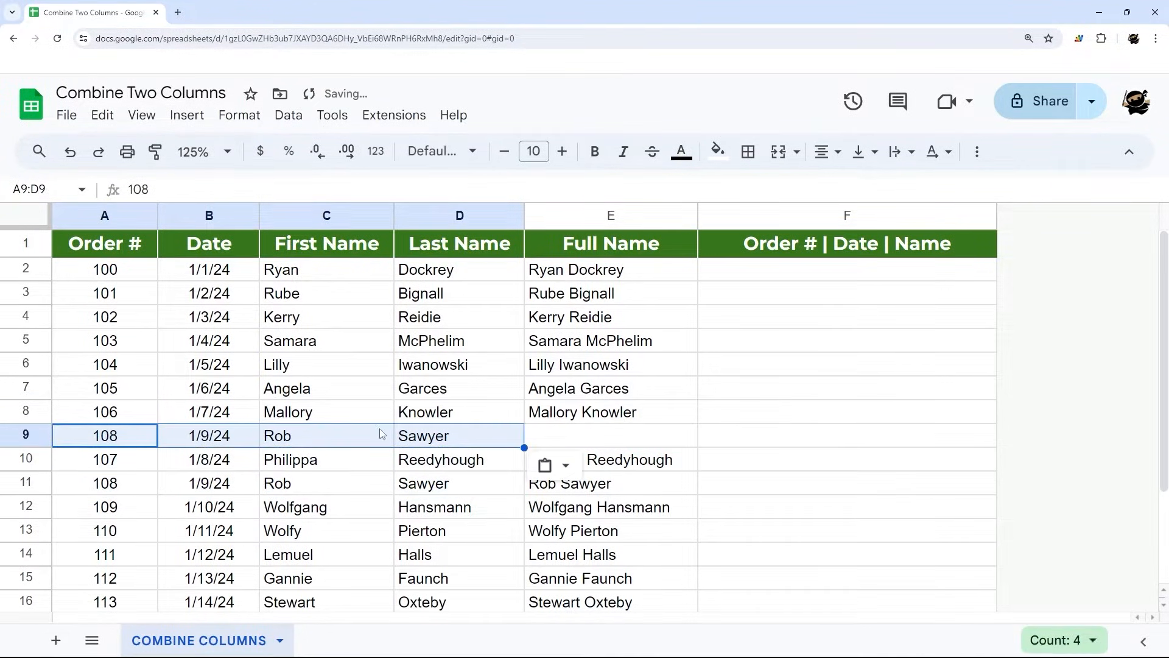
left_click(459, 436)
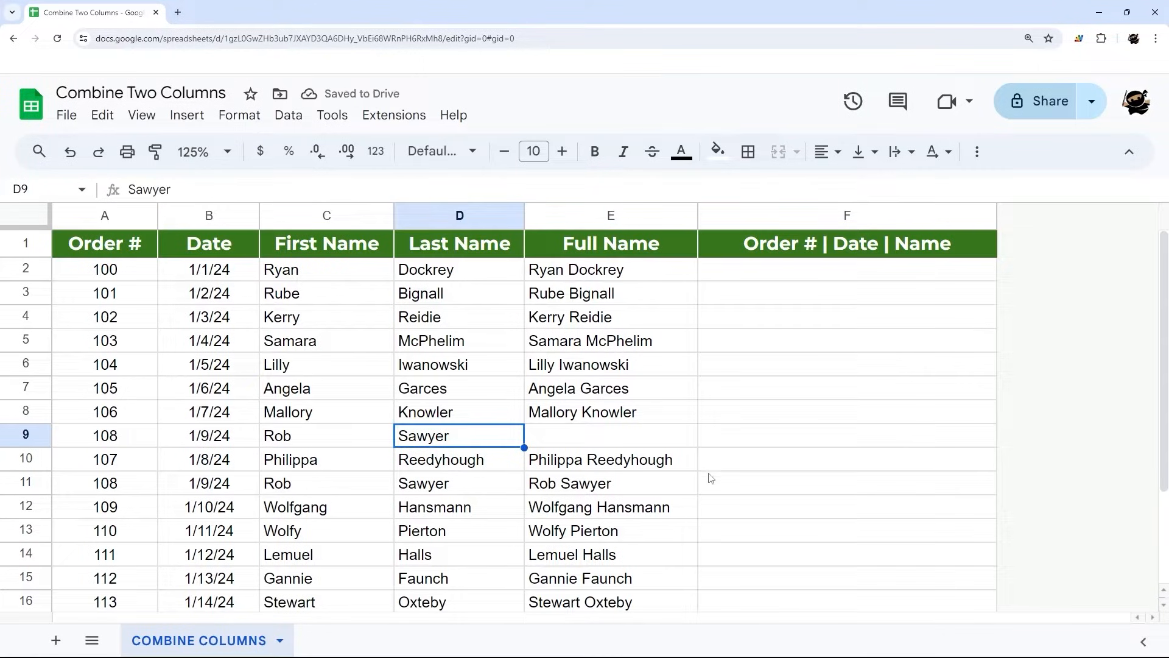
left_click(610, 412)
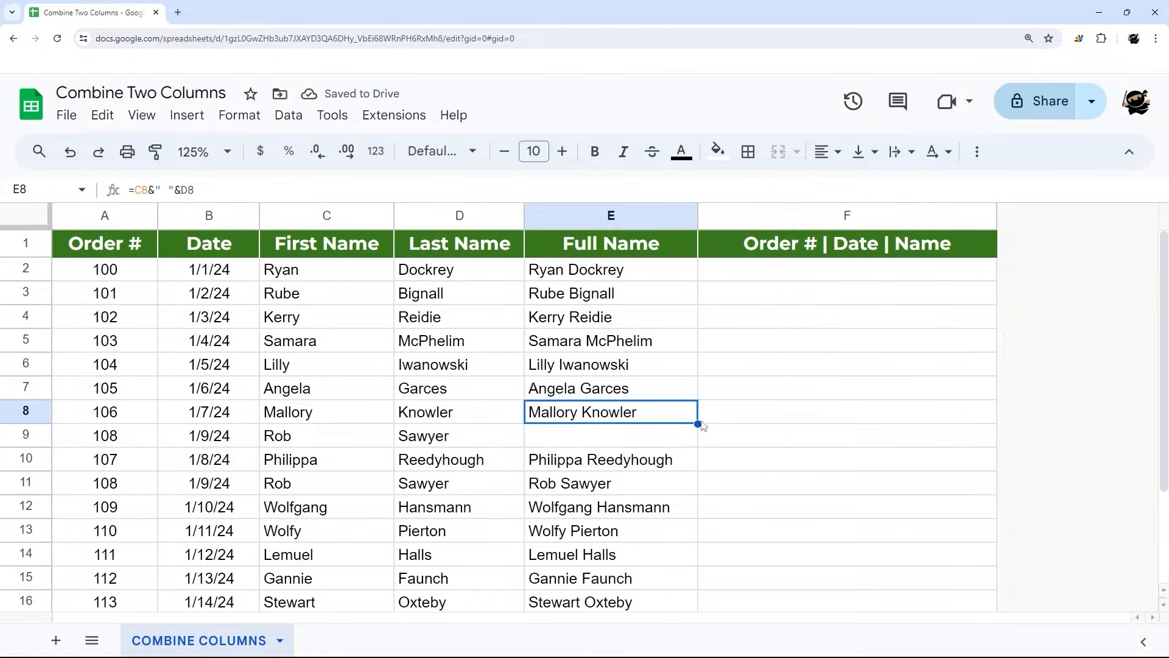
left_click(326, 436)
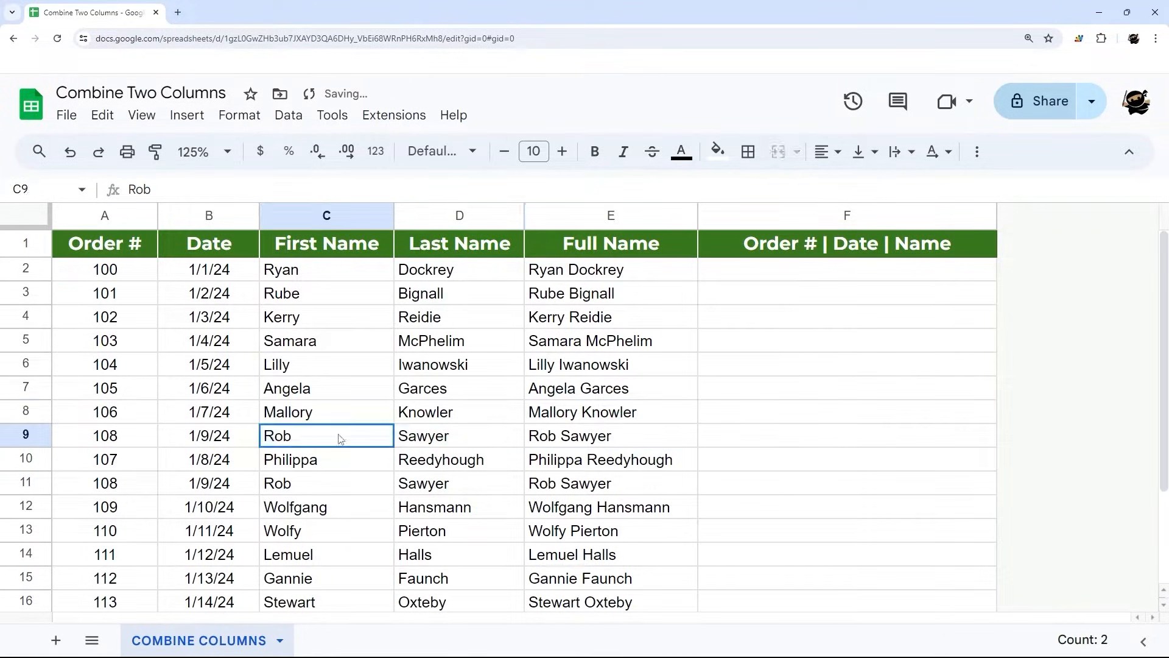
left_click(610, 435)
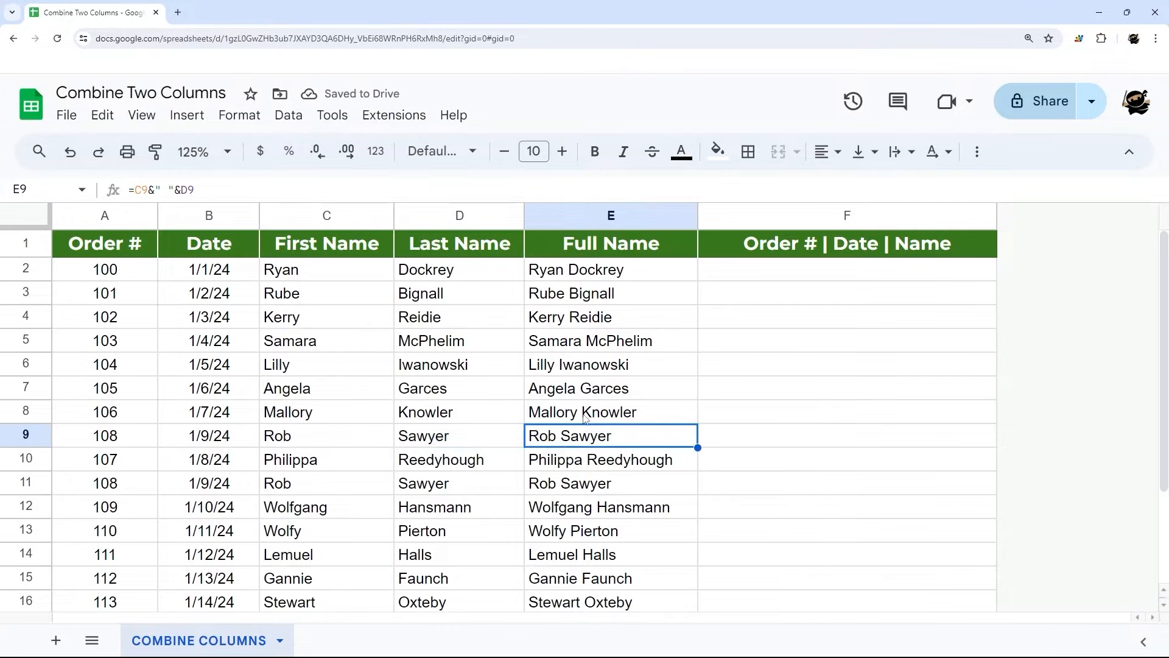
left_click(610, 412)
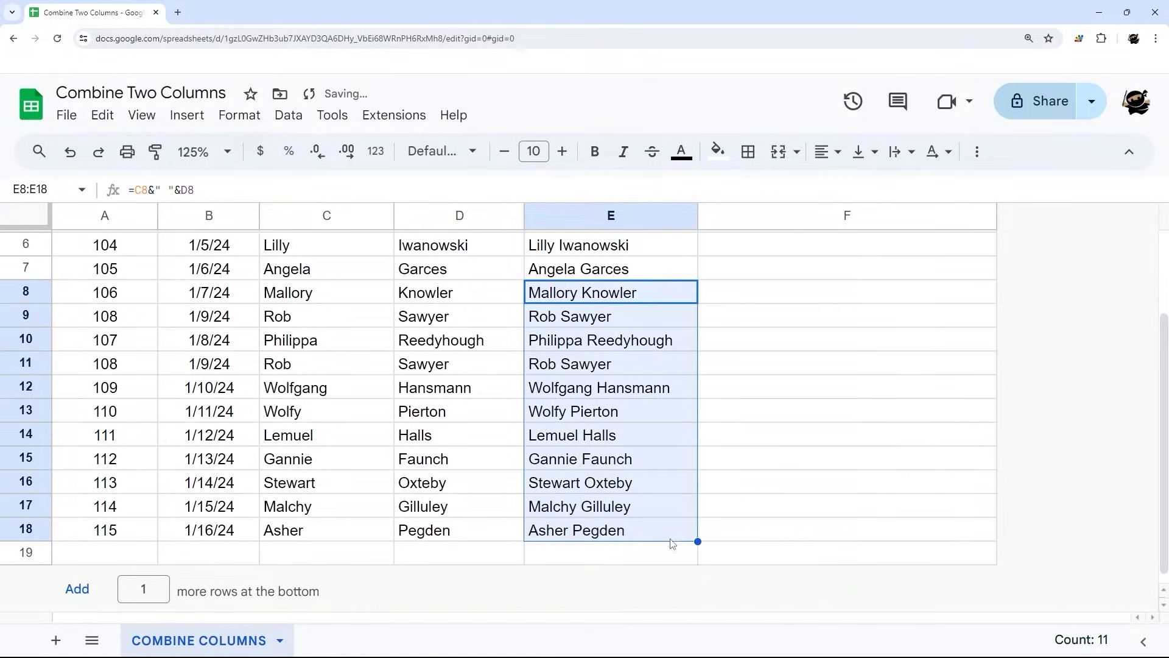
scroll("up", 3)
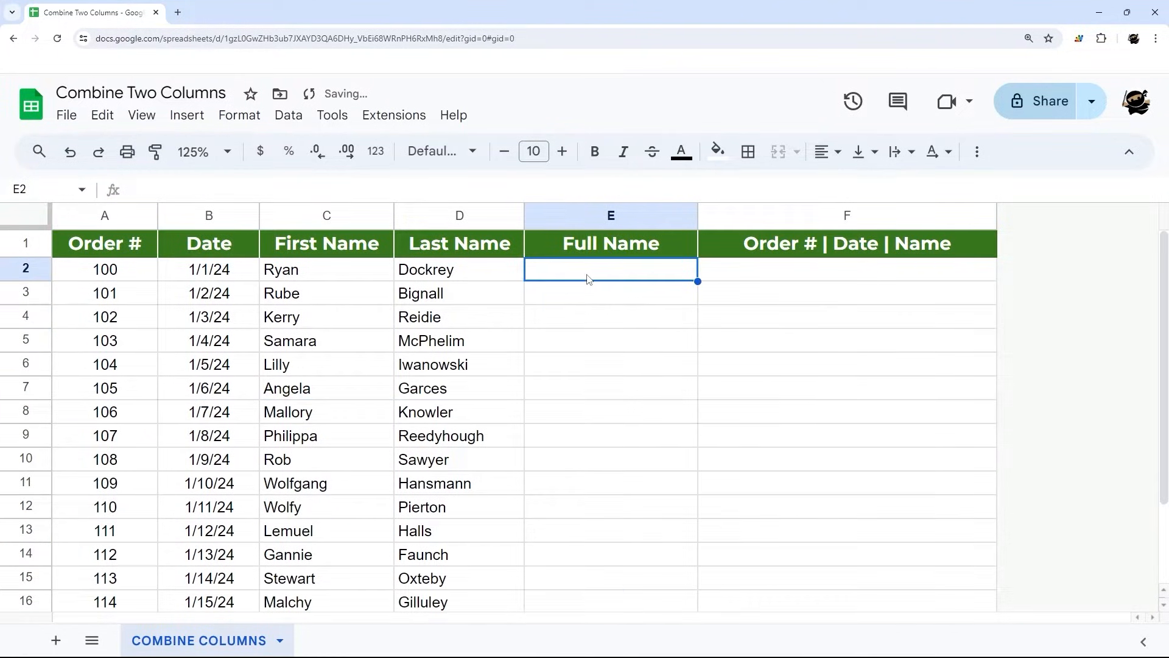
Step: In E2 start =arrayformula(C2:C&" "&D2:D joining the whole first and last name ranges
type("=")
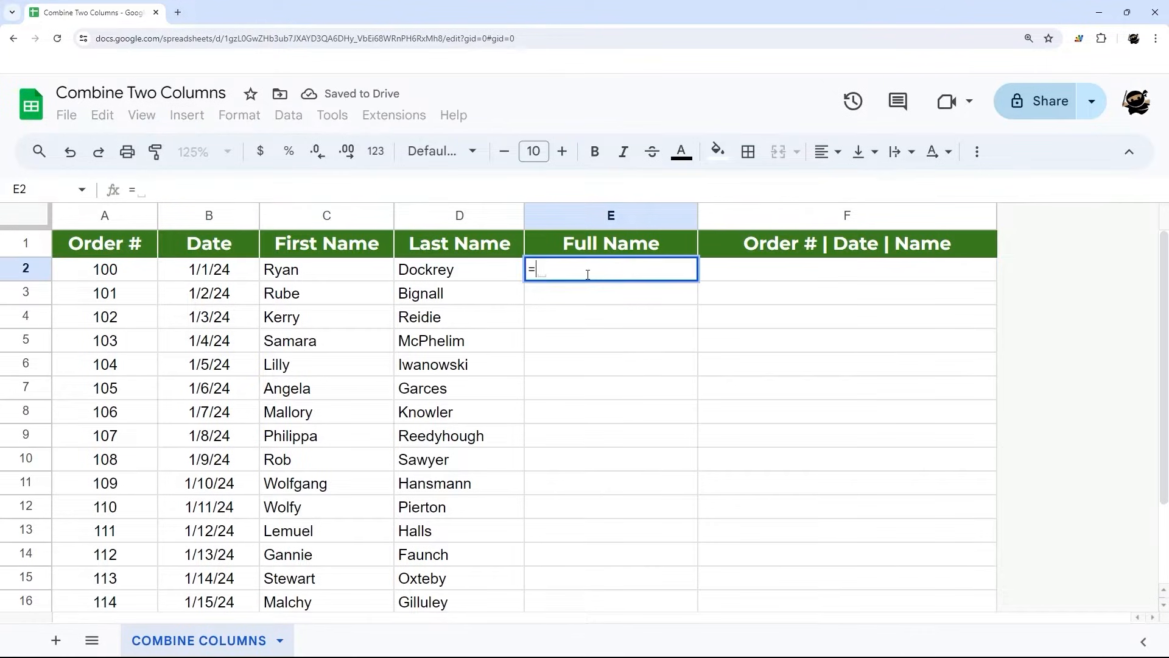
type("arrayformul")
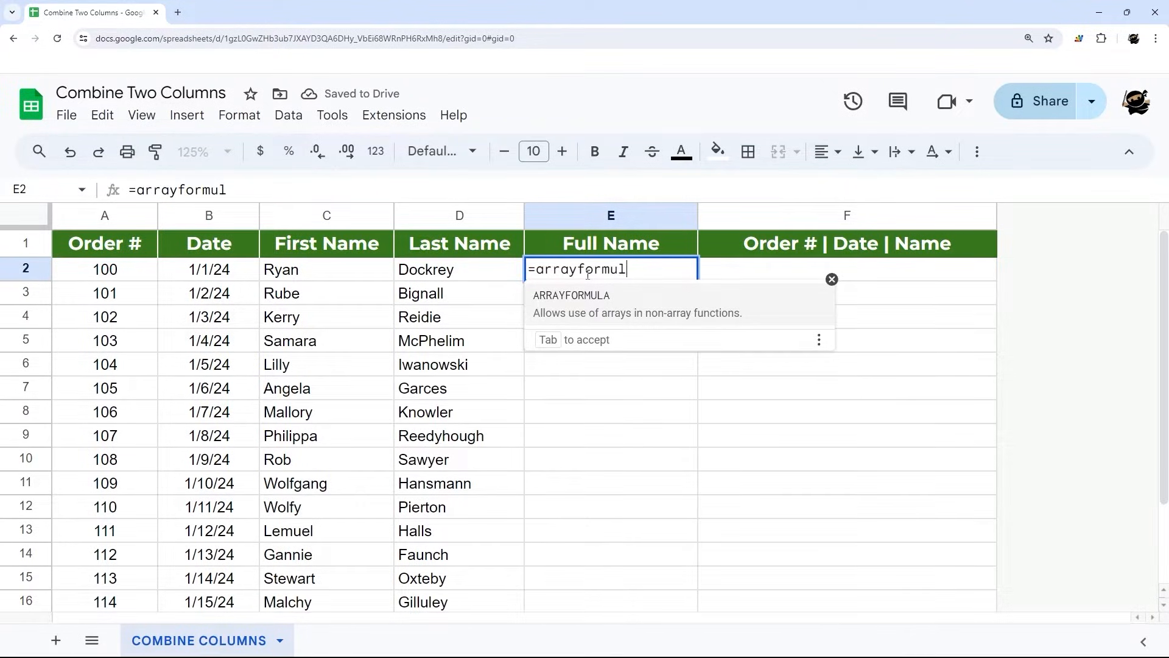
key("Tab")
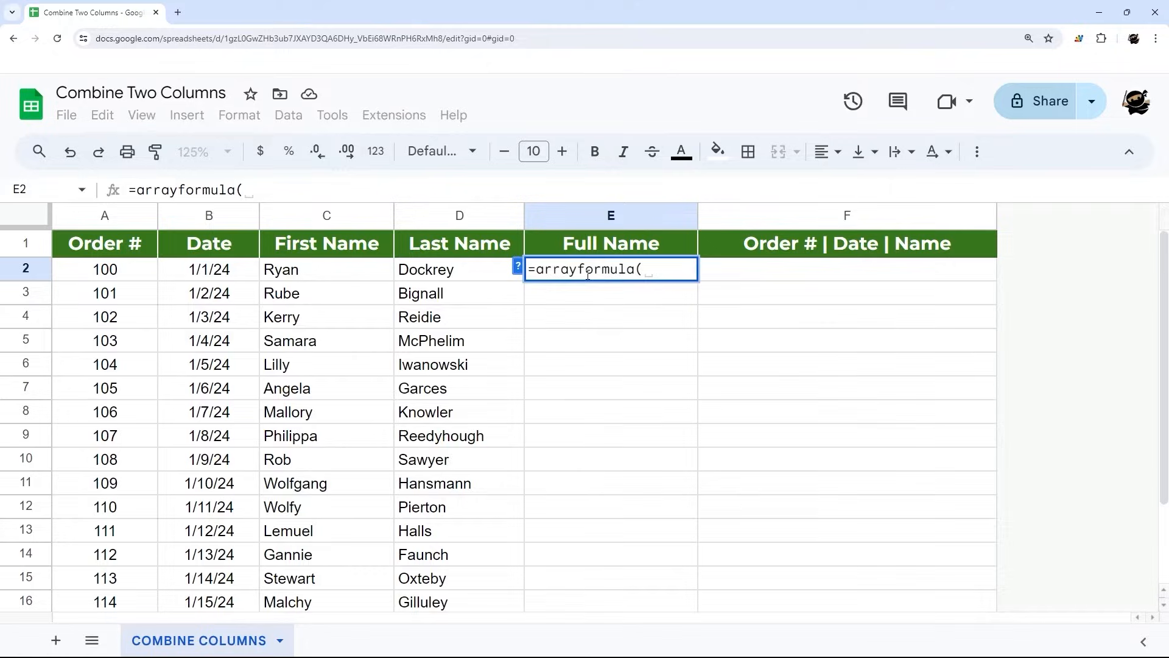
type("C2")
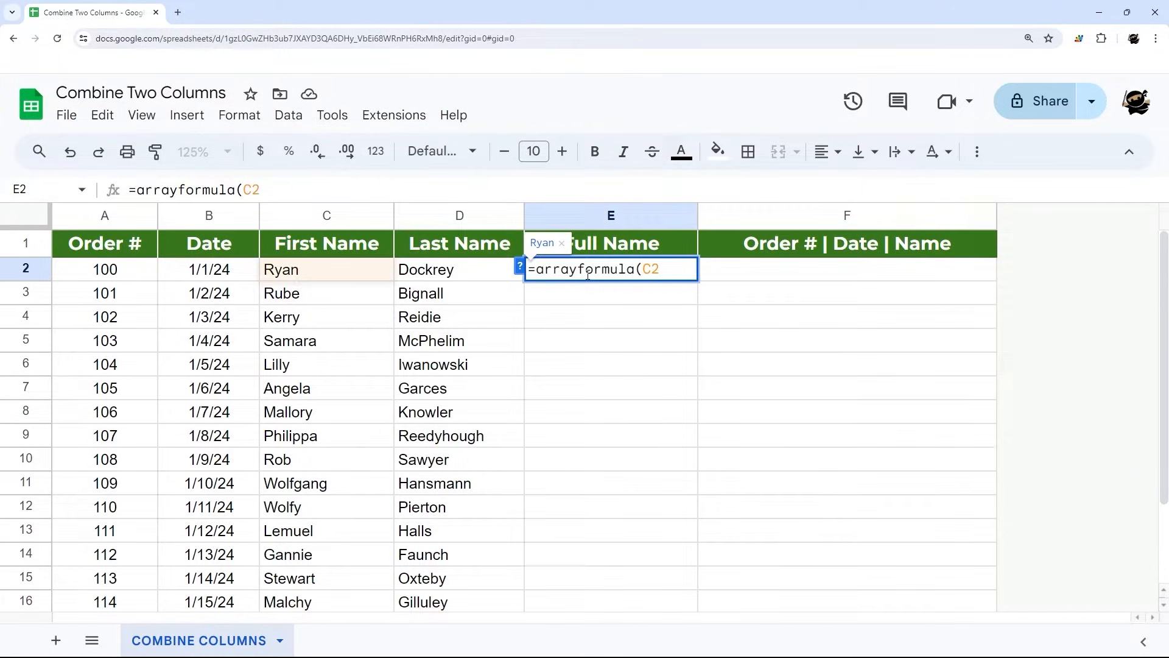
type(":C")
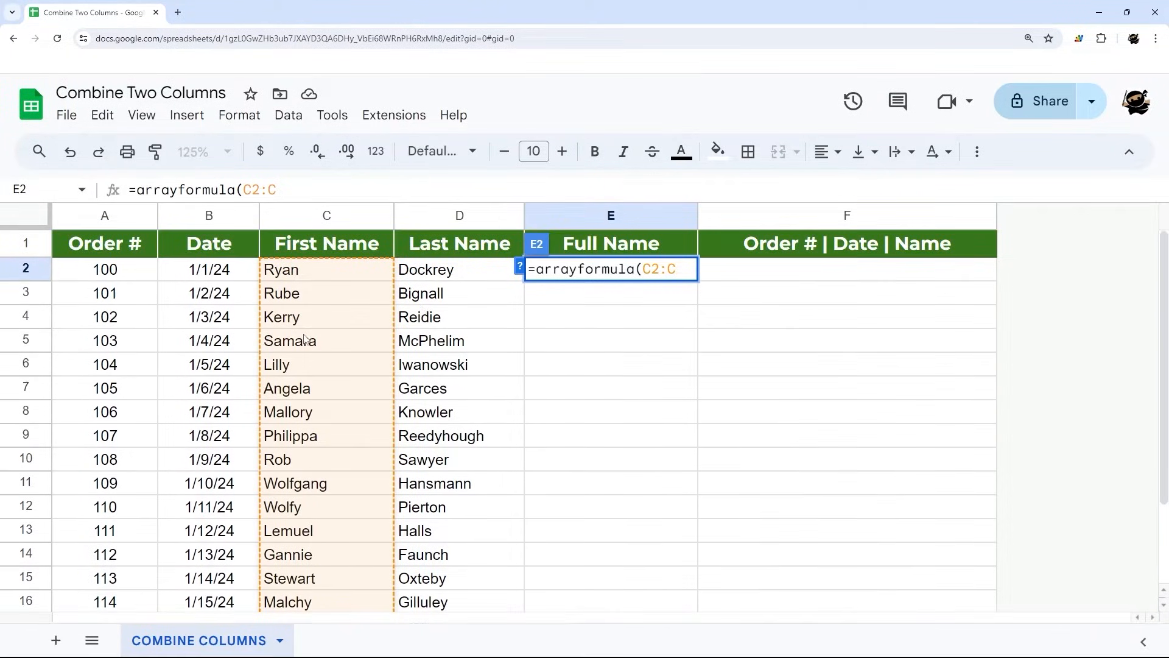
type("&")
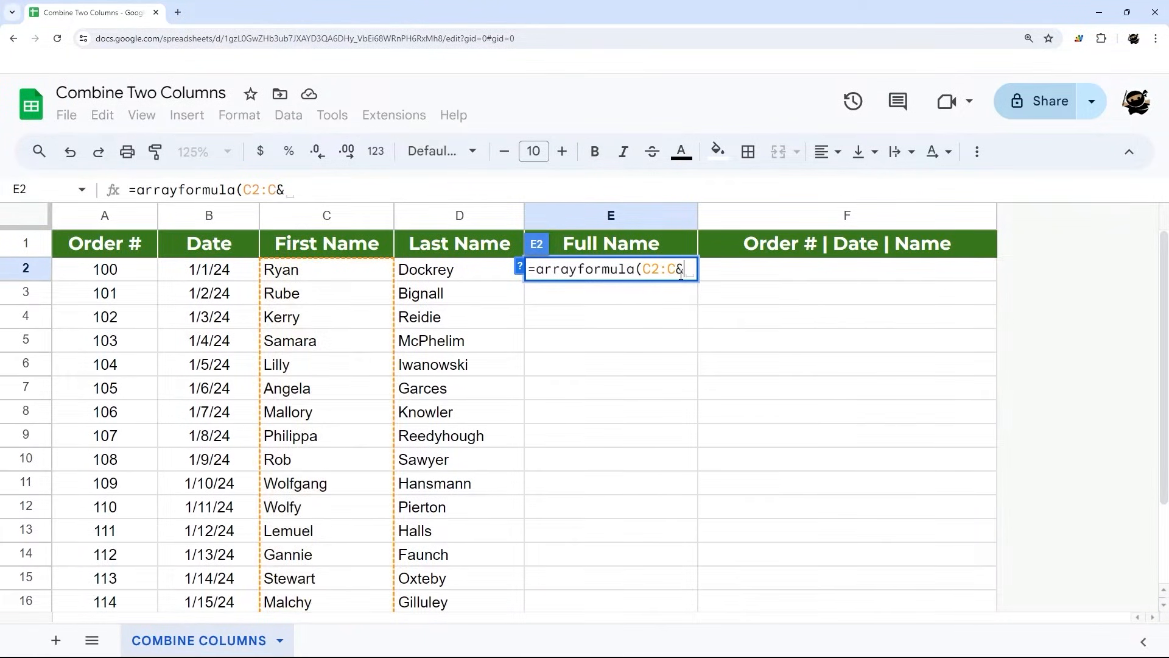
type("\"\"")
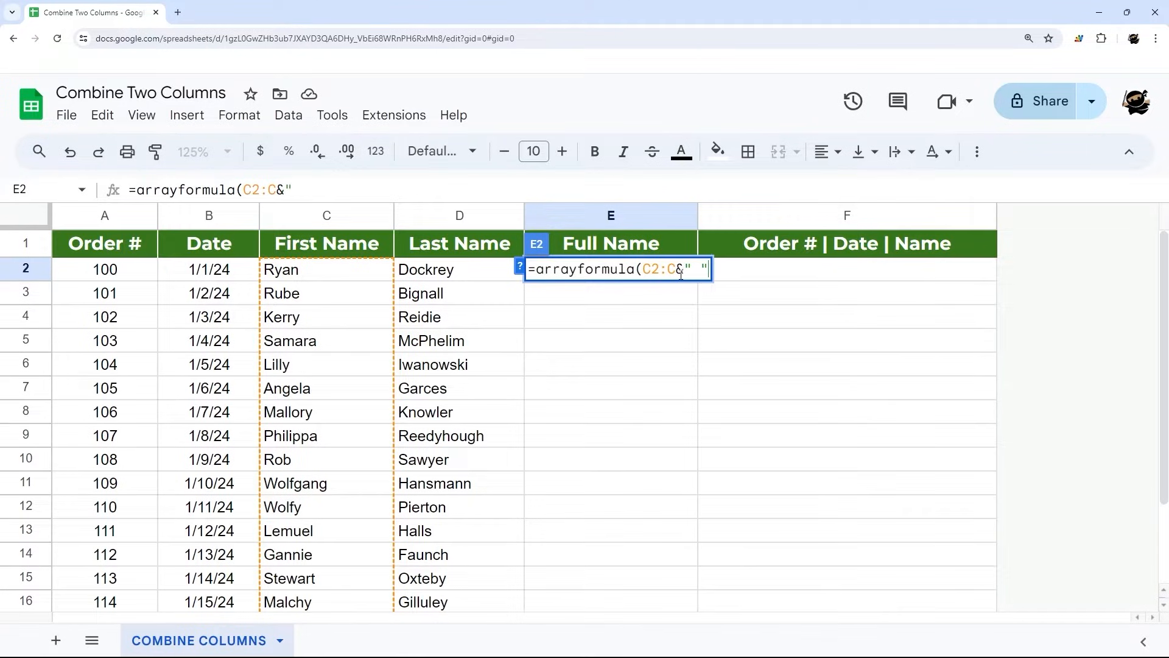
type("\"&")
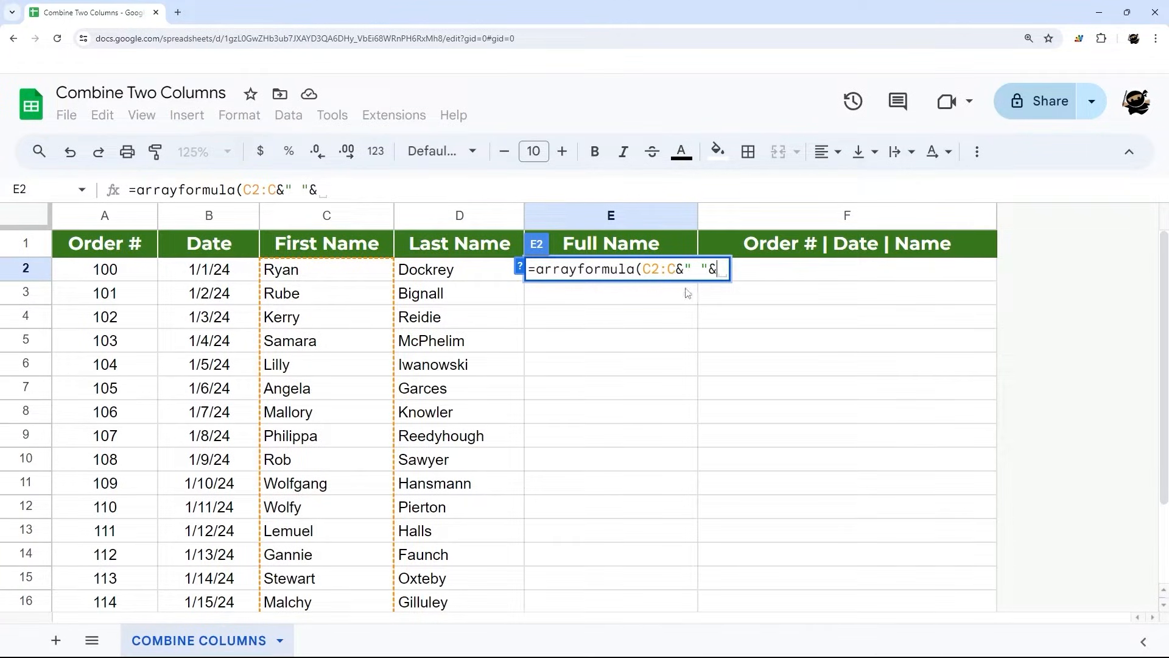
type("D2:D")
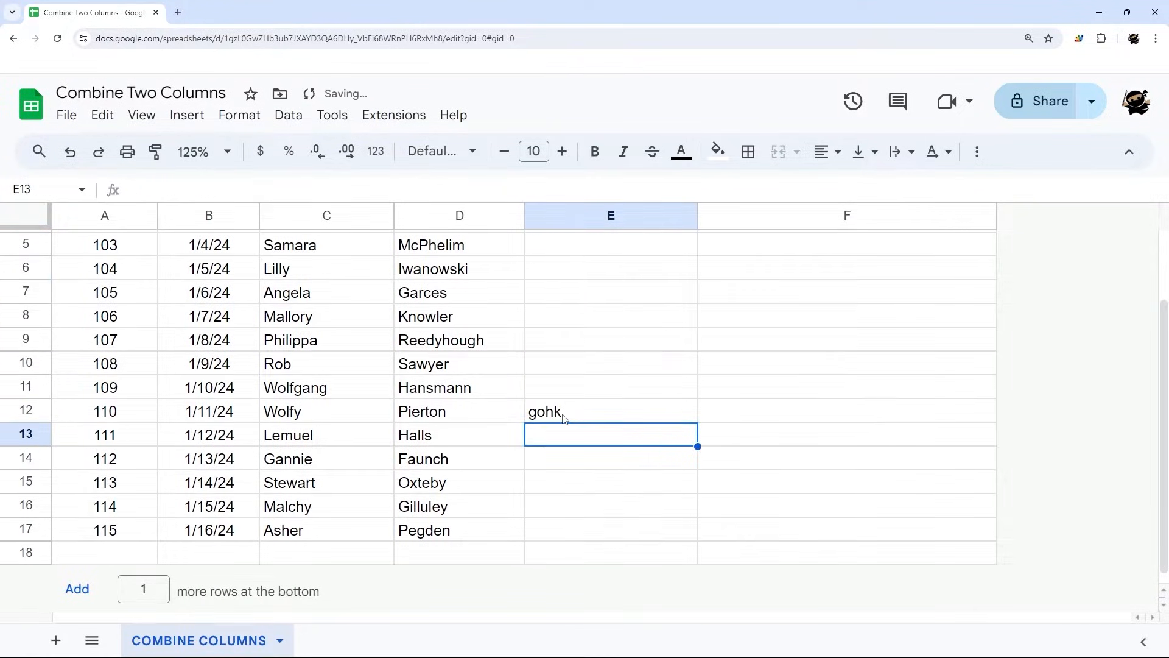
Step: Clear the stray entry blocking the spill so the E2 ARRAYFORMULA fills every Full Name
scroll("up", 3)
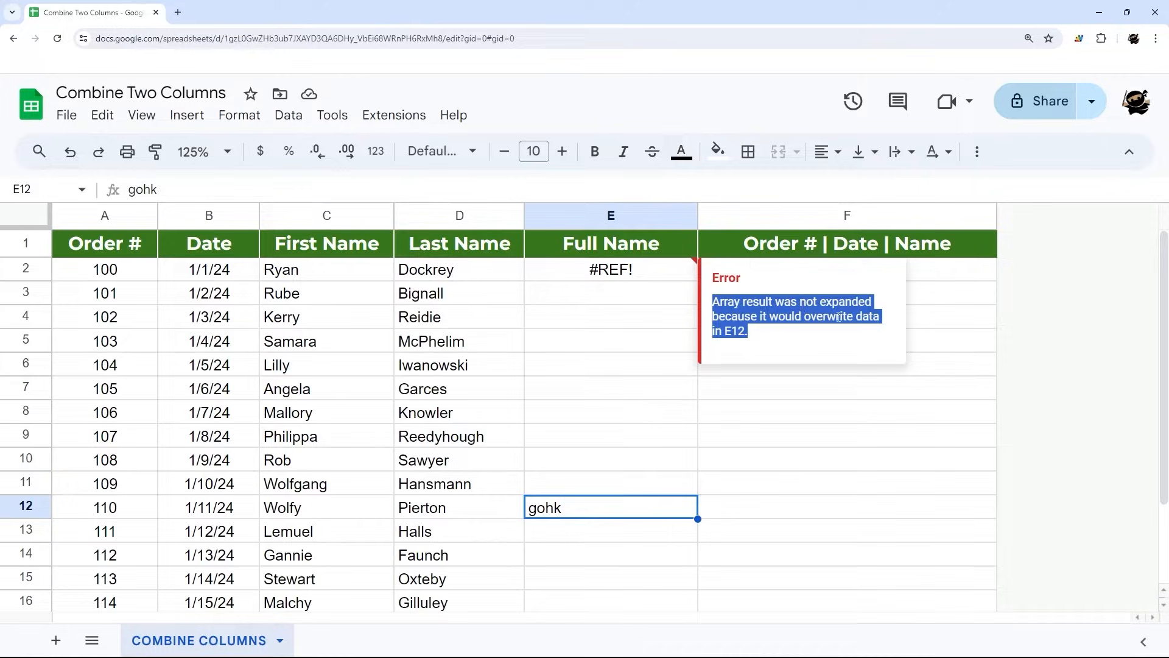
mouse_move(749, 341)
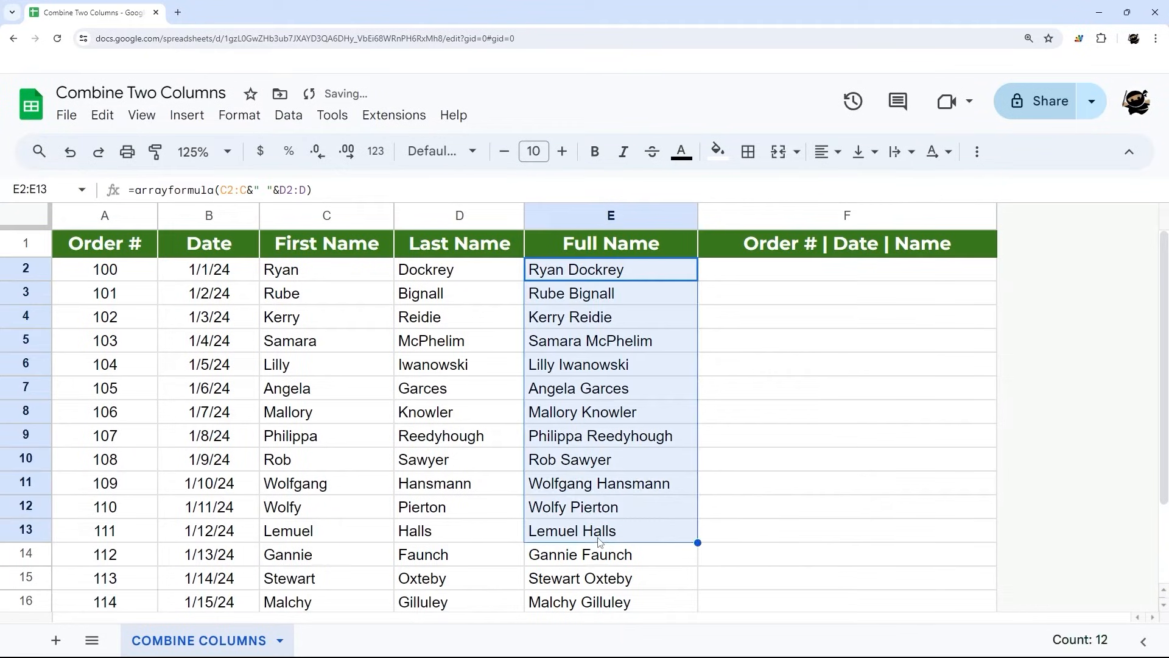
left_click(610, 269)
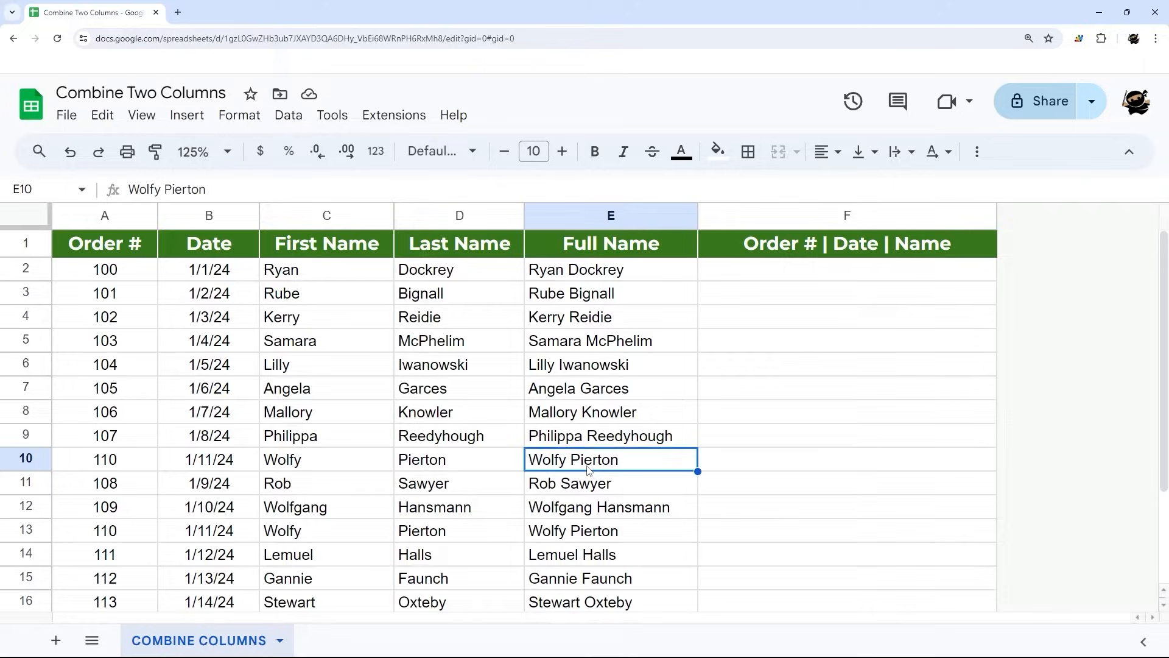
left_click(610, 269)
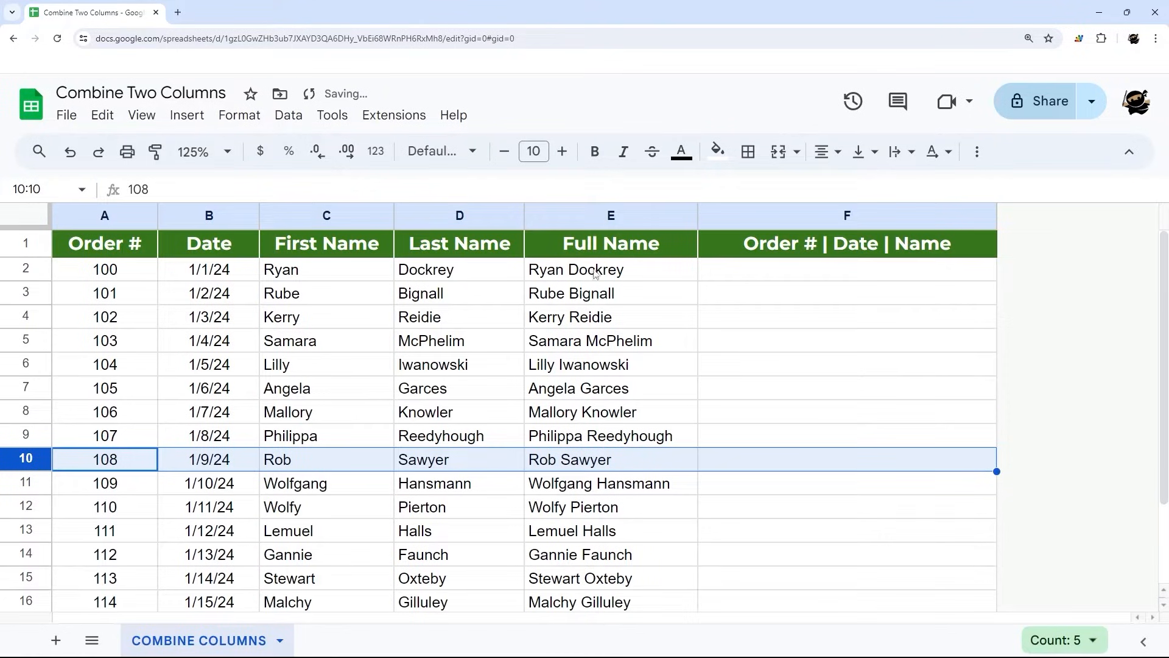
left_click(610, 269)
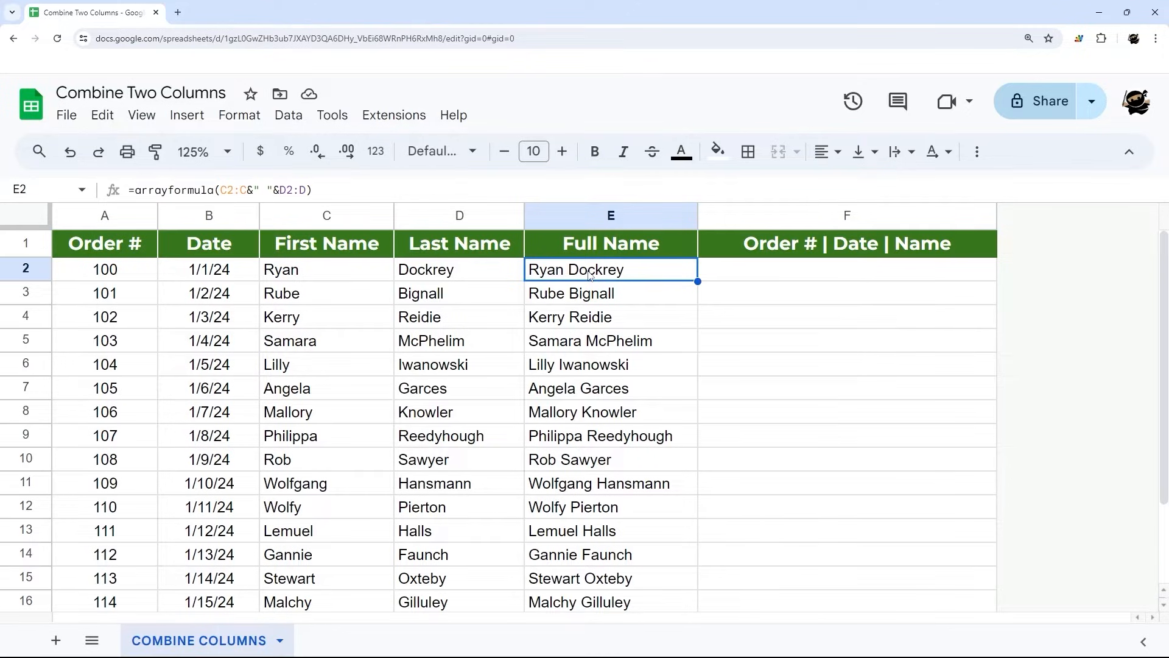
mouse_move(699, 292)
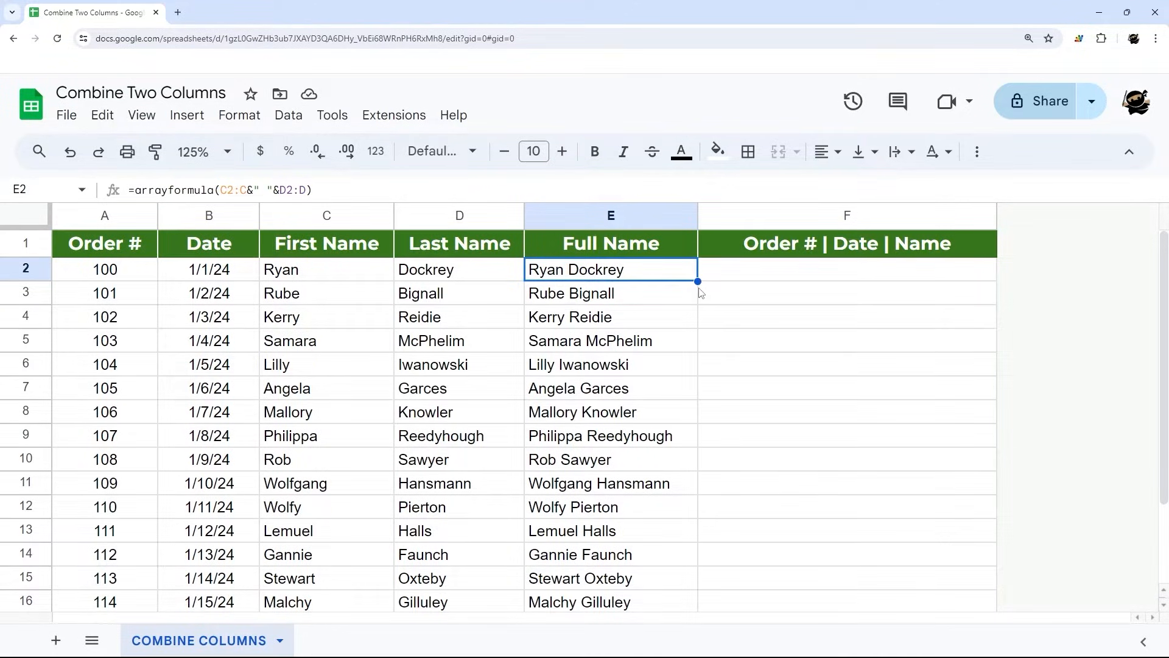
Step: Copy the E2 ARRAYFORMULA into F2 and prepend the order number range A2:A
double_click(610, 269)
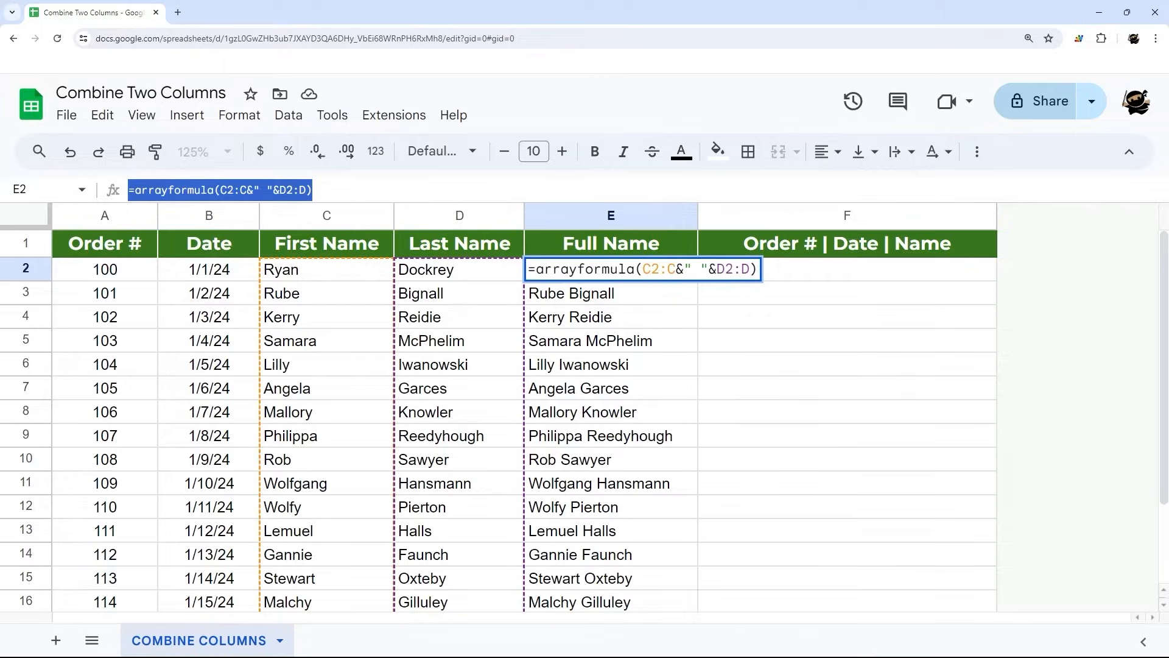
left_click(846, 269)
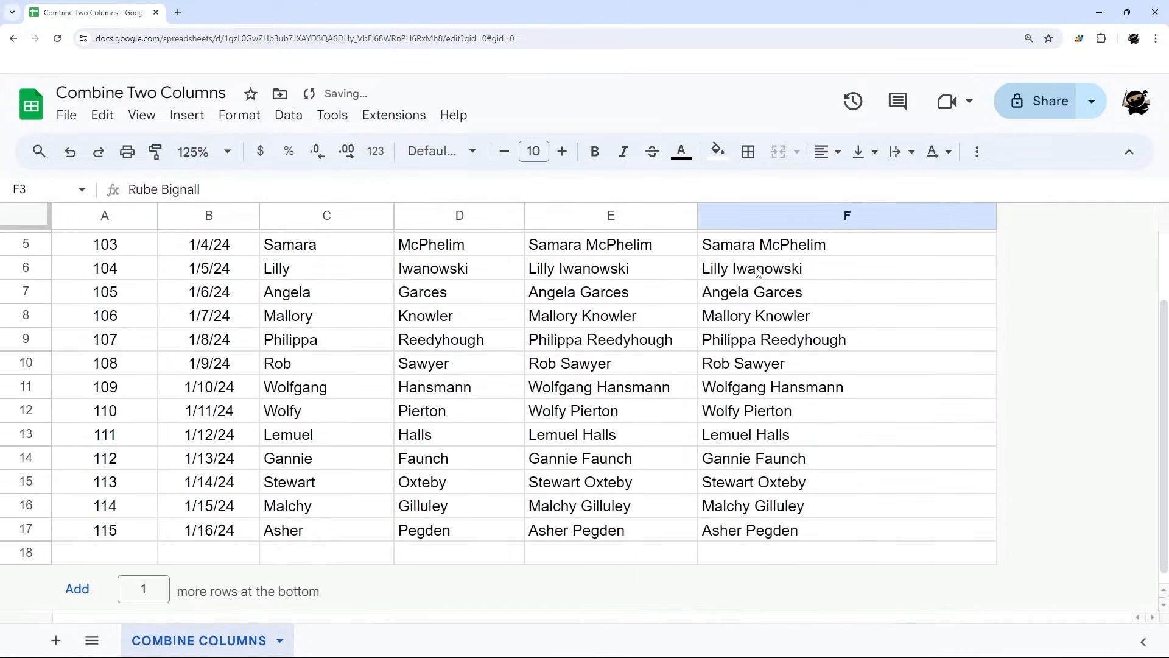
scroll("up", 3)
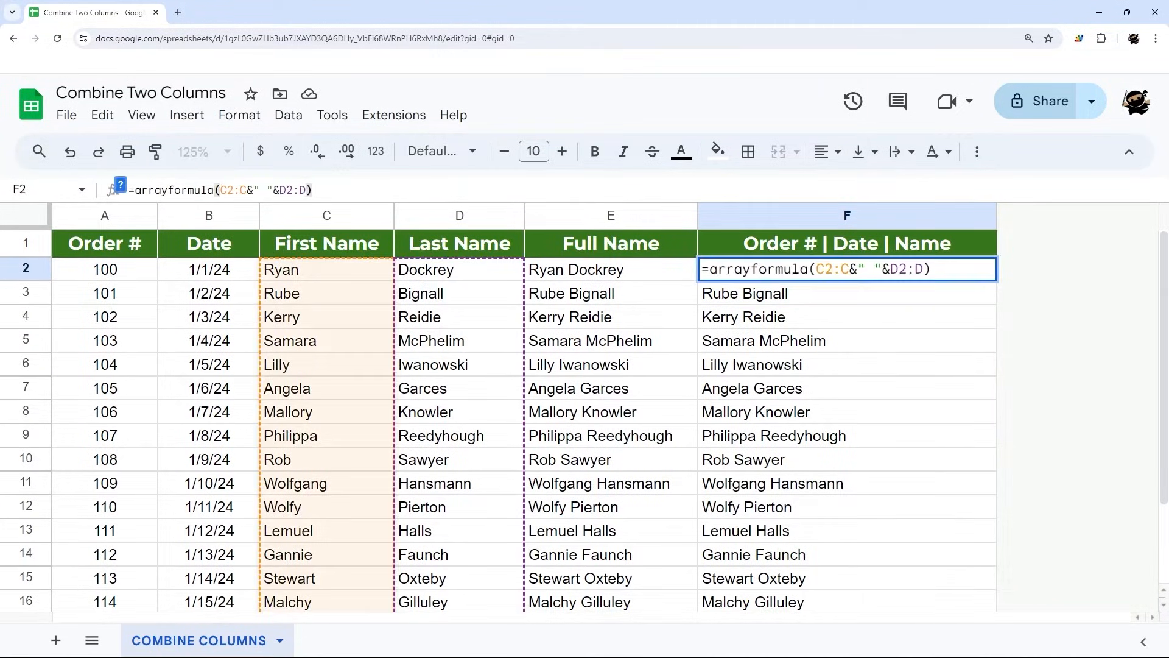
type("A2:A")
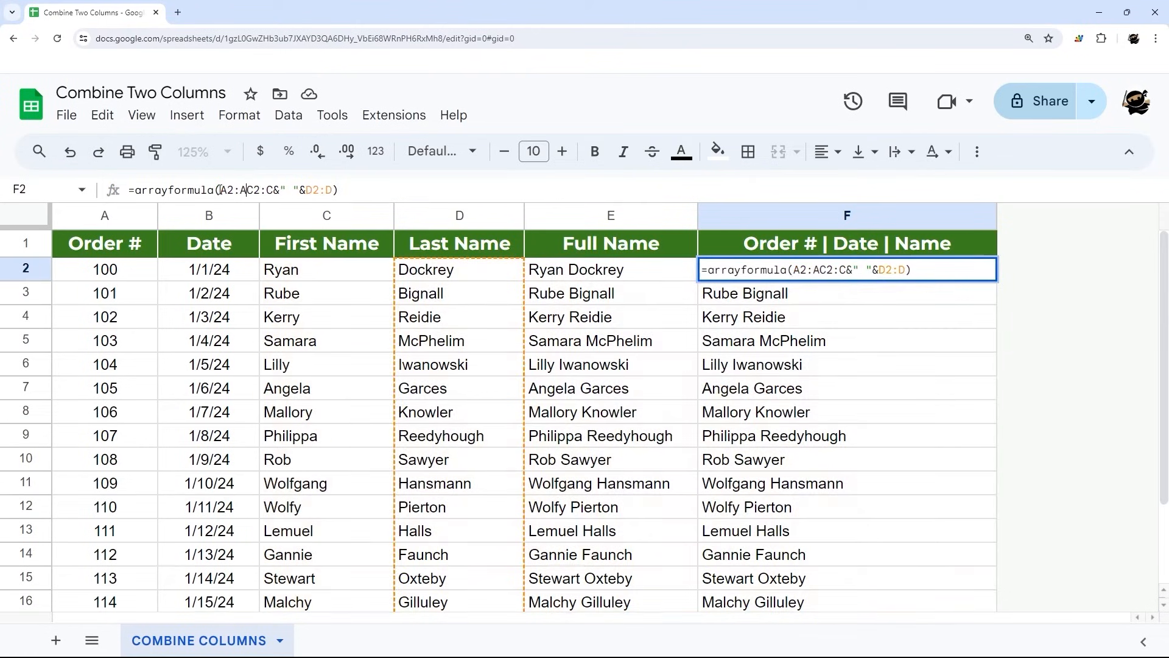
key("enter")
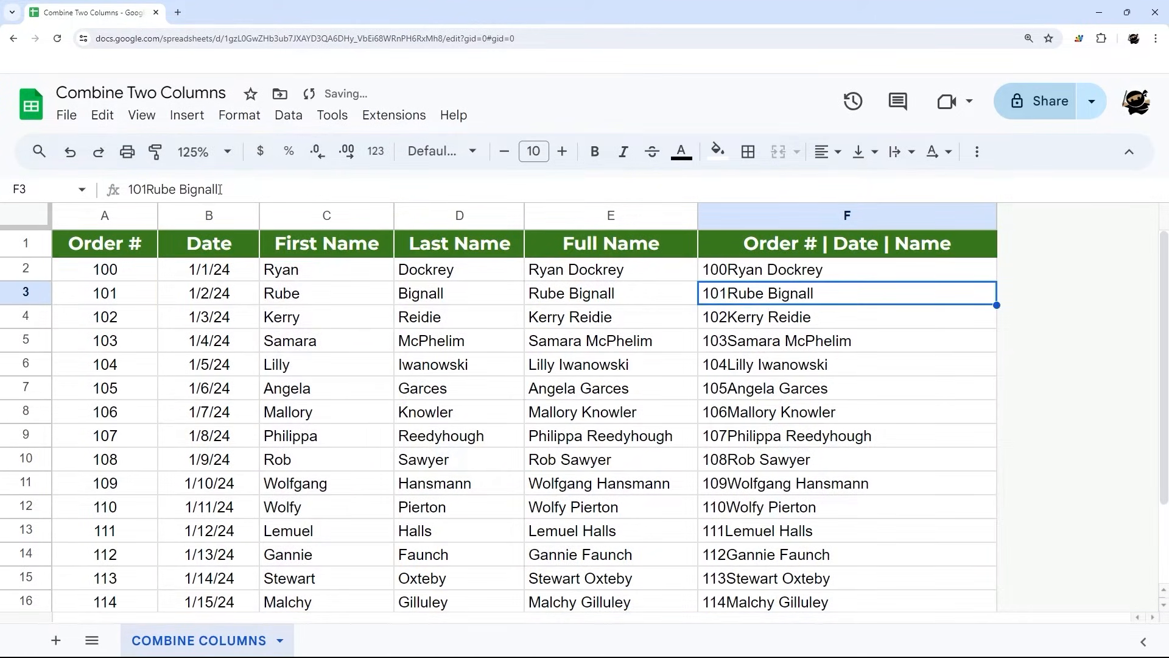
left_click(846, 270)
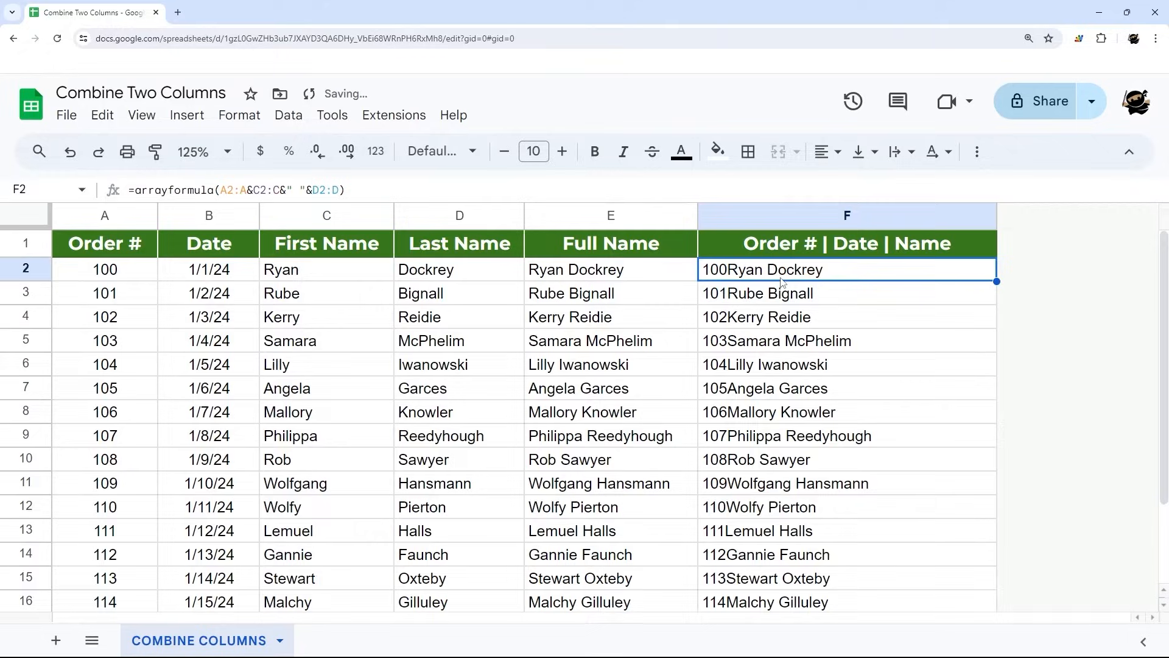
Step: Try pipe, slash and dash separators after the order number, settling on ' | '
double_click(846, 269)
type("\" \"&")
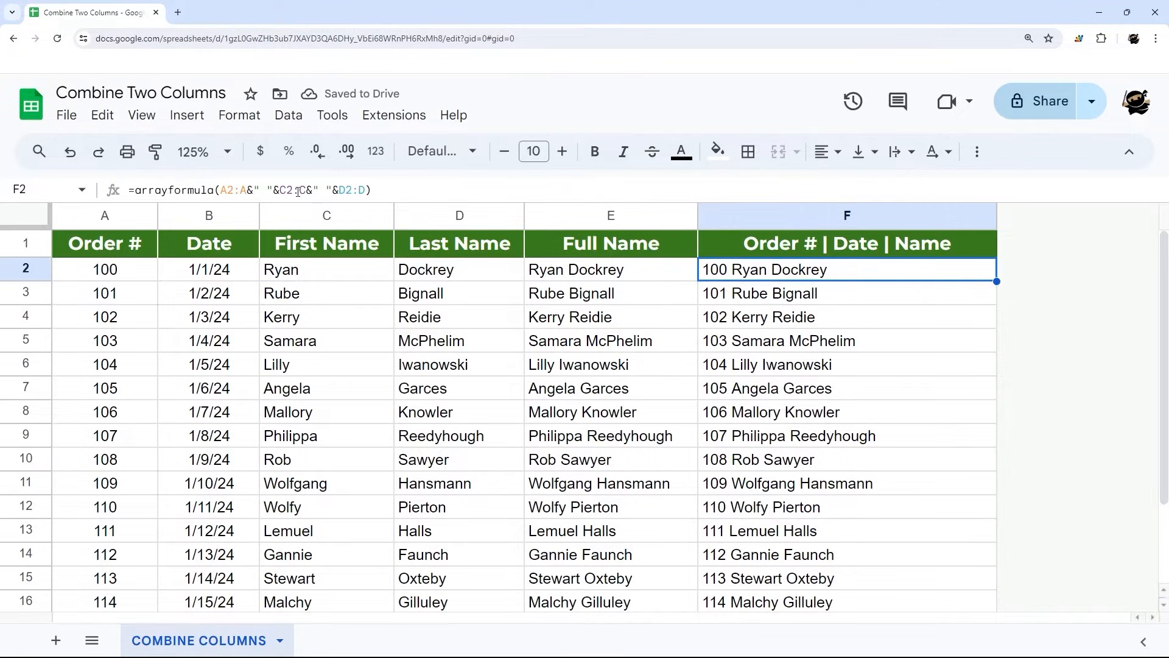
double_click(846, 270)
type("| ")
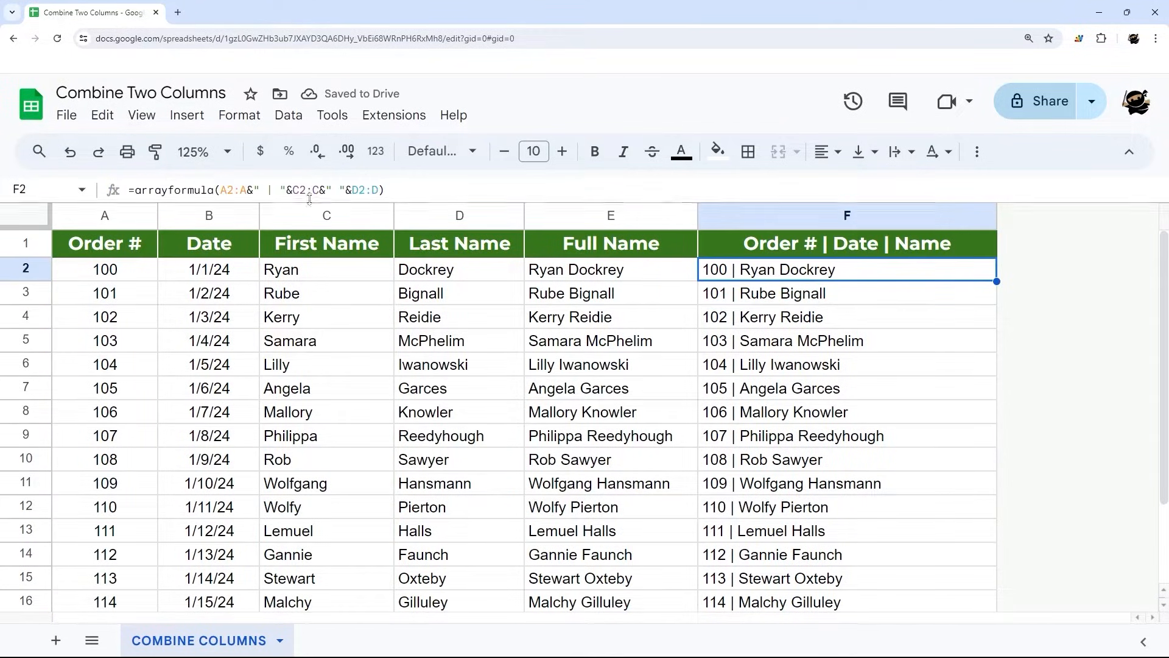
double_click(846, 269)
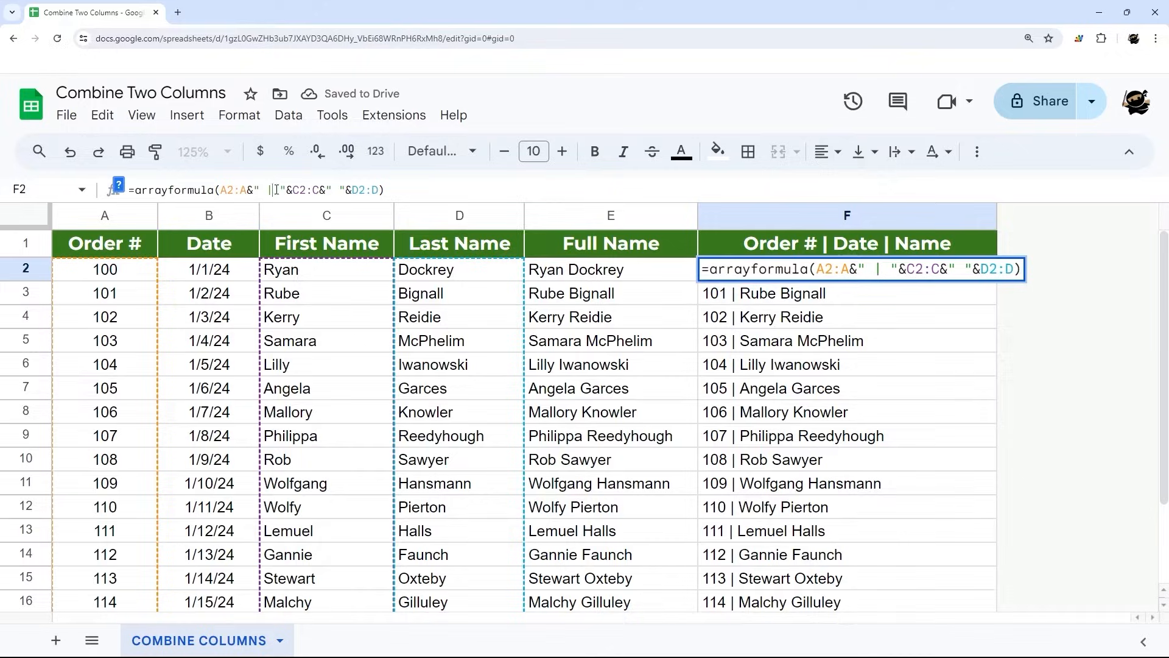
type("/")
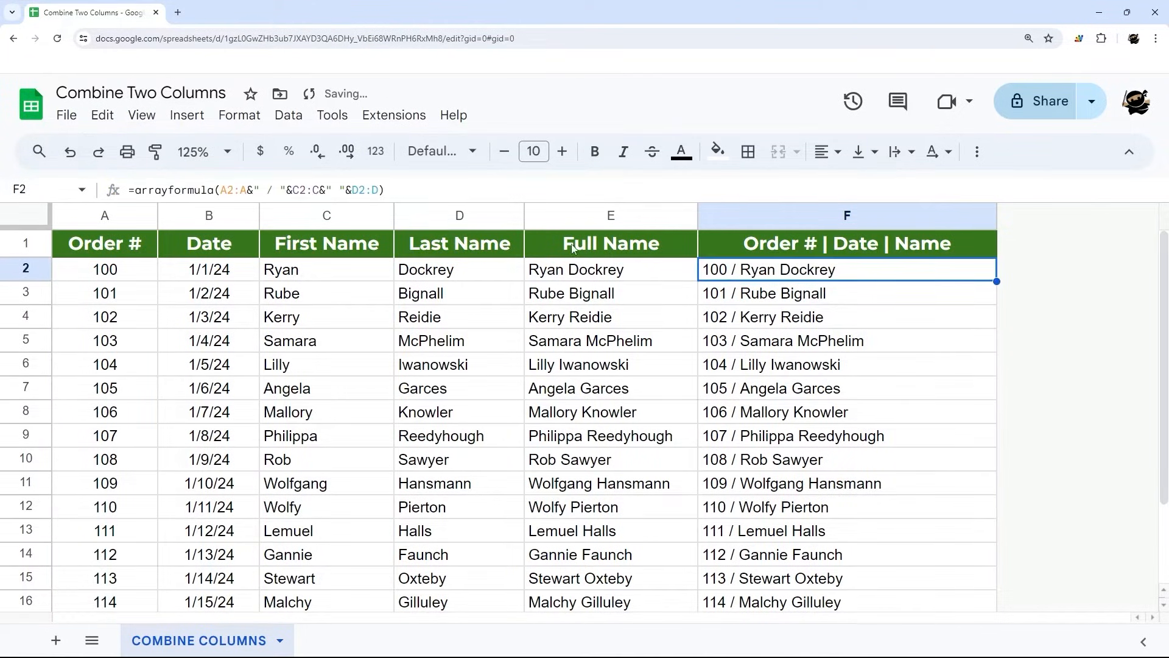
double_click(847, 269)
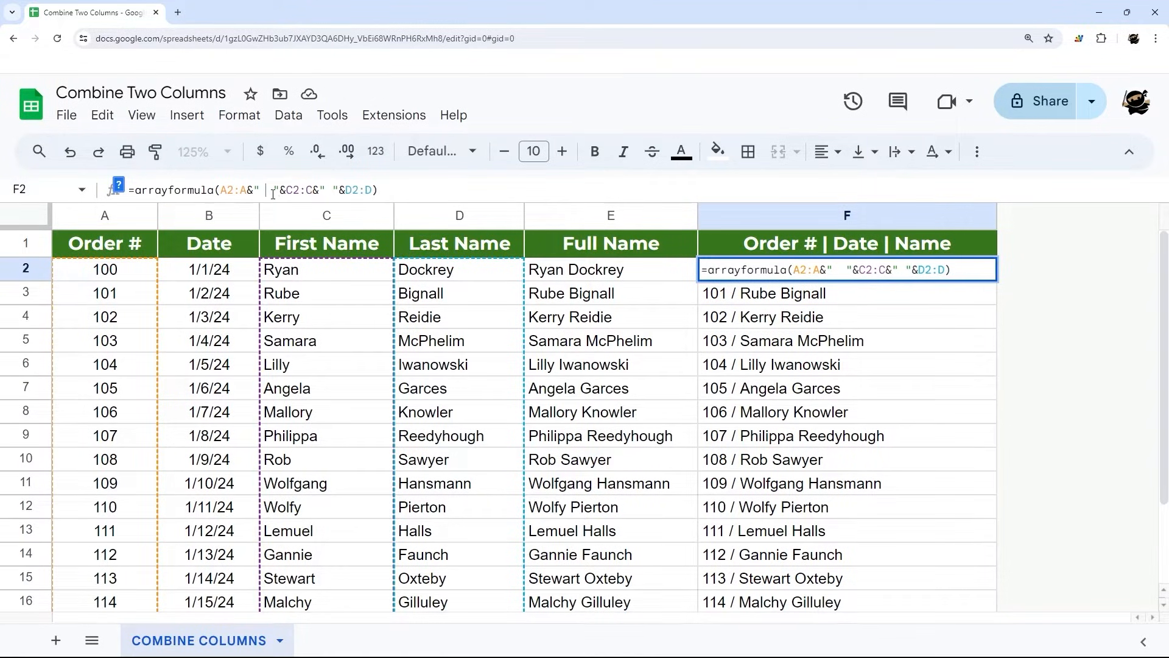
type("-")
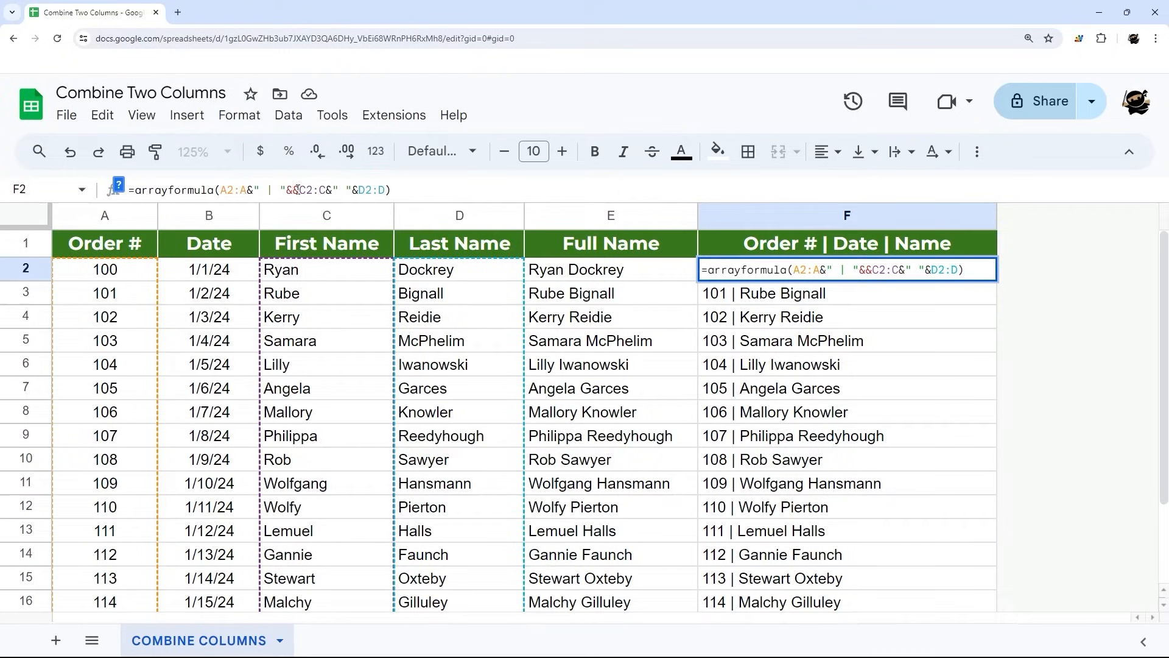
type("B2:B&")
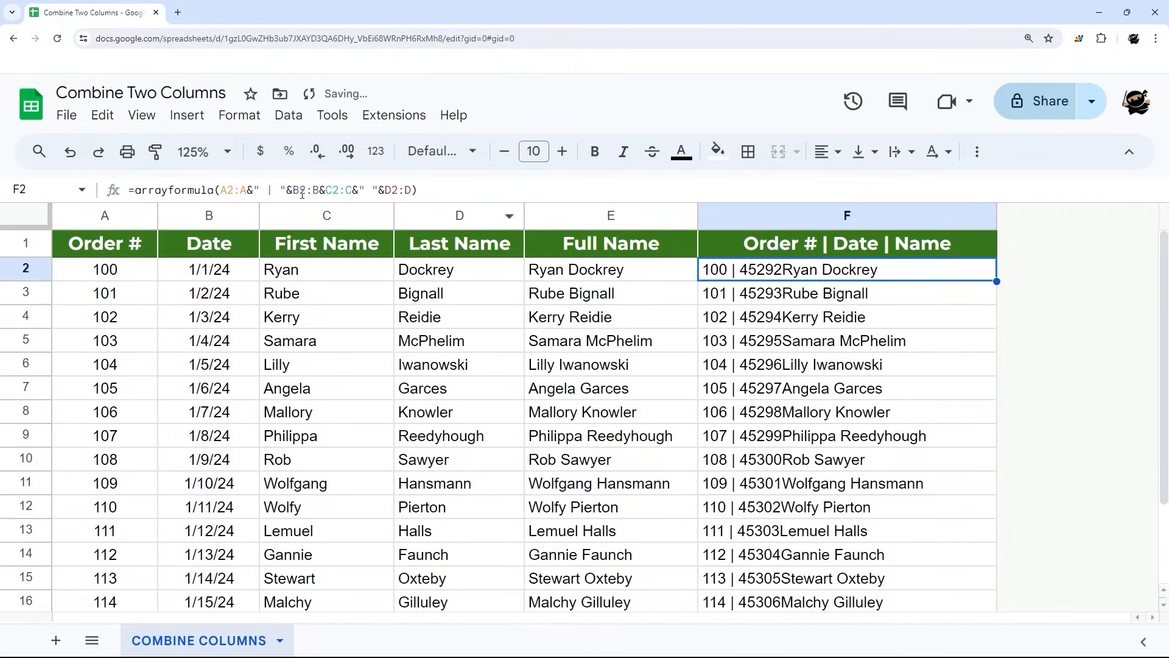
double_click(846, 269)
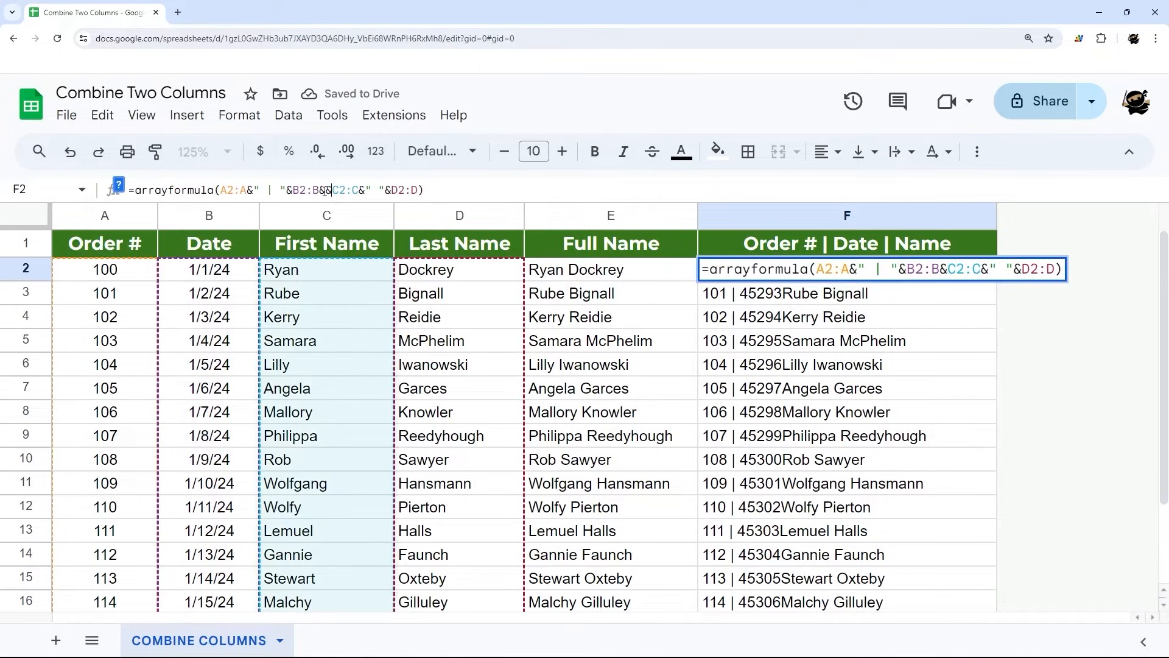
key("enter")
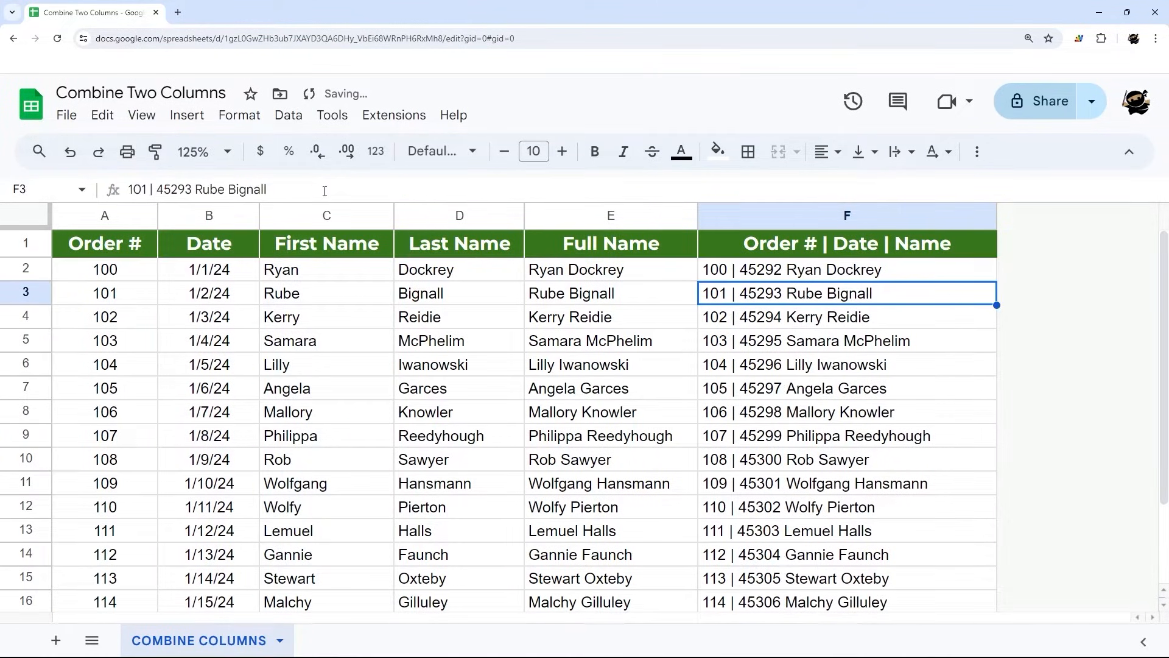
left_click(847, 269)
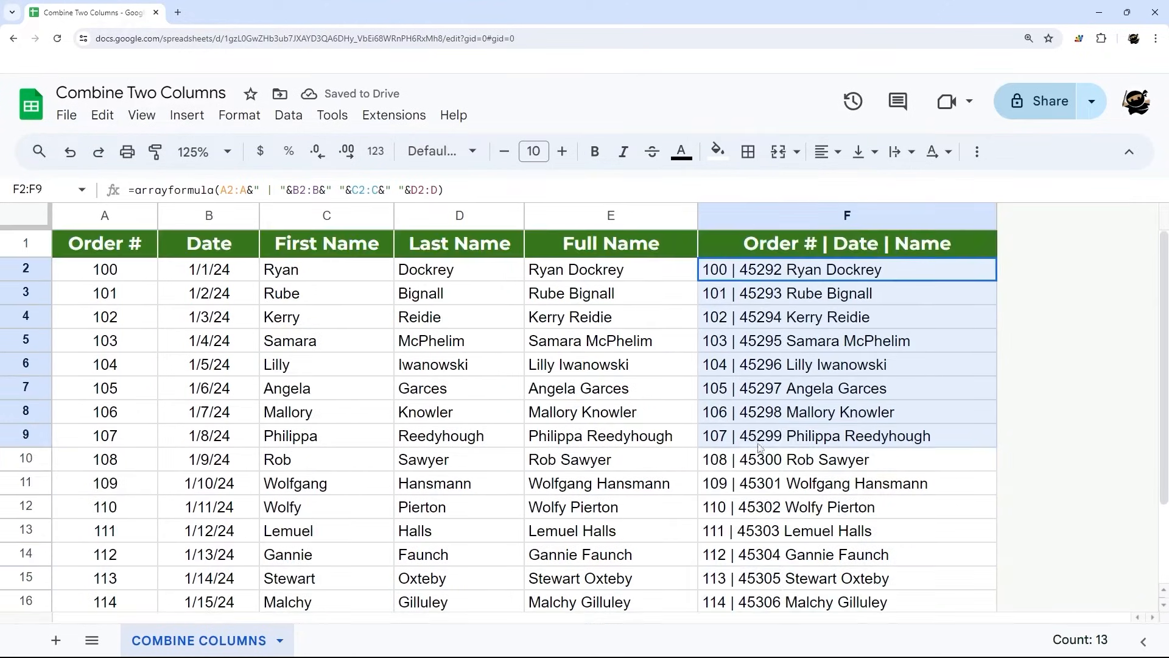
left_click(845, 269)
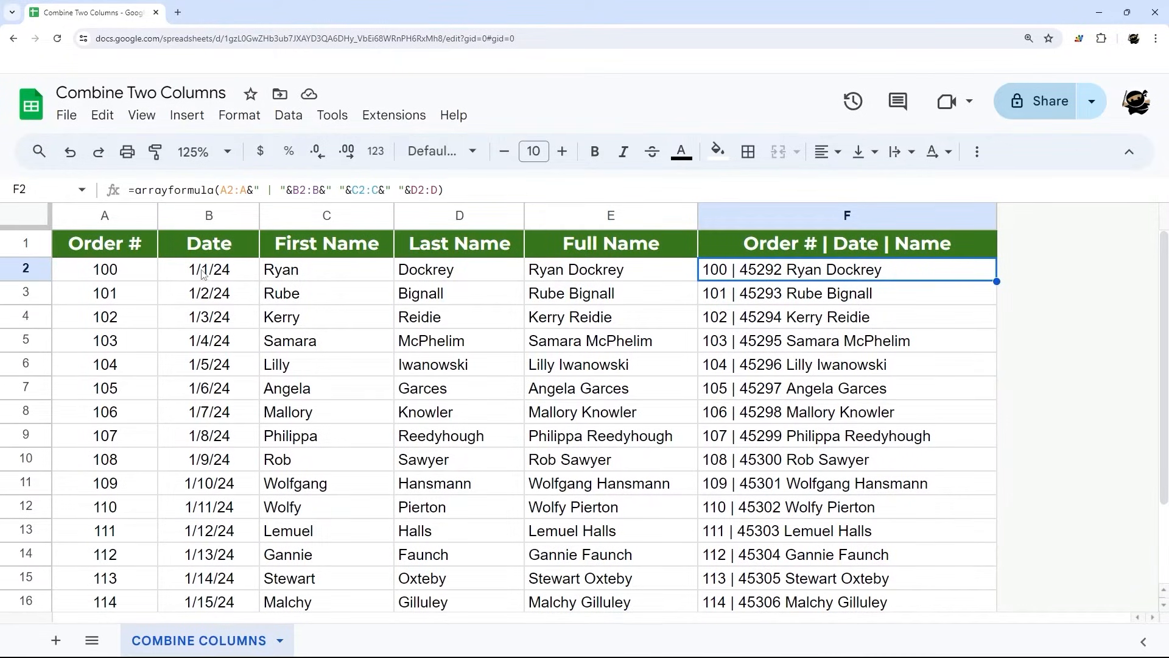
left_click(375, 151)
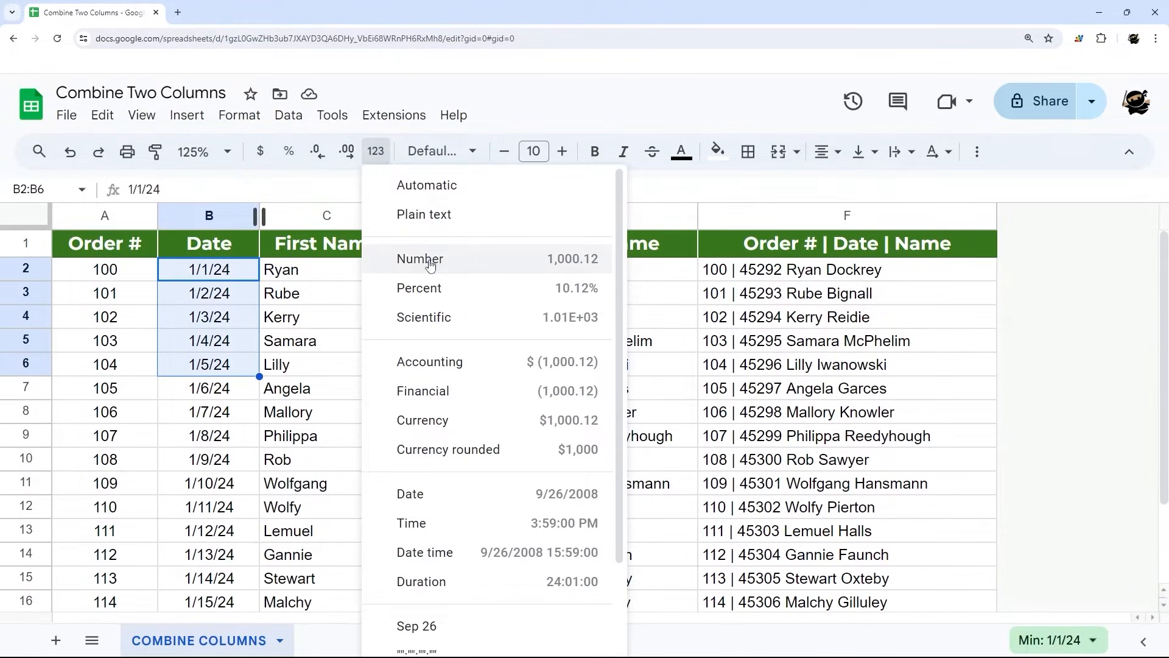
left_click(420, 258)
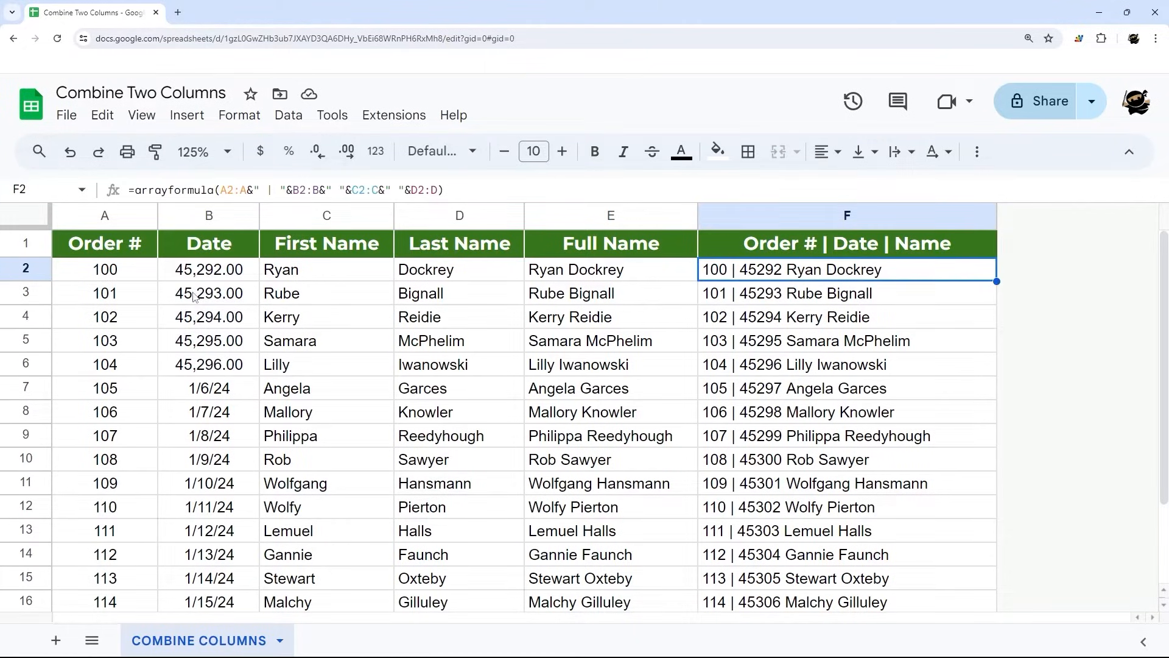
left_click(208, 292)
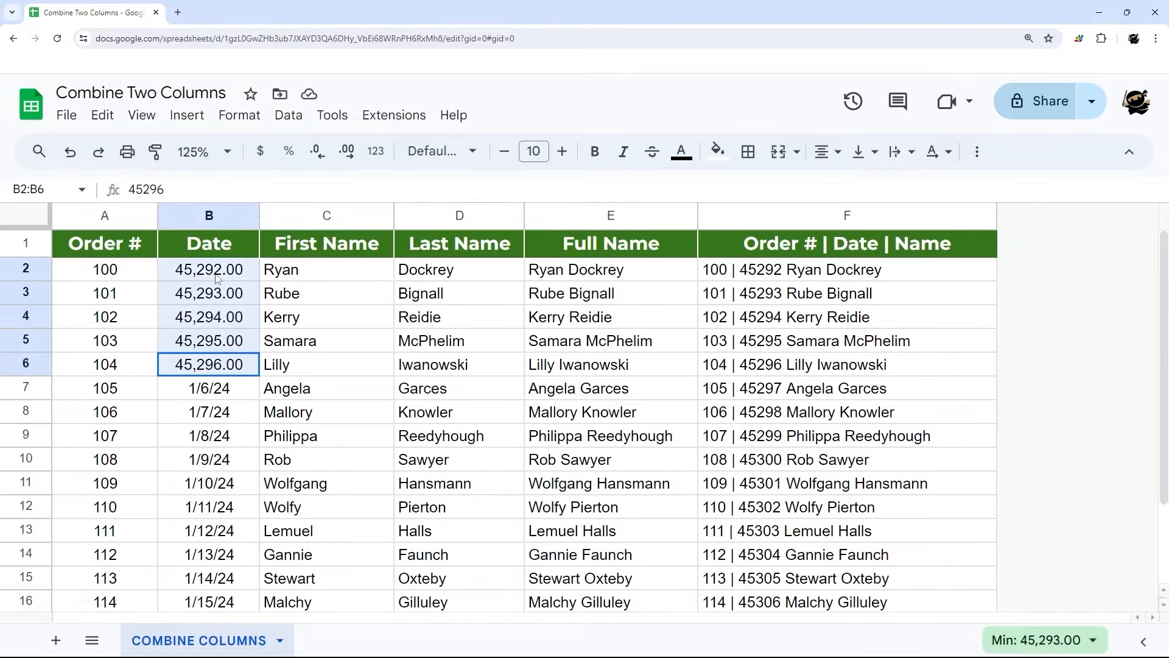
left_click(375, 151)
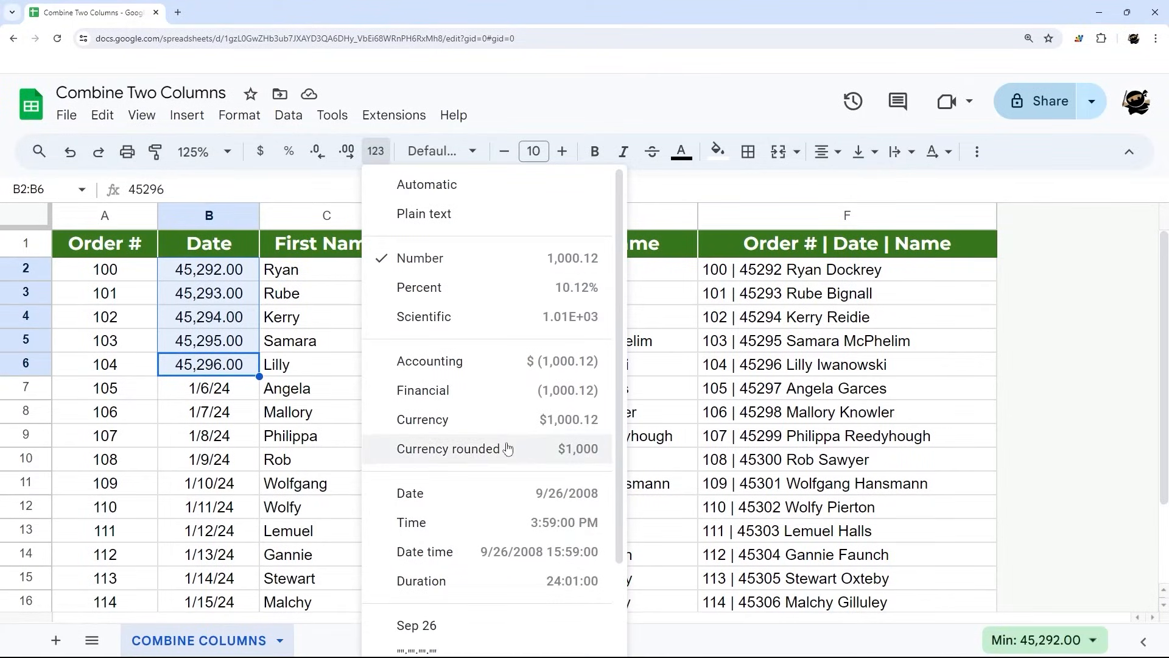
scroll("down", 3)
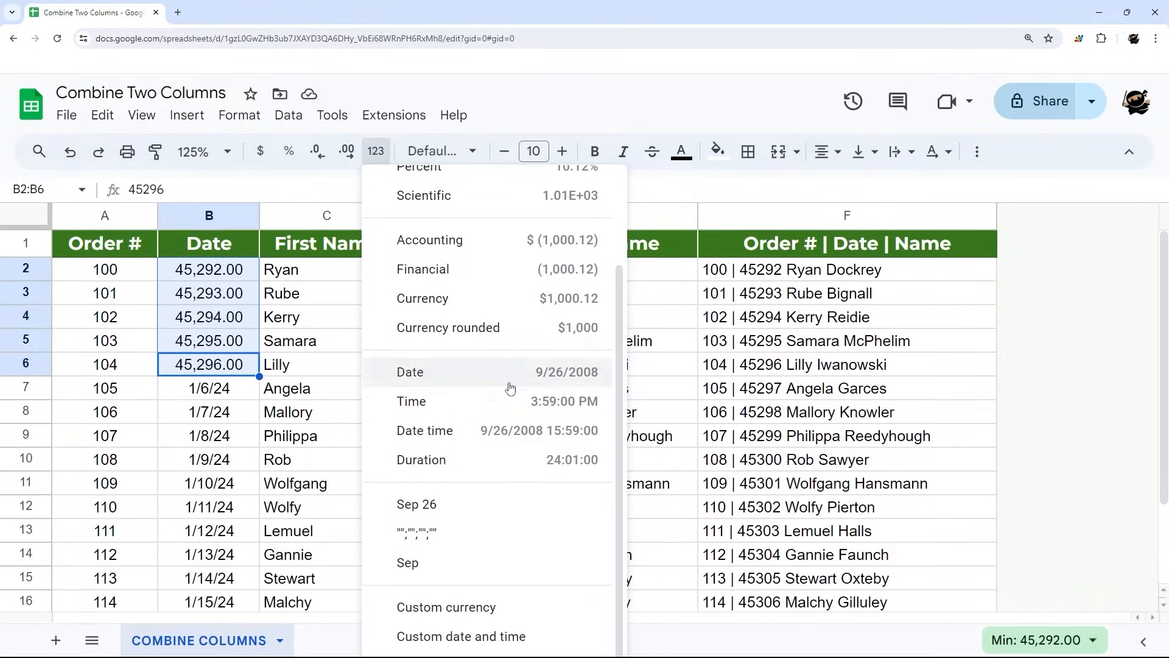
left_click(410, 371)
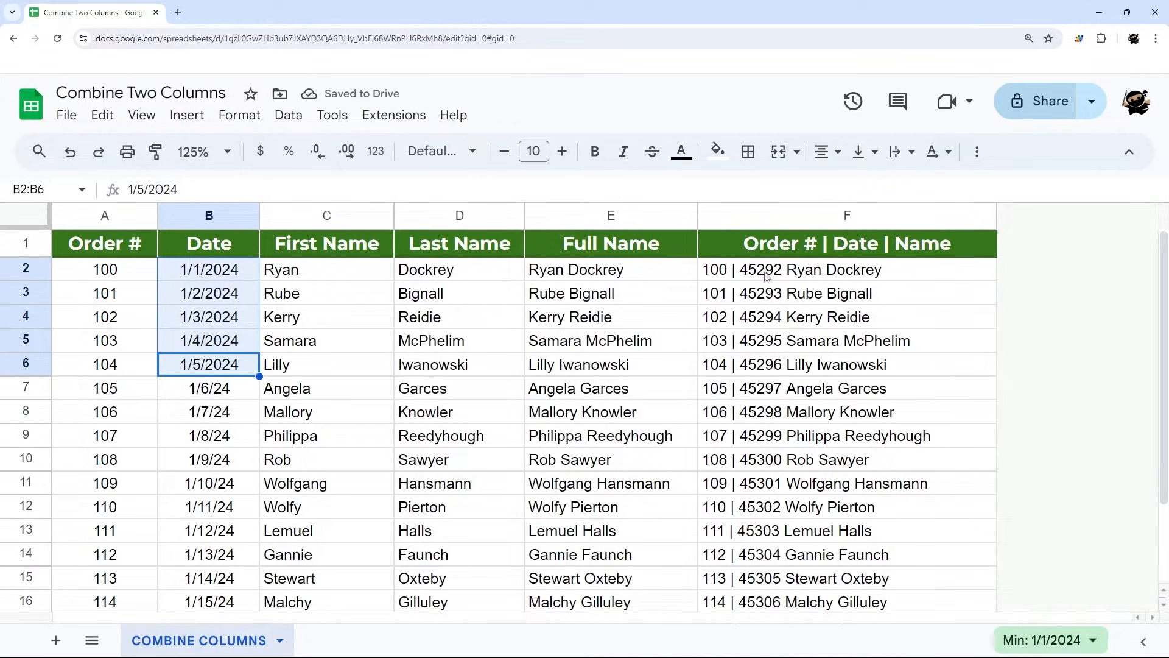
left_click(375, 151)
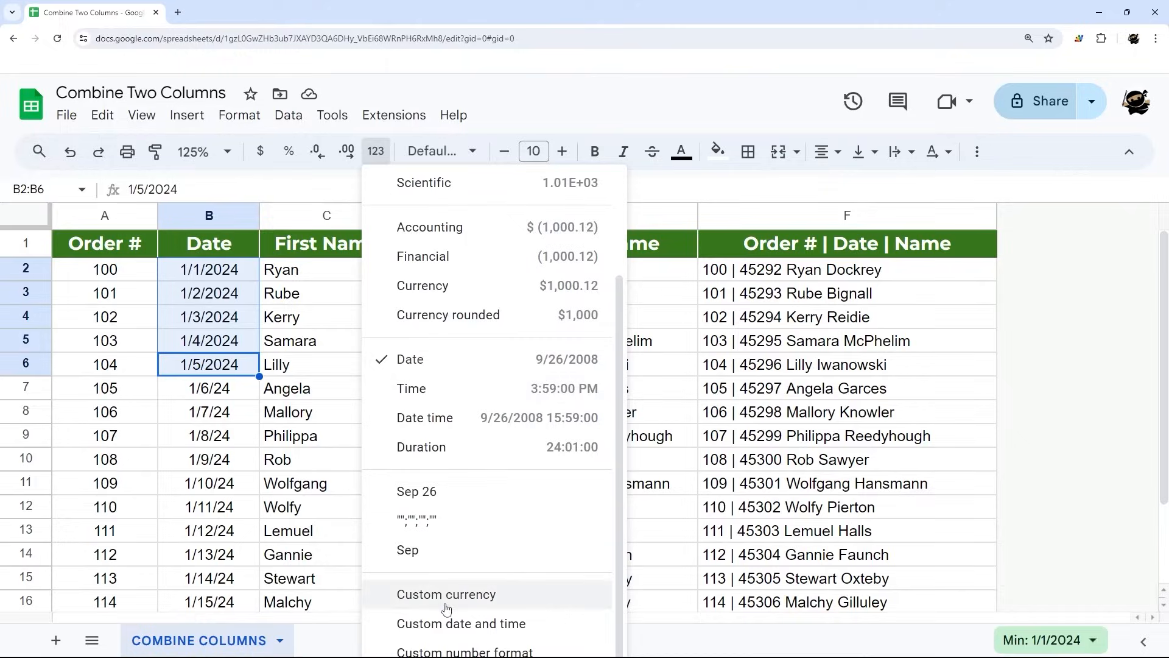
left_click(459, 623)
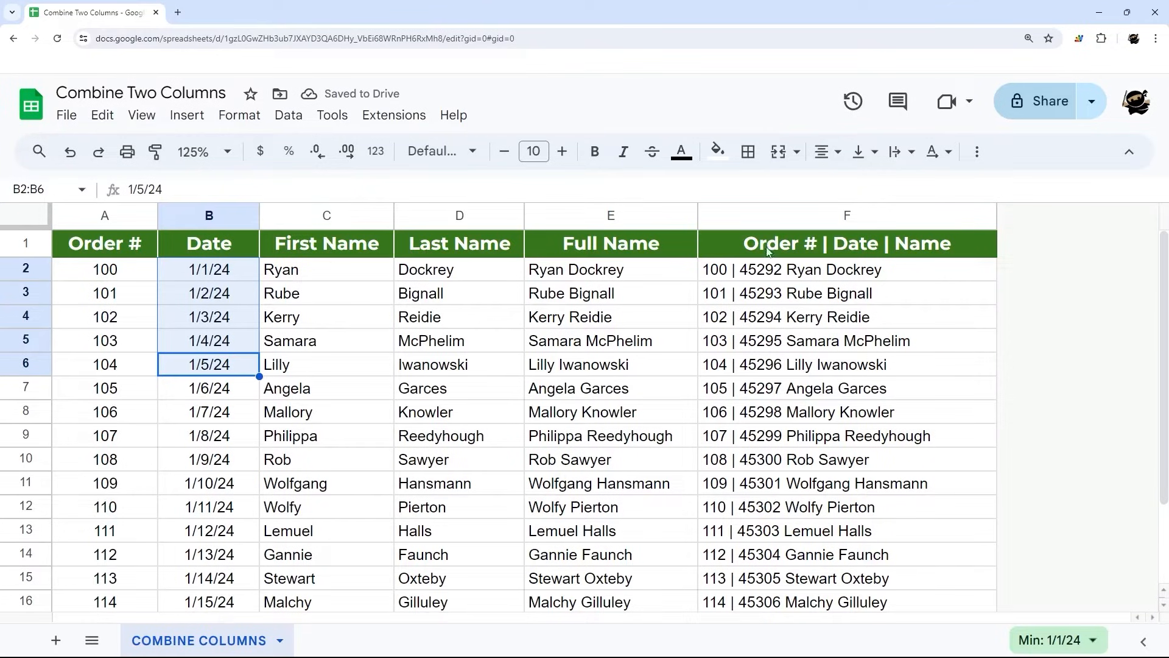
left_click(846, 269)
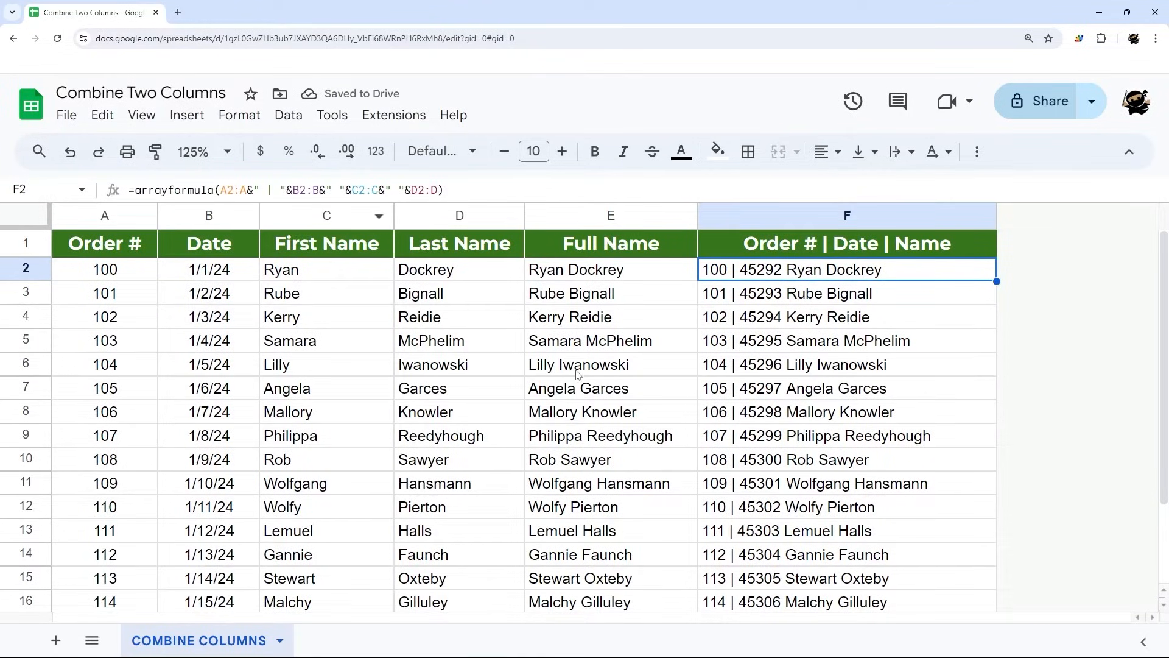
Step: Wrap the date in TEXT(B2:B,...) so column F shows a formatted date instead of a serial
double_click(847, 269)
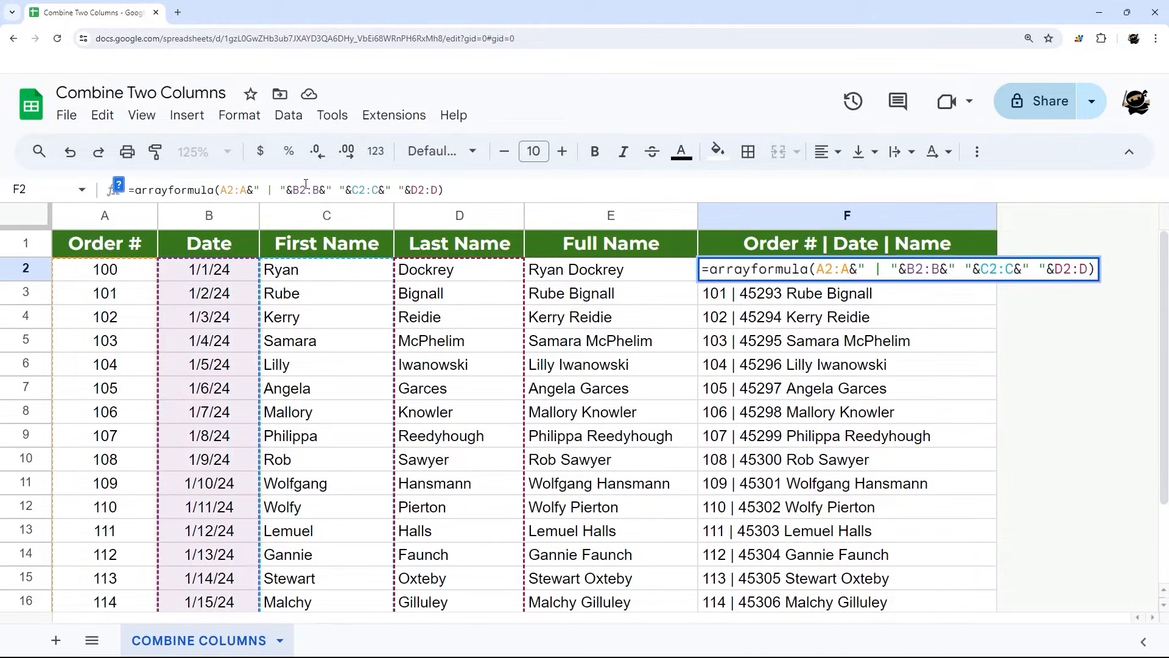
type("te")
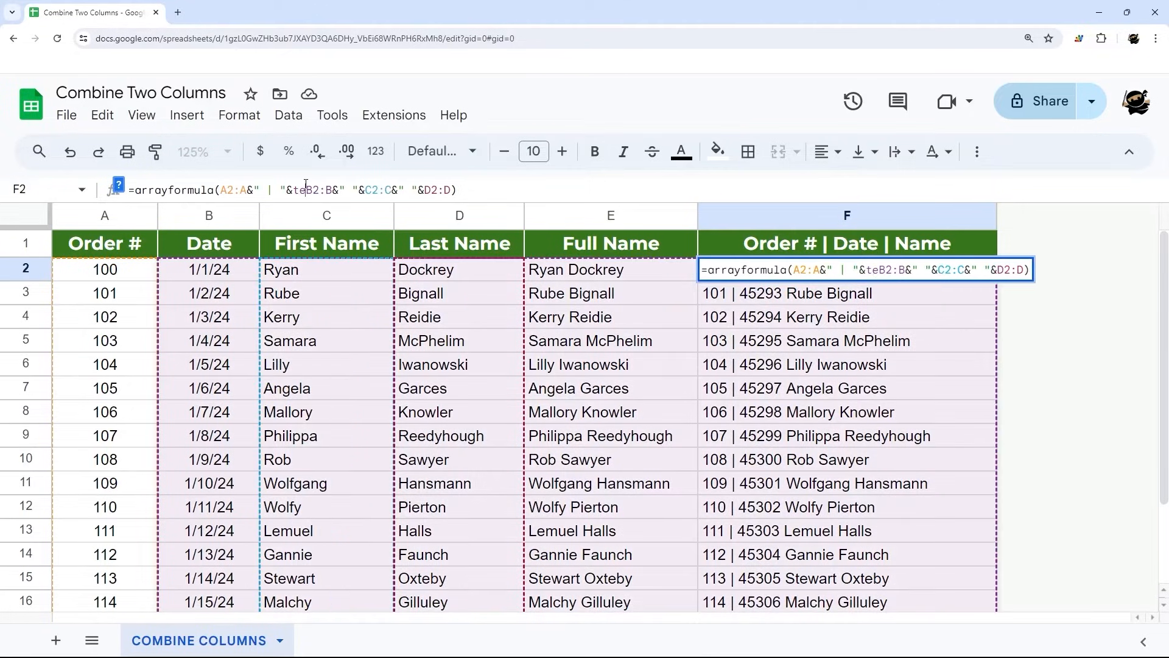
type("xt(")
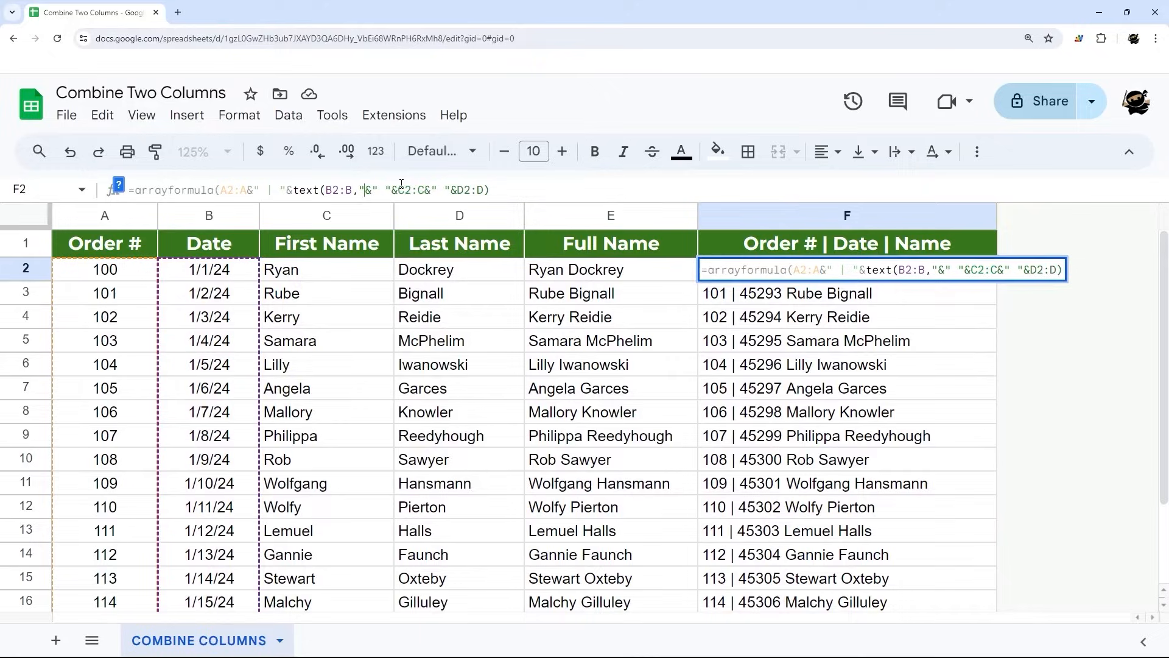
type("M/d\"")
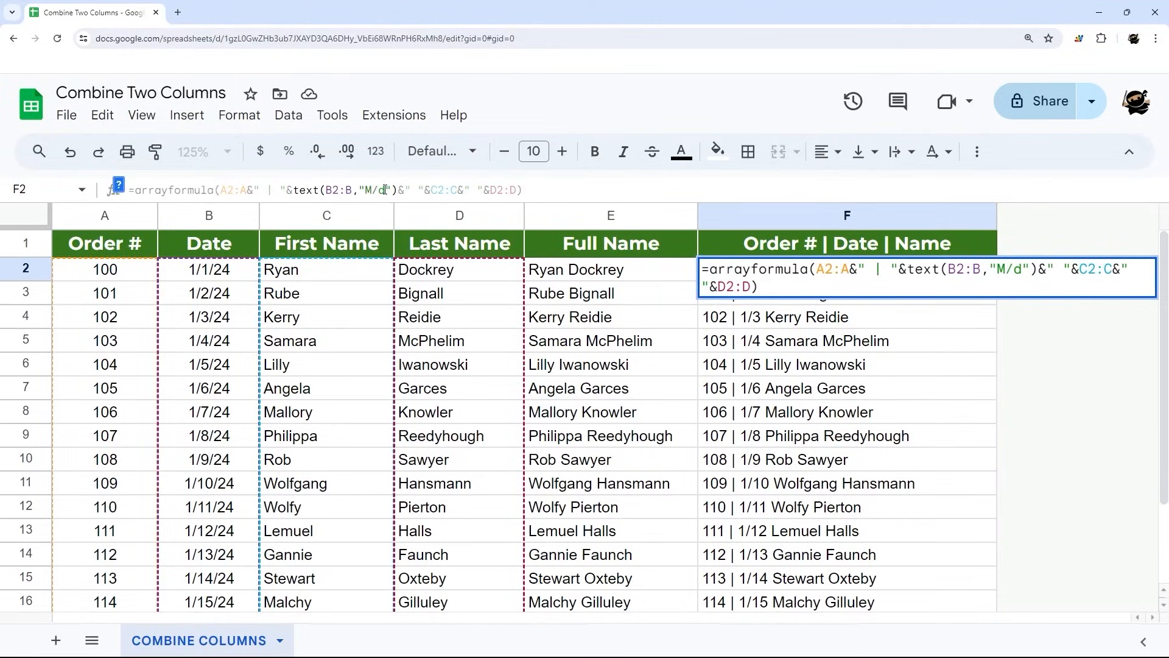
key("Return")
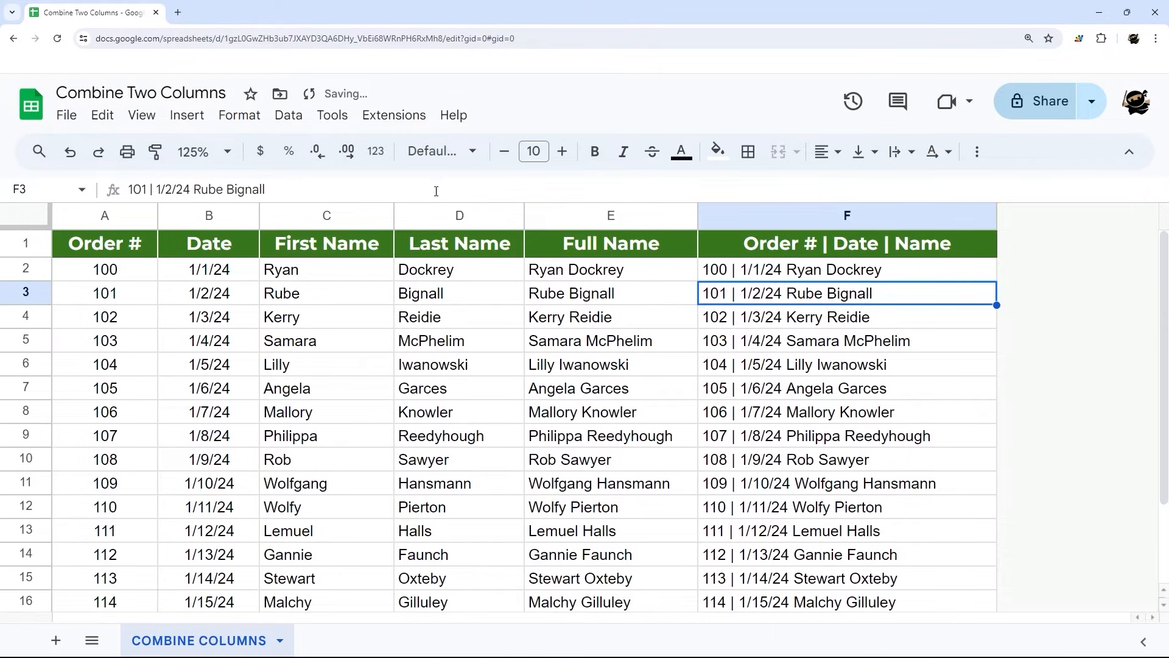
left_click(846, 269)
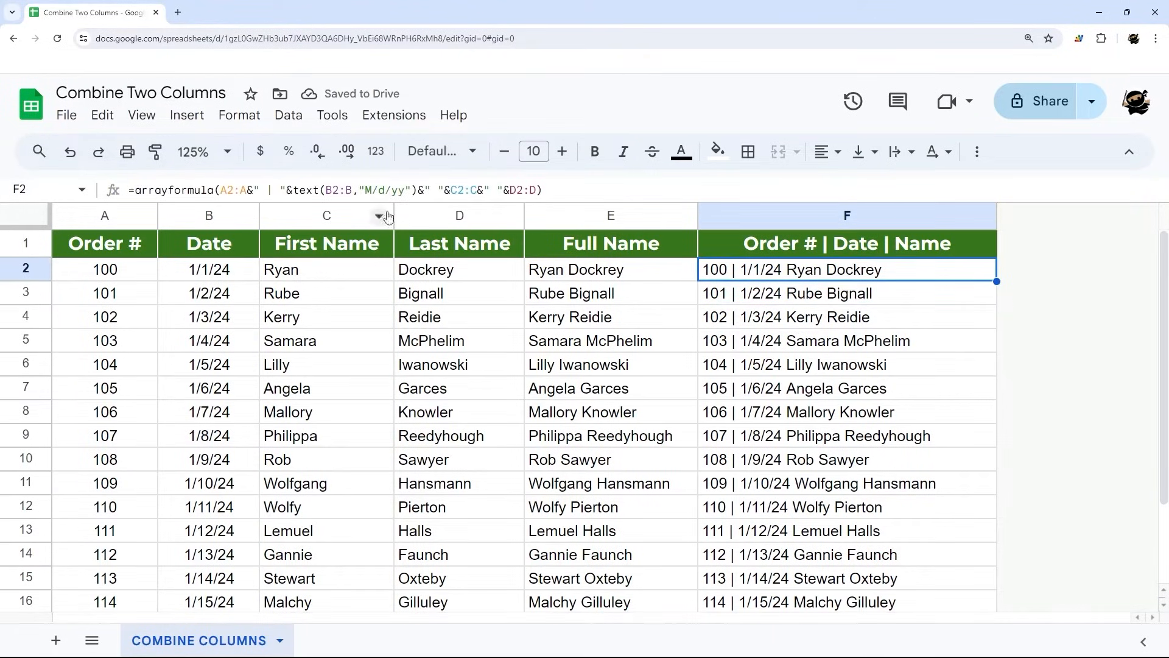
mouse_move(584, 271)
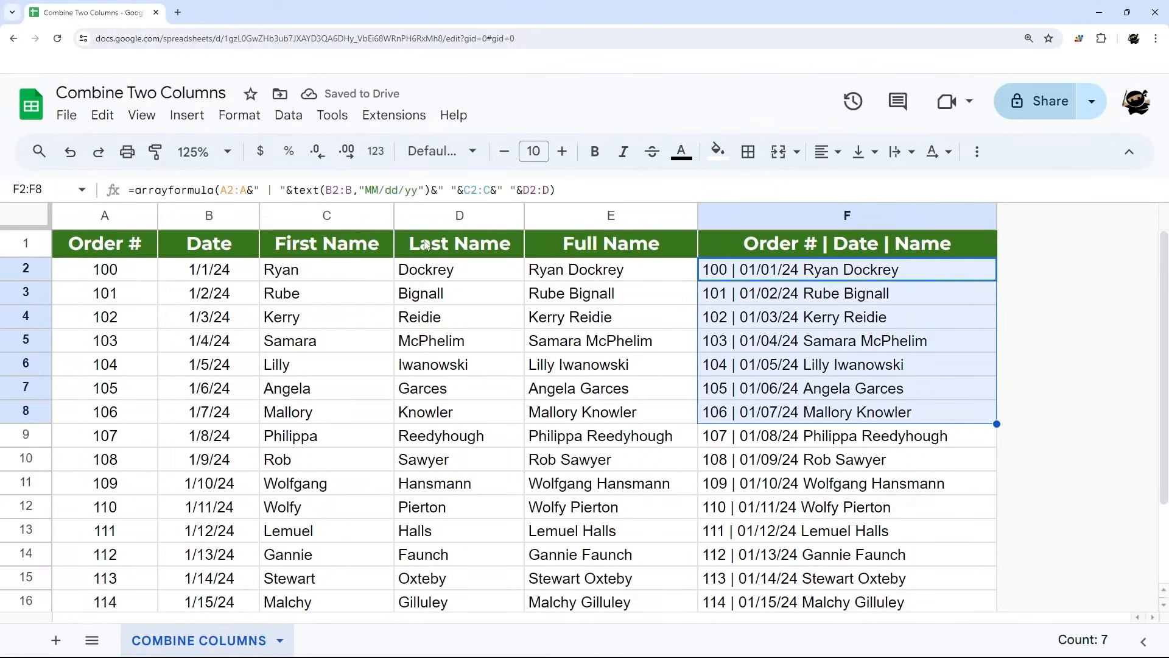
Step: Try MM/dd/yy and M/d/yyyy, settle on M/d/yy and add ' | ' before the name
double_click(846, 269)
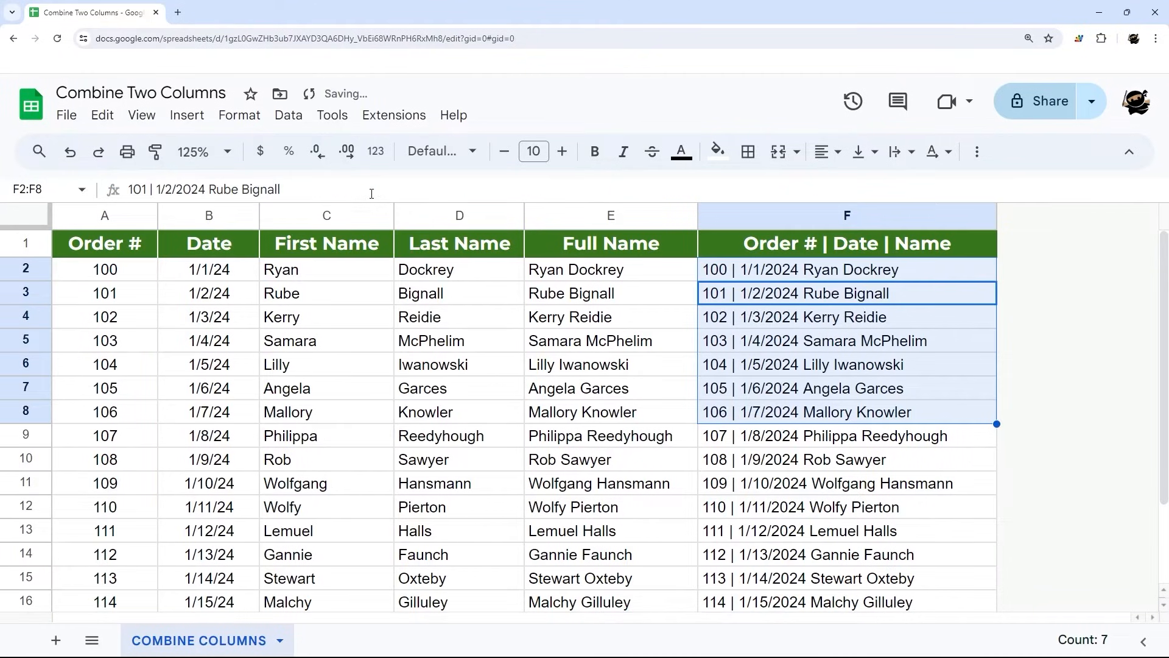
left_click(847, 269)
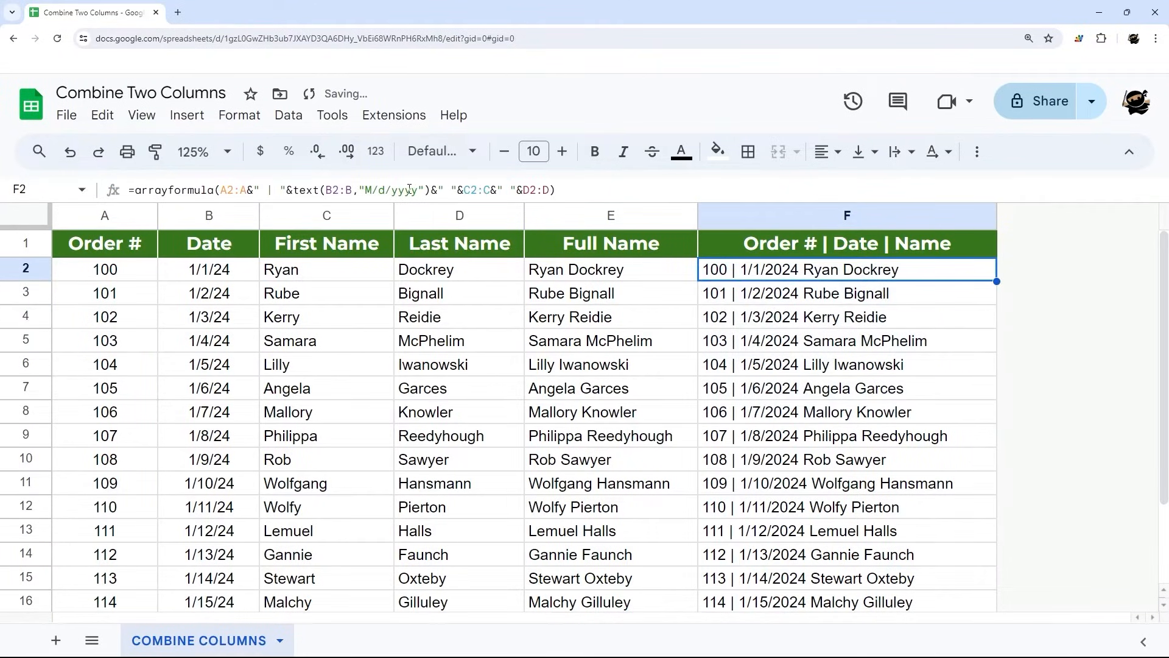
double_click(847, 269)
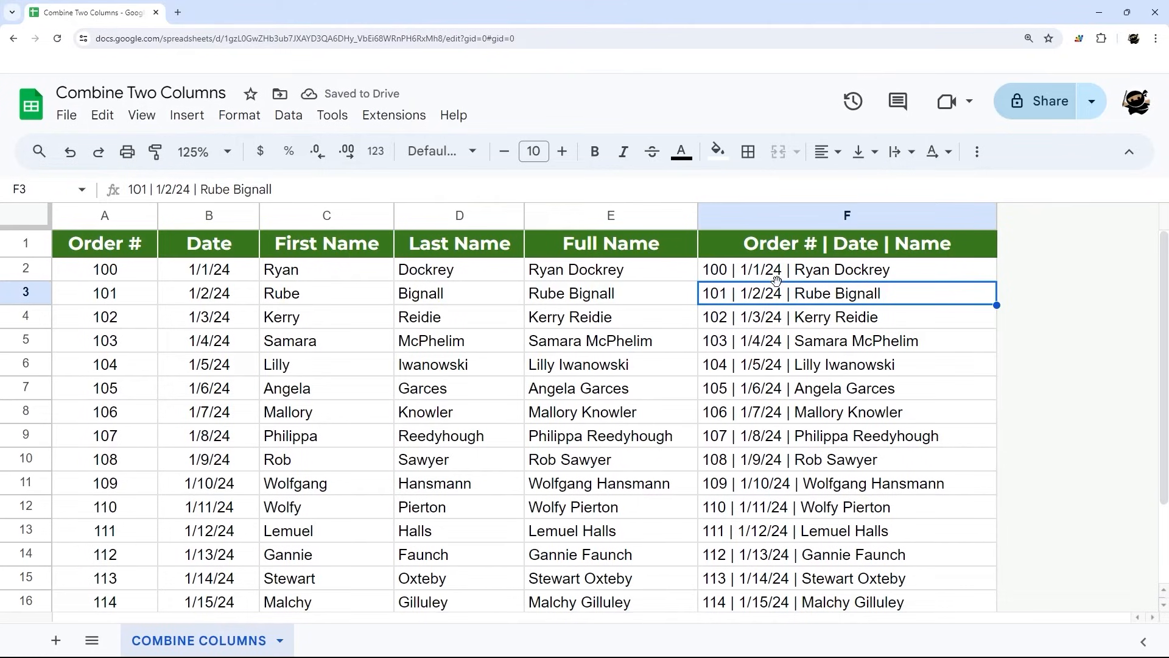
mouse_move(768, 281)
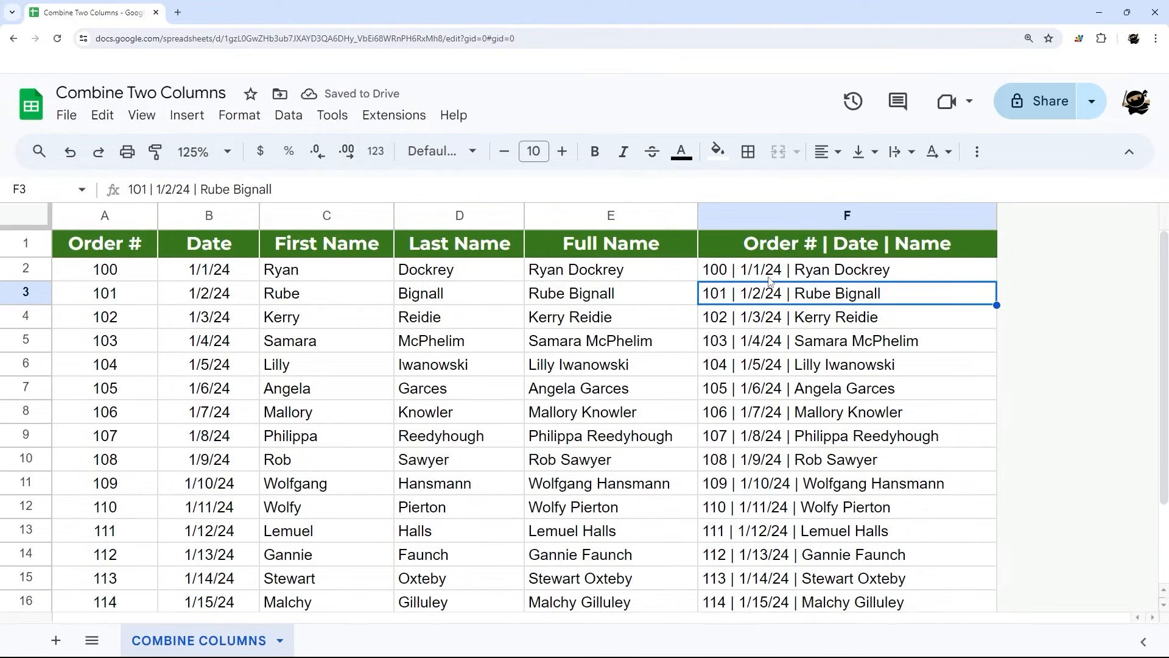
Step: Replace C2:C&" "&D2:D in the F2 formula with the Full Name range E2:E
left_click(105, 269)
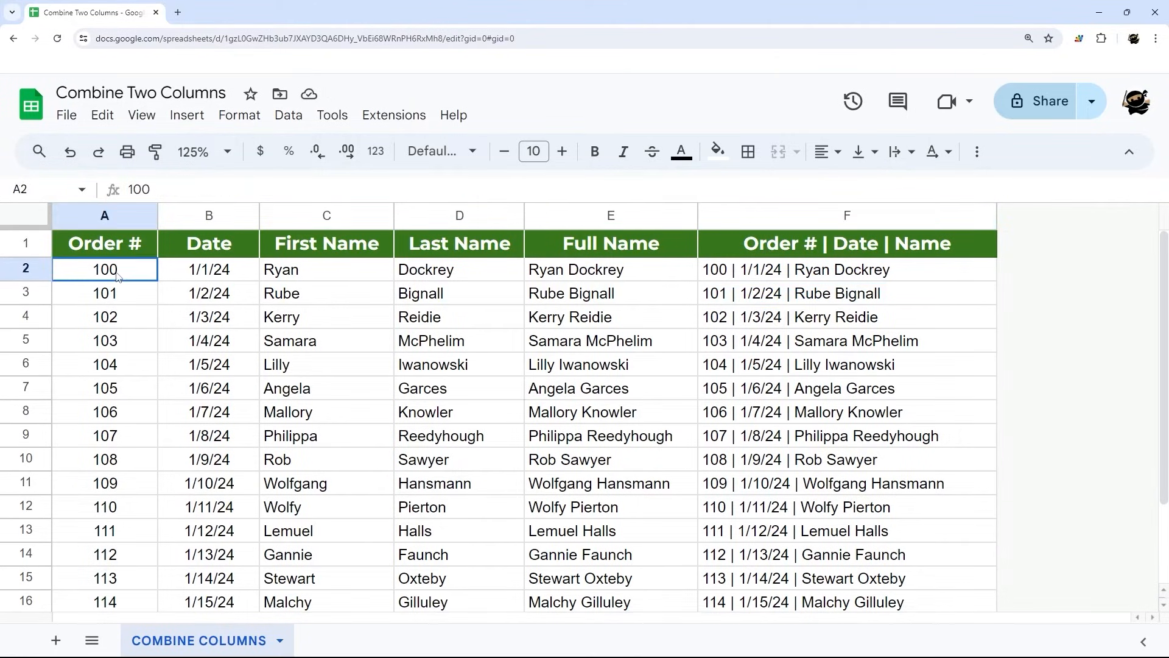
left_click(846, 269)
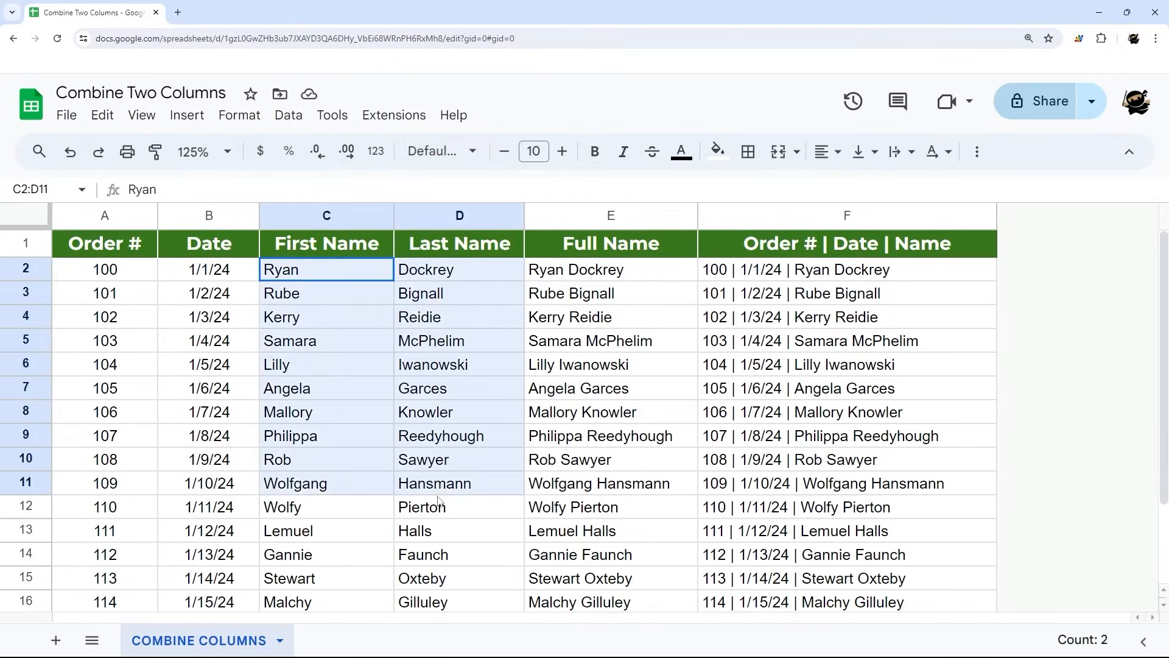
left_click(846, 269)
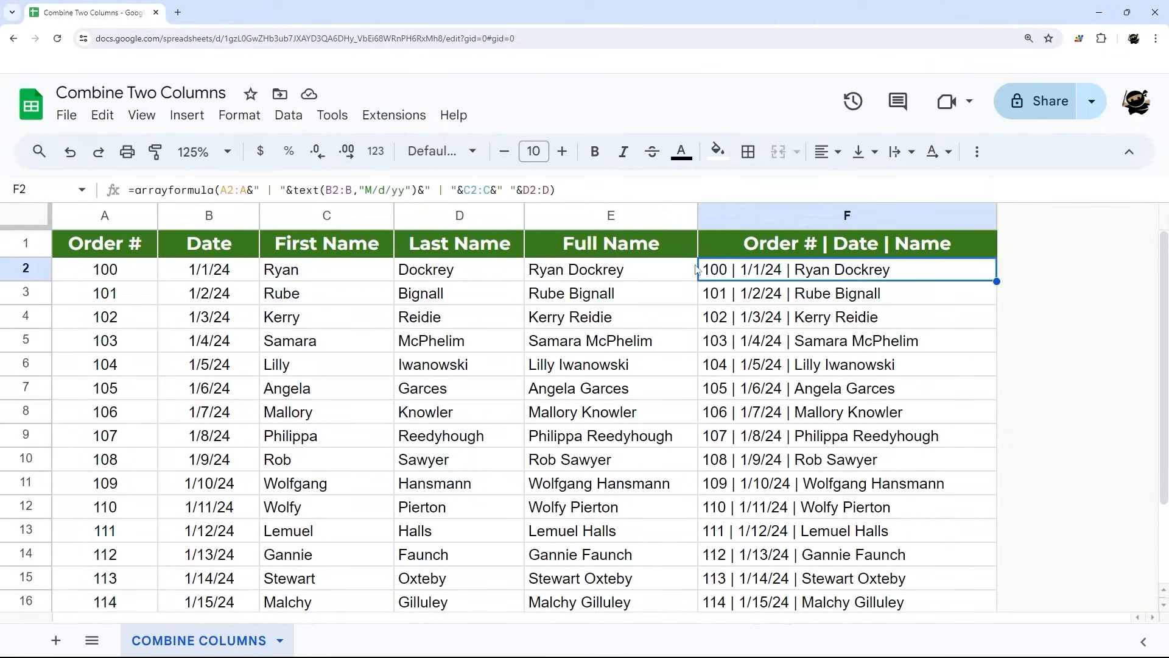
left_click(610, 216)
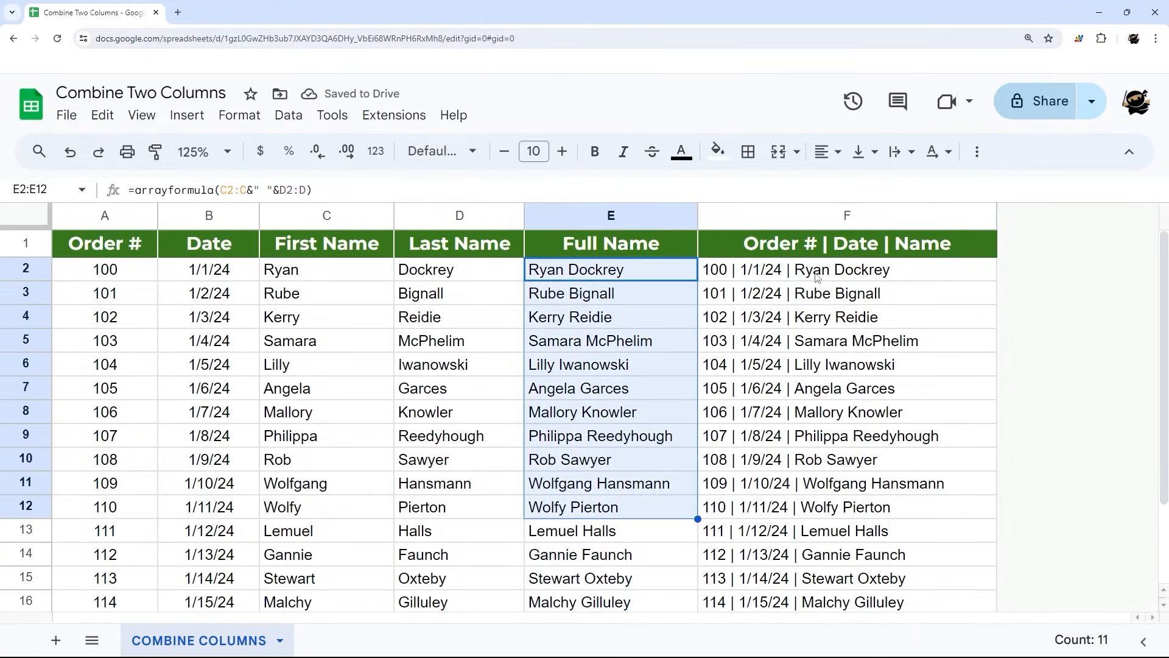
left_click(846, 269)
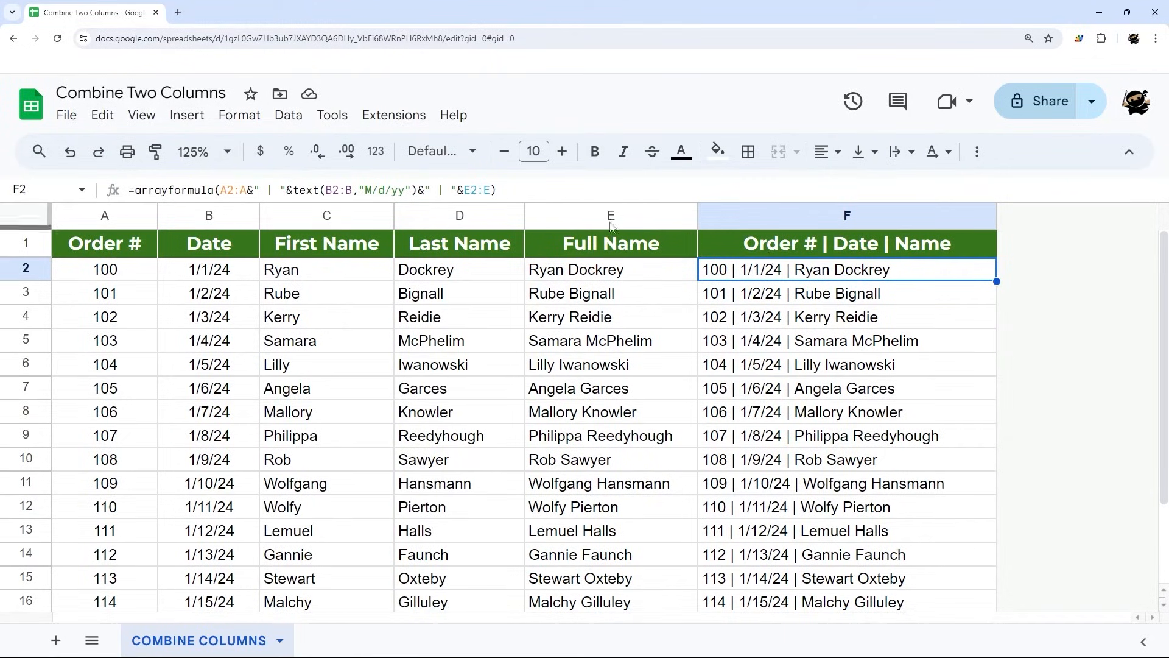
double_click(846, 269)
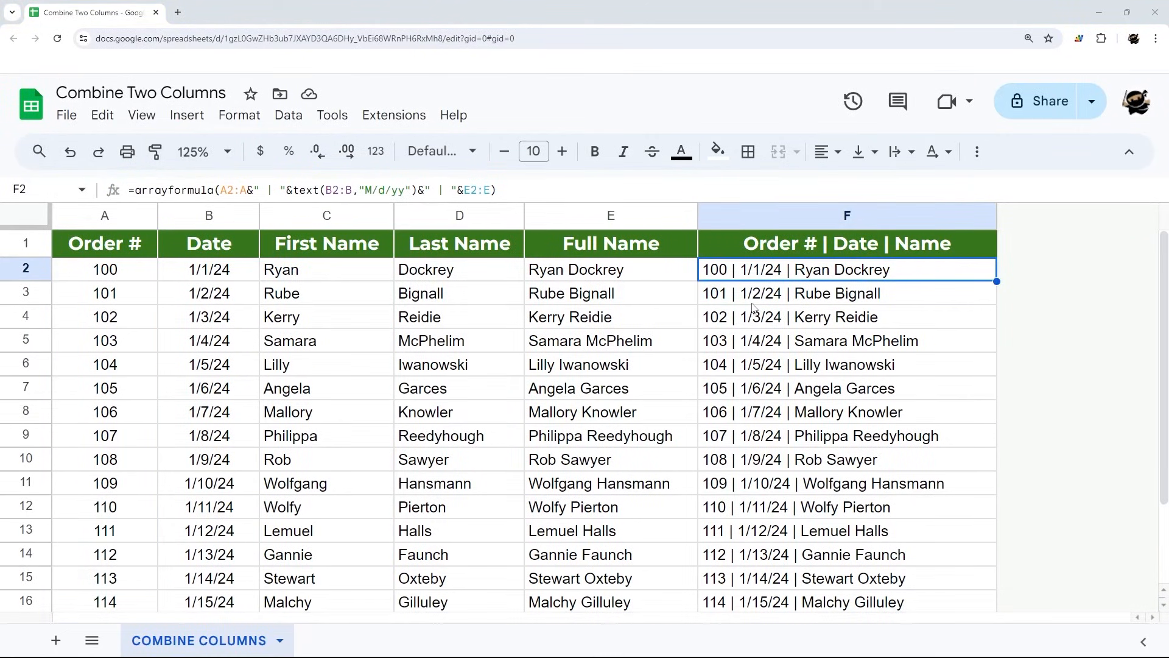
Step: Add 10 rows at the bottom, revealing stray '| 12/30/99 |' entries in column F
scroll("down", 3)
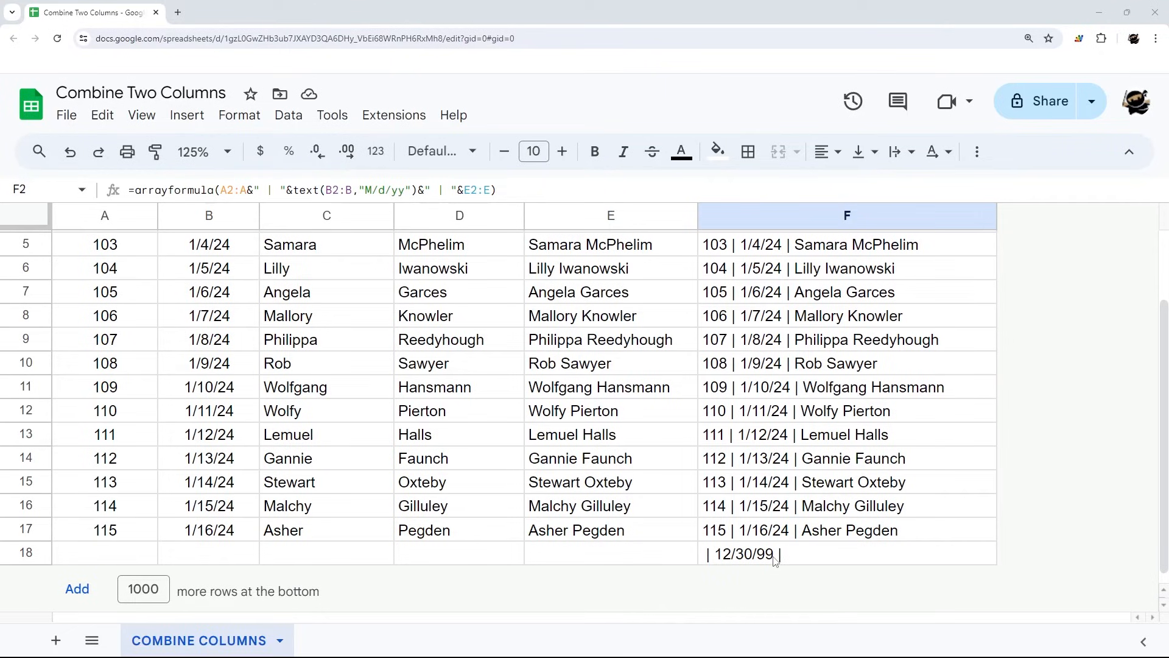
left_click(105, 552)
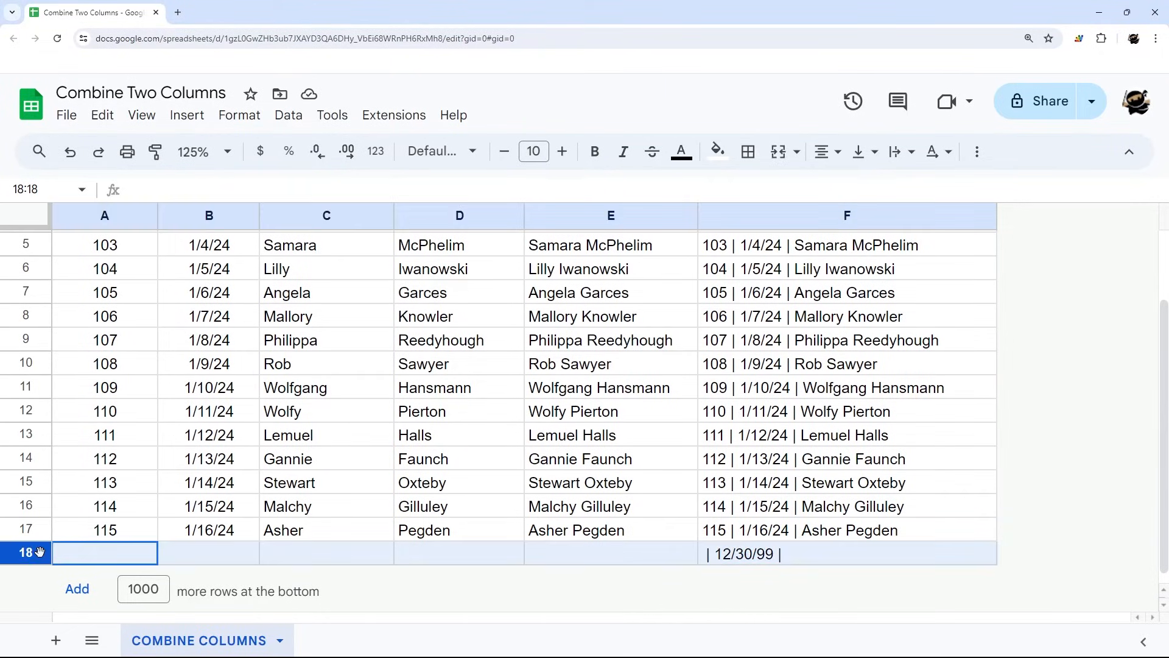
left_click(610, 553)
type("10")
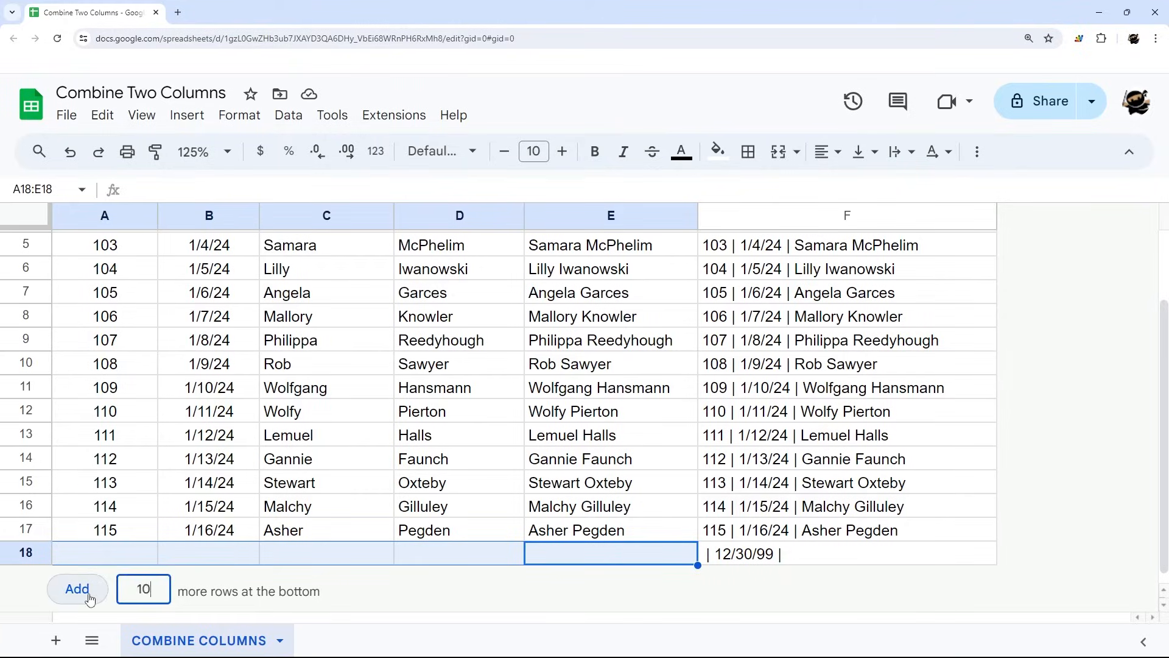
left_click(77, 589)
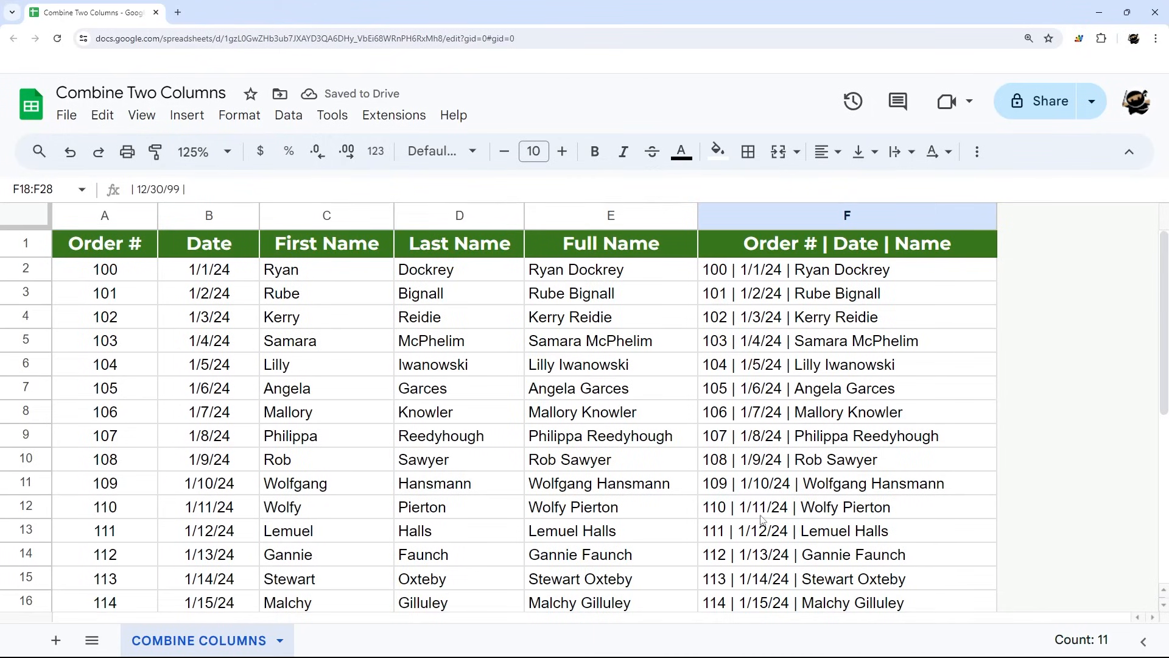
Step: Reopen the F2 formula for editing and scroll between it and the stray bottom rows
left_click(846, 269)
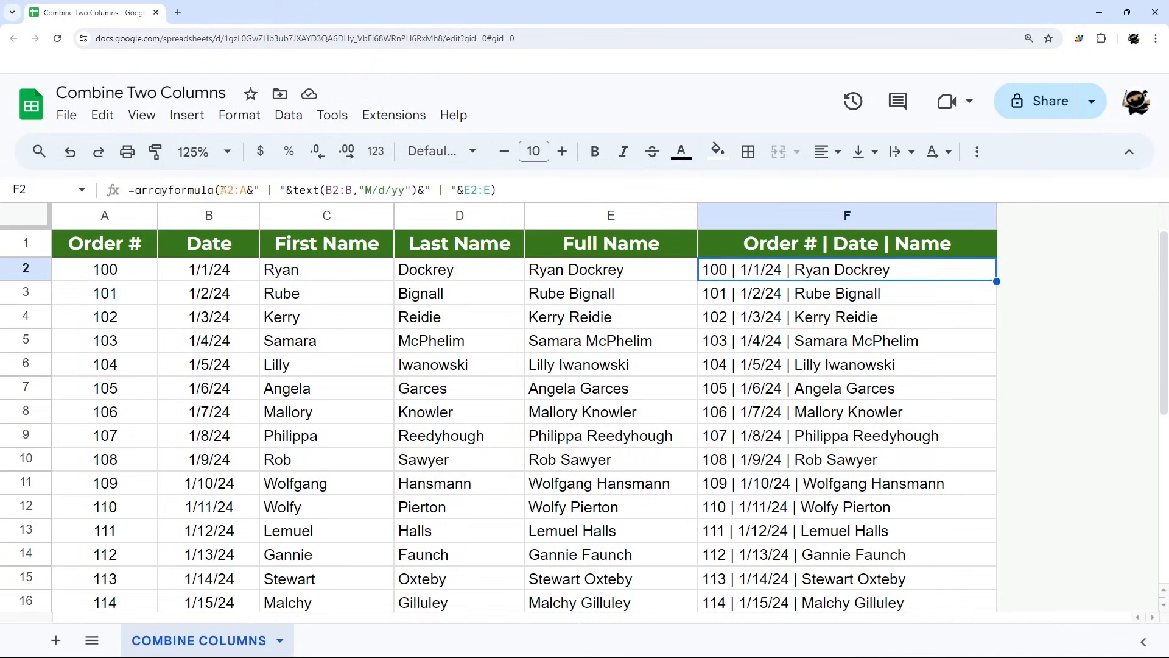
double_click(846, 269)
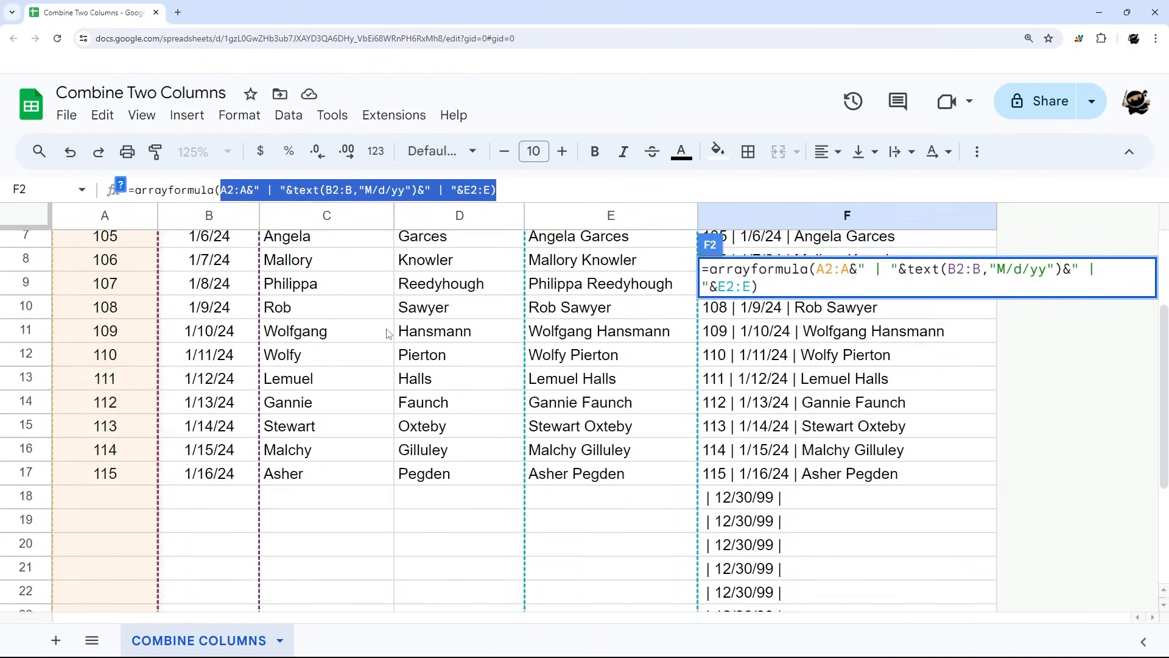
scroll("up", 3)
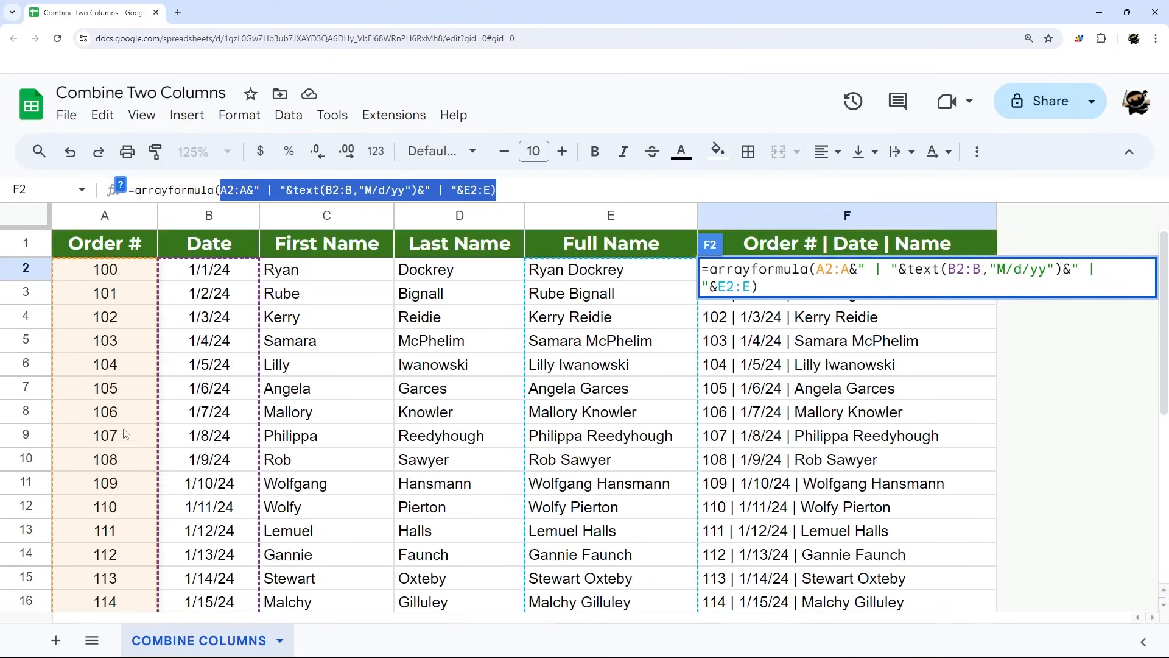
scroll("down", 3)
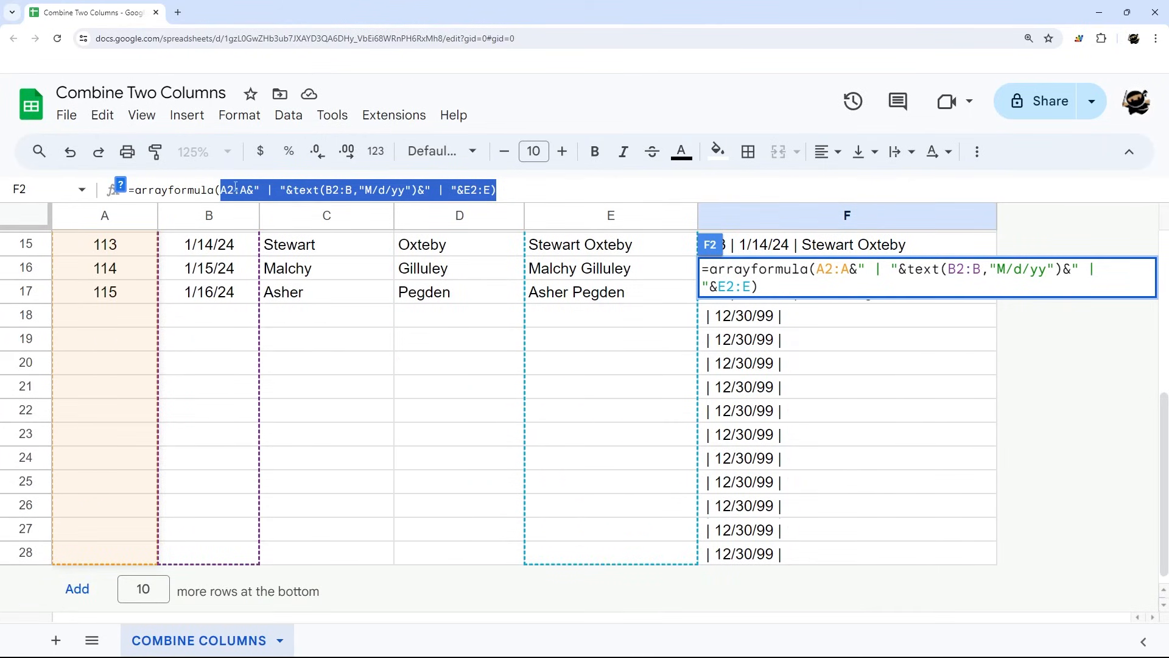
scroll("up", 3)
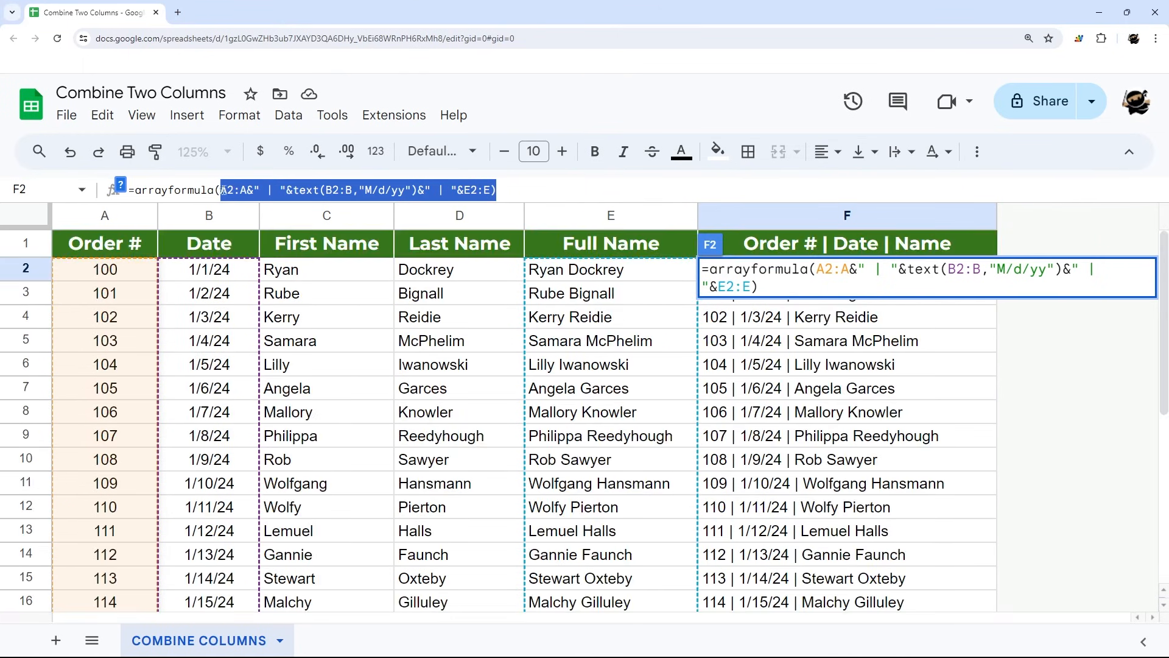
scroll("down", 3)
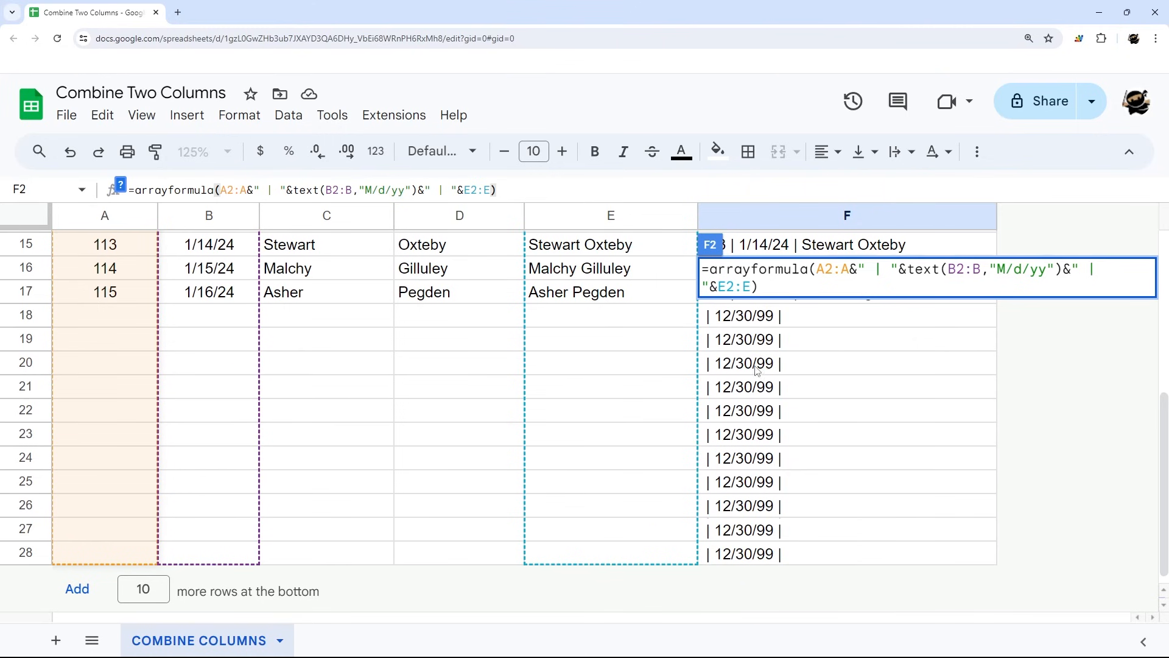
scroll("up", 3)
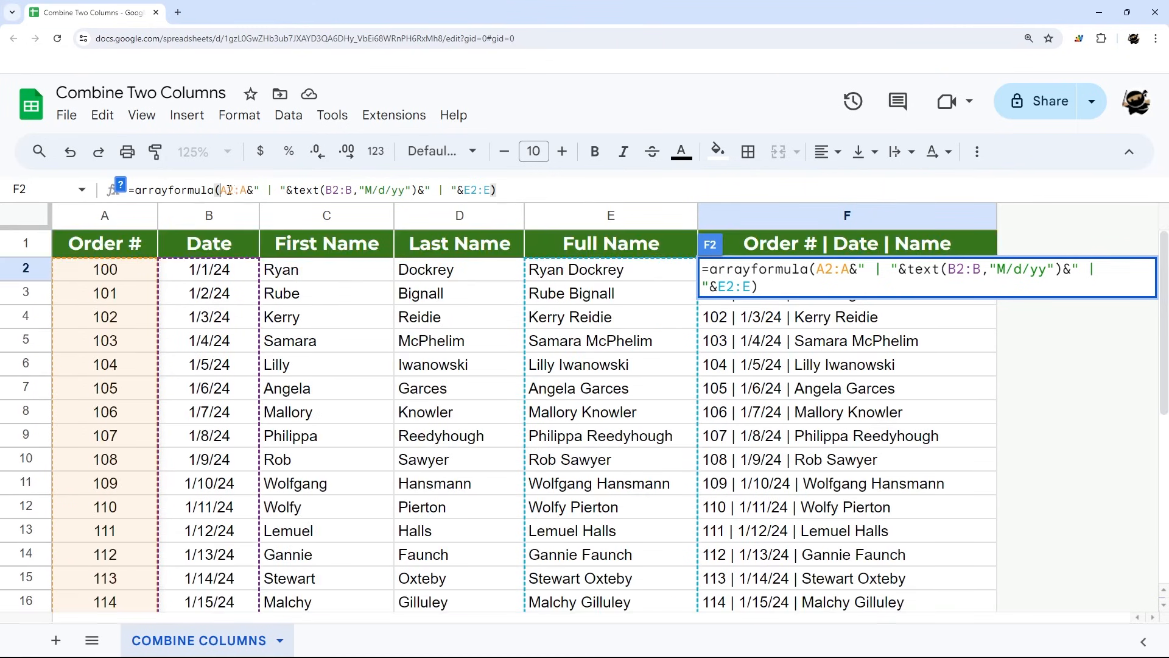
type("IF(A2:A=")
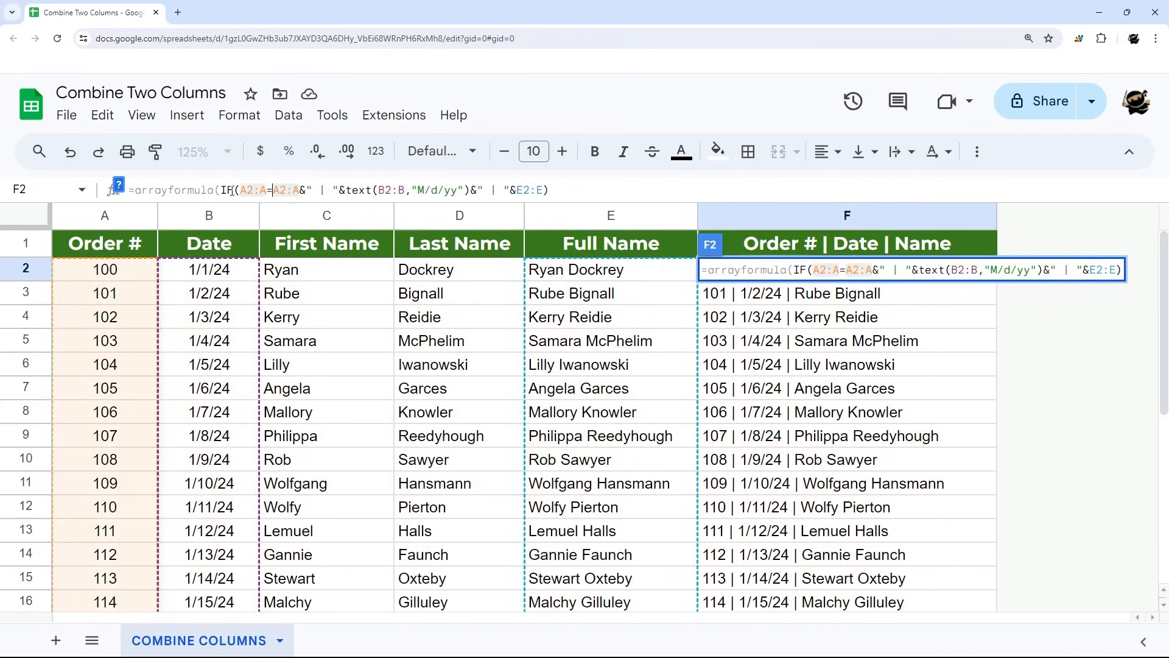
type("\"\"")
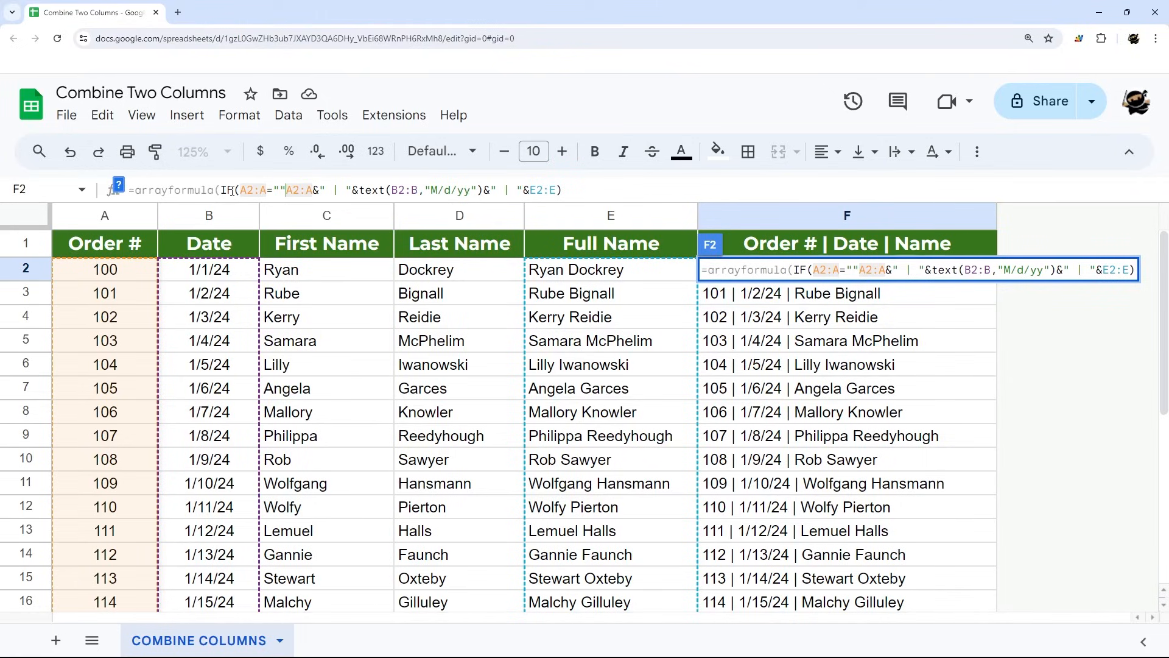
type(",")
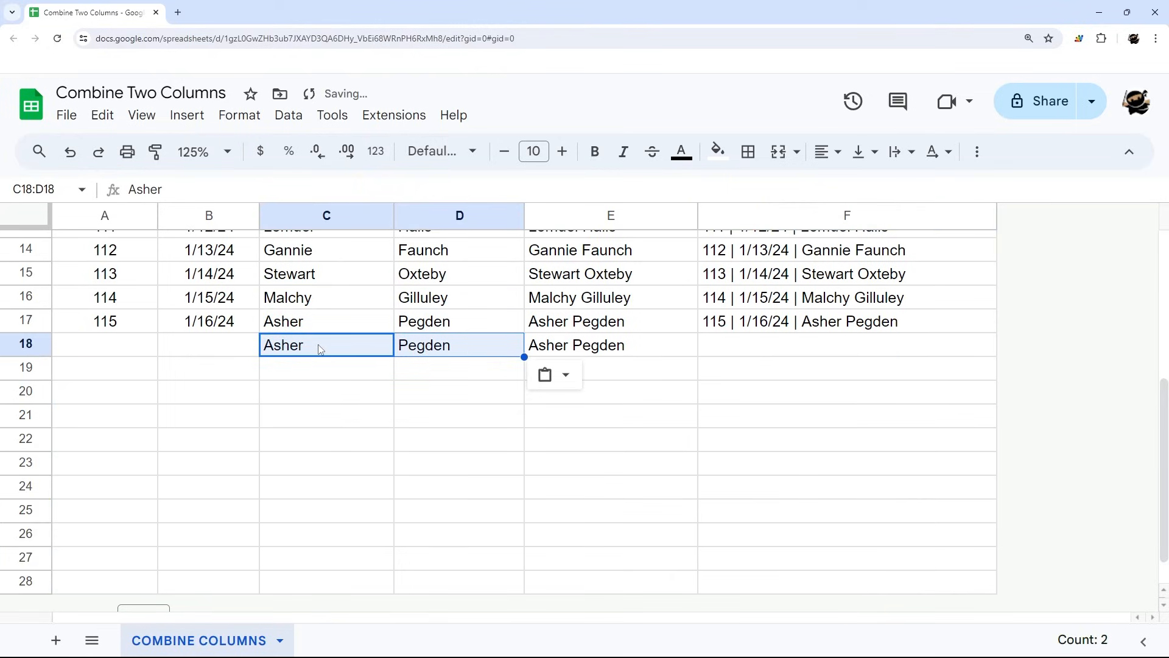
left_click(845, 344)
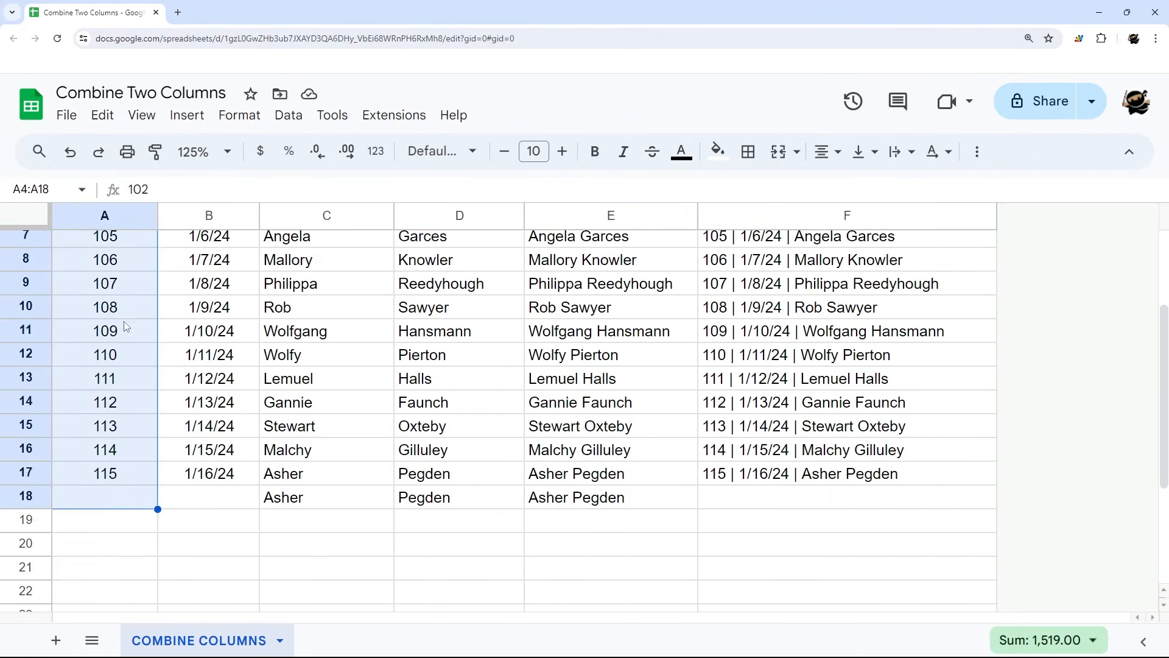
scroll("up", 3)
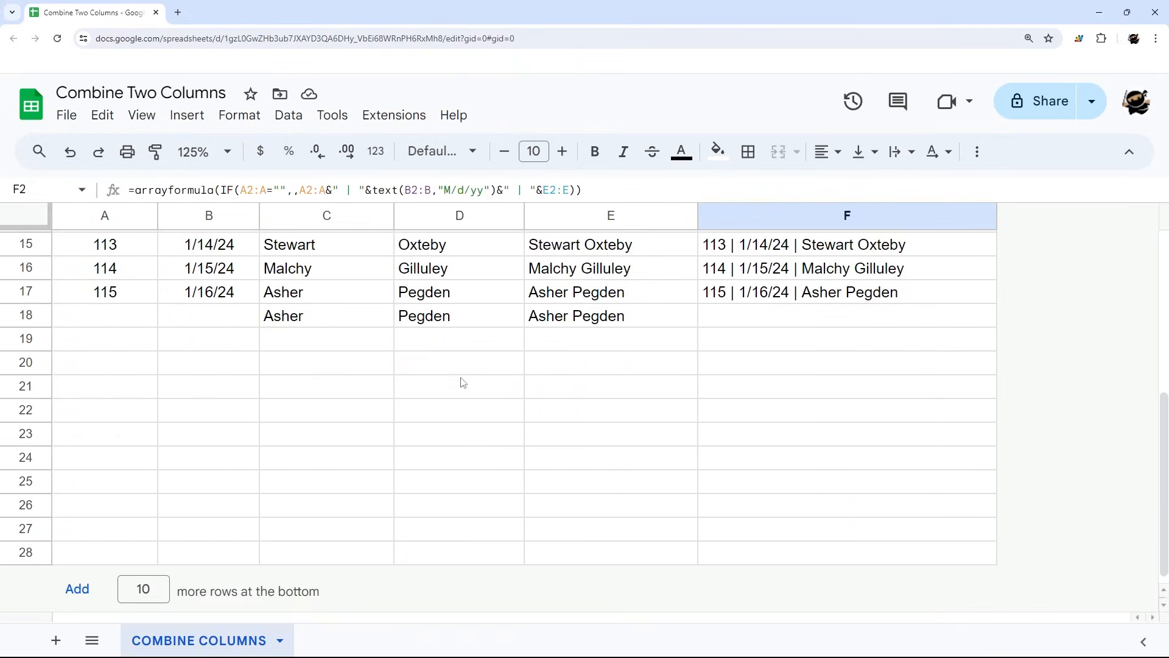
scroll("up", 3)
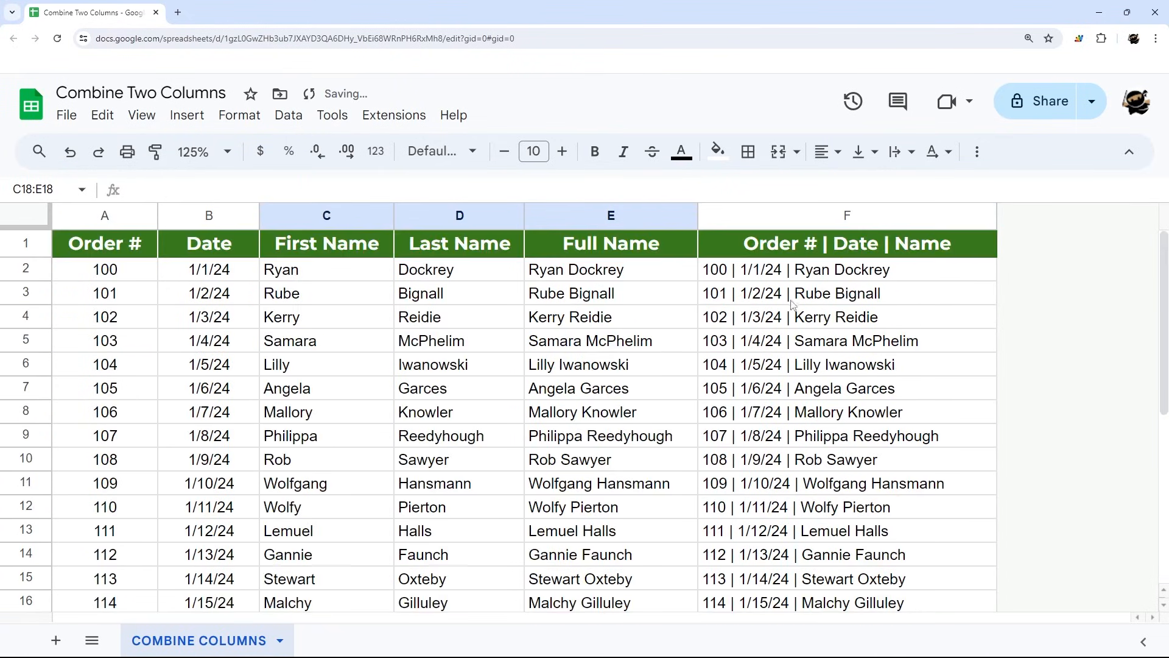
left_click(847, 269)
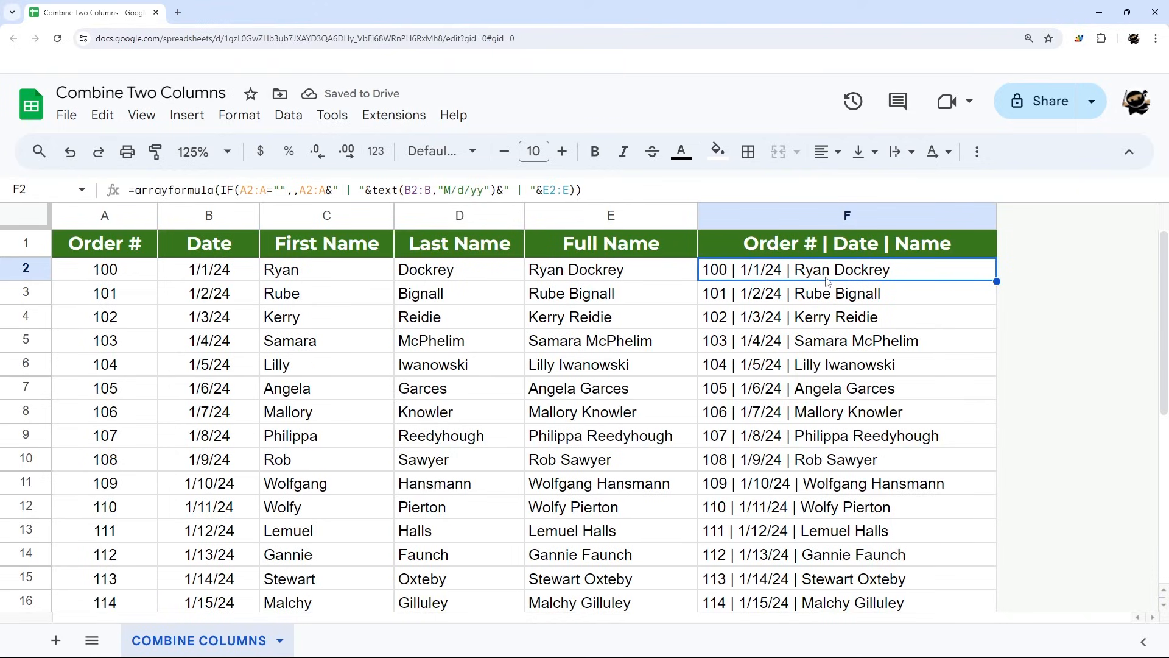